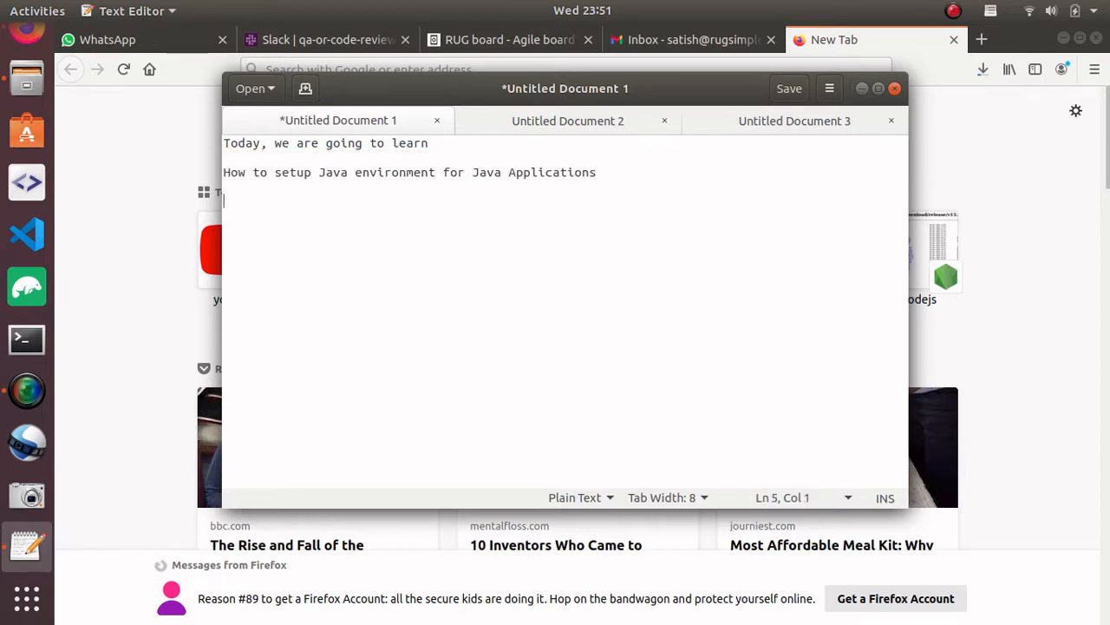
# Note 'Ubuntu 18.04' in the gedit document, fixing the mistyped version number.
pyautogui.write('Ubuntu')
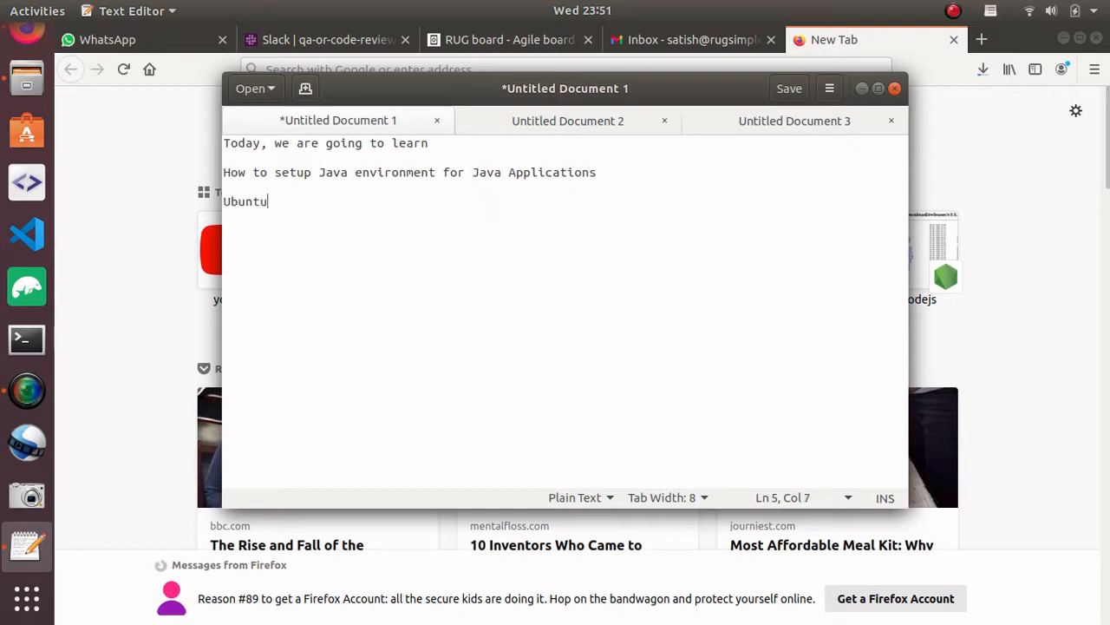
pyautogui.write('18/0')
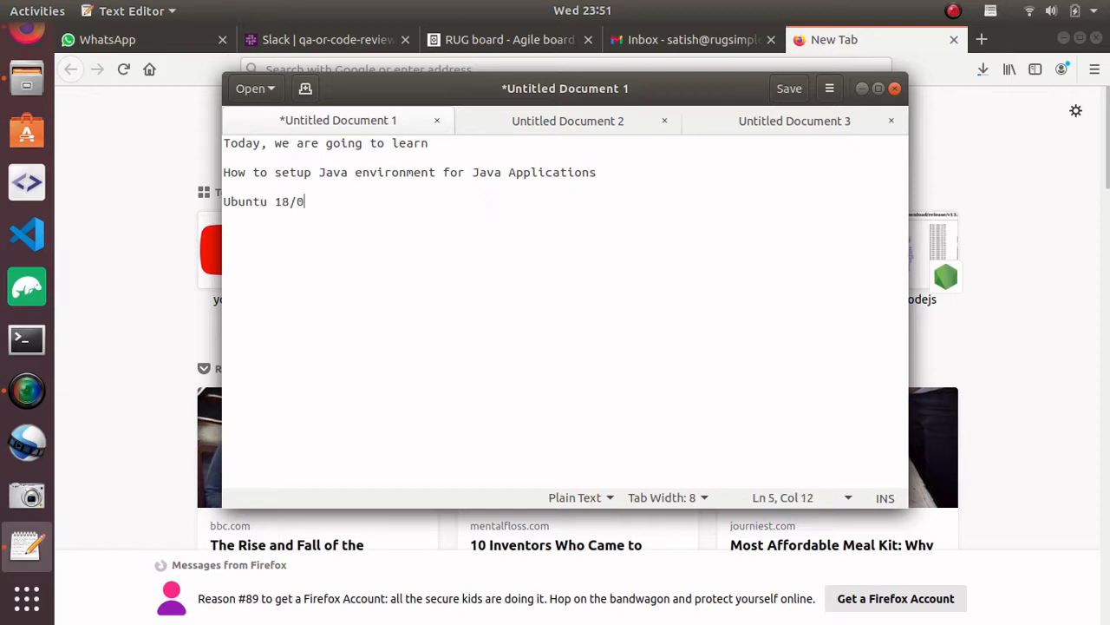
pyautogui.press('BackSpace')
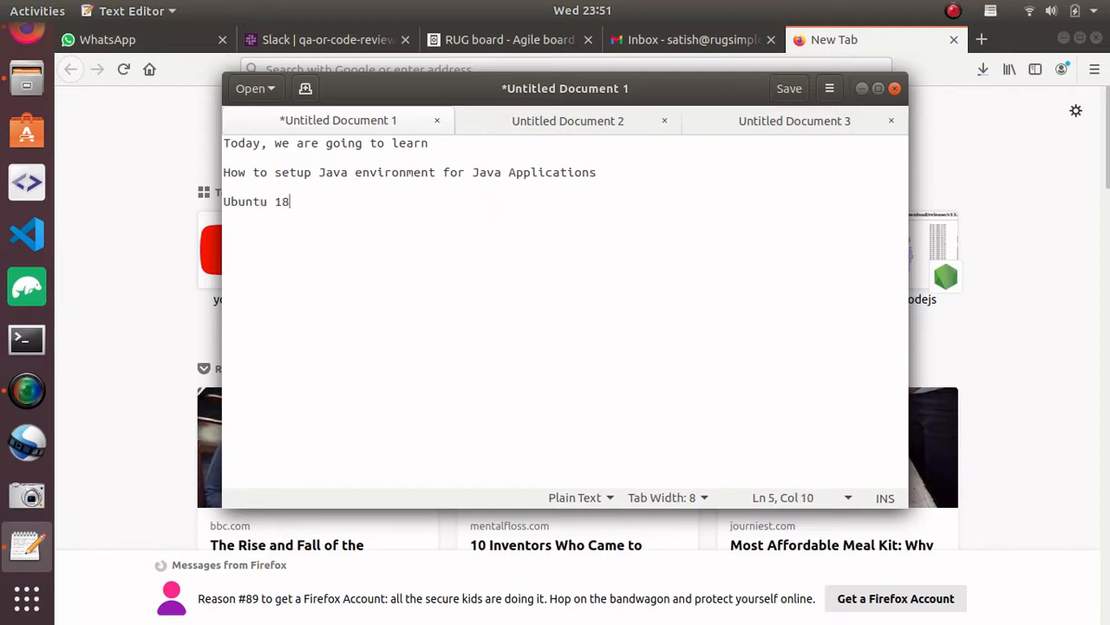
pyautogui.write('.04')
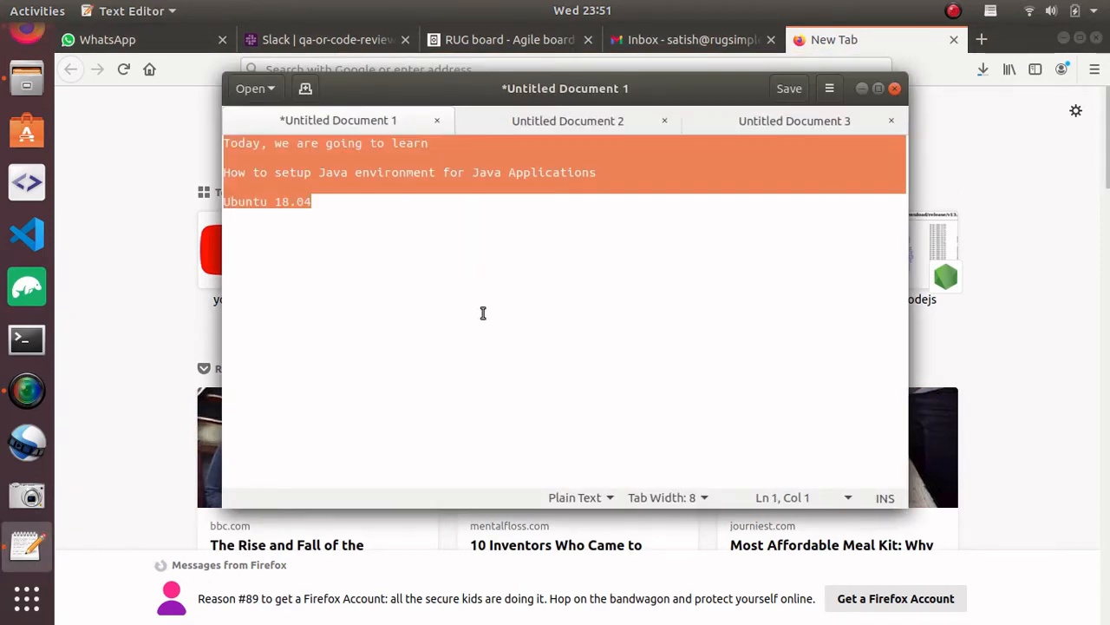
# List the needed software on separate lines: jdk...., Eclispe and Apache tomcat.
pyautogui.write('ja')
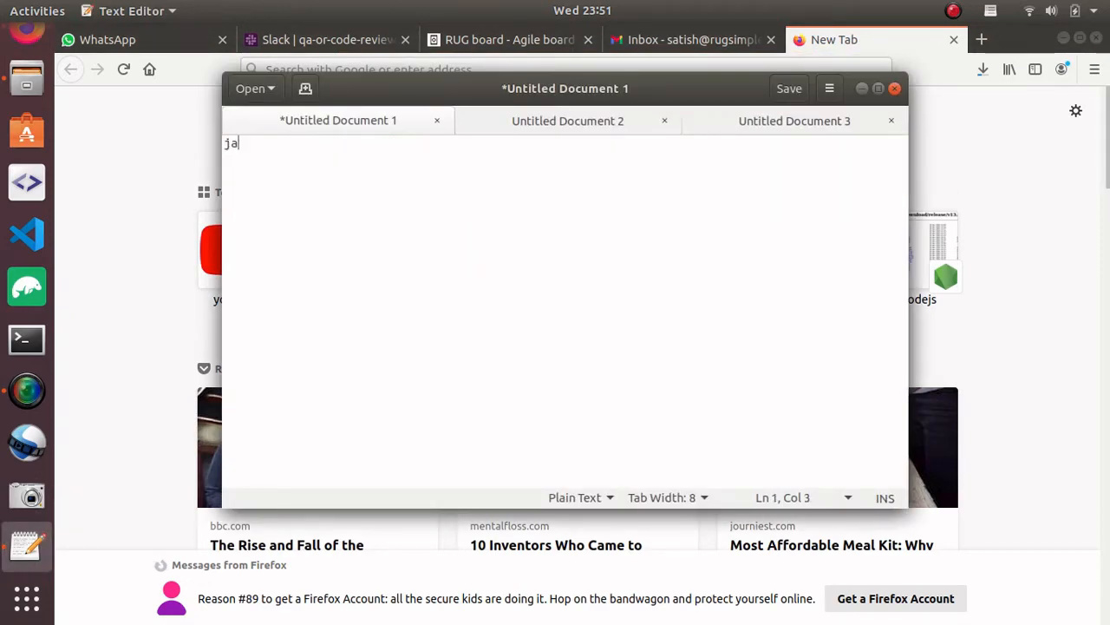
pyautogui.write('dk')
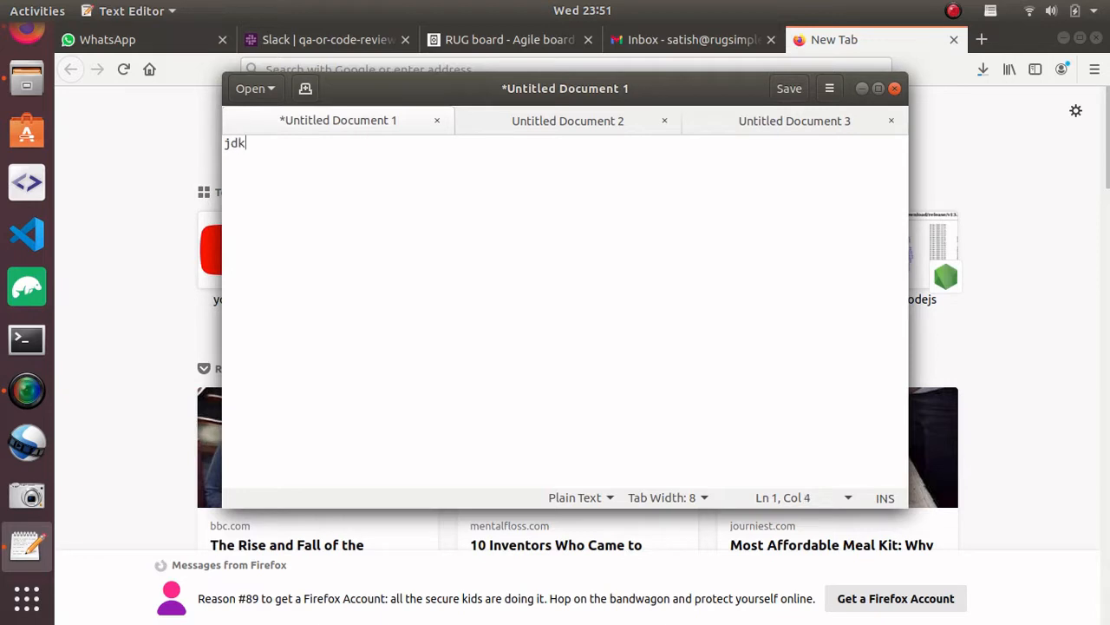
pyautogui.write('....')
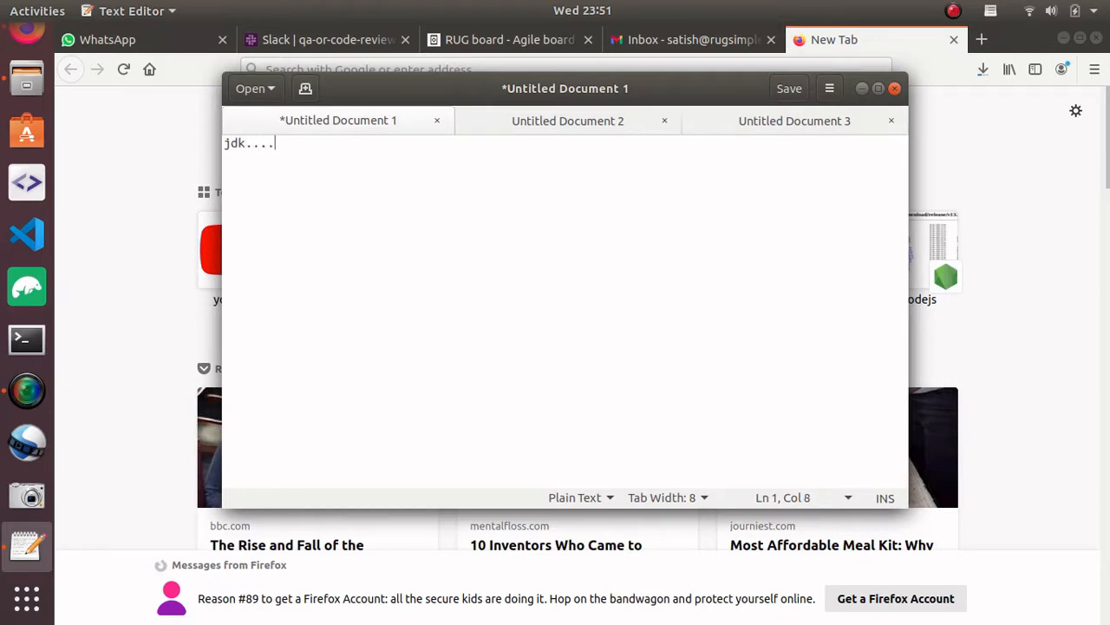
pyautogui.press('Return')
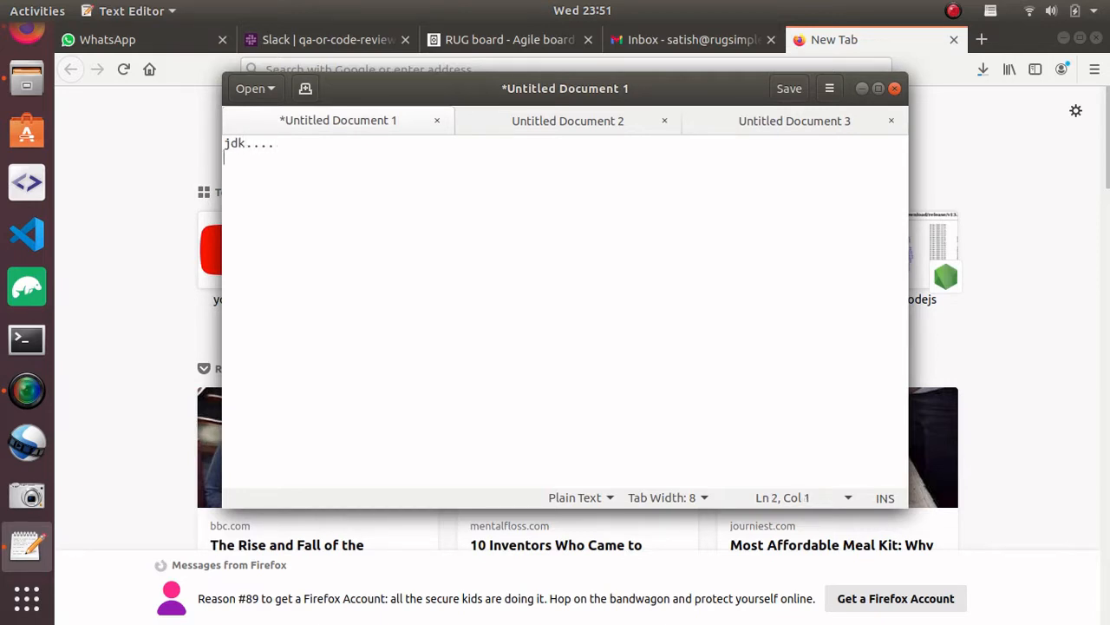
pyautogui.write('Eclispe')
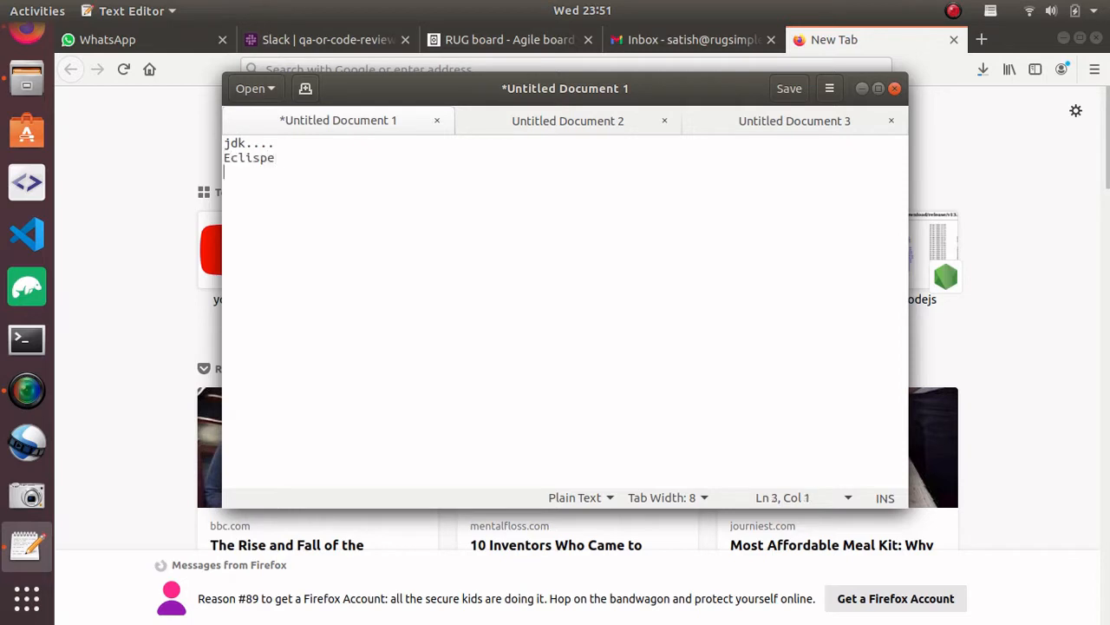
pyautogui.write('A')
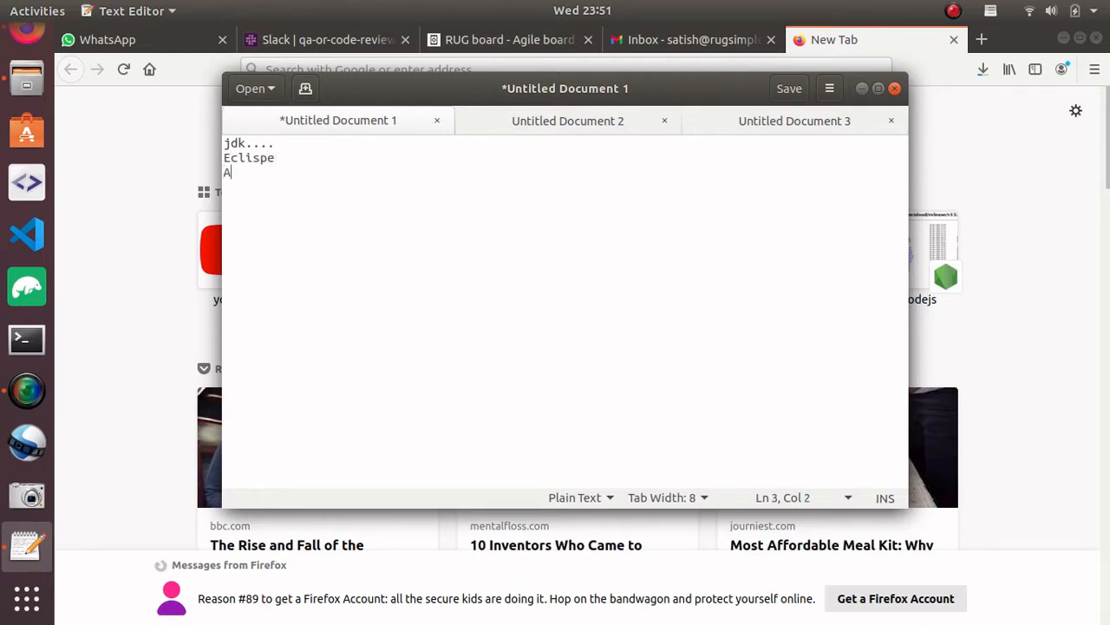
pyautogui.write('pache')
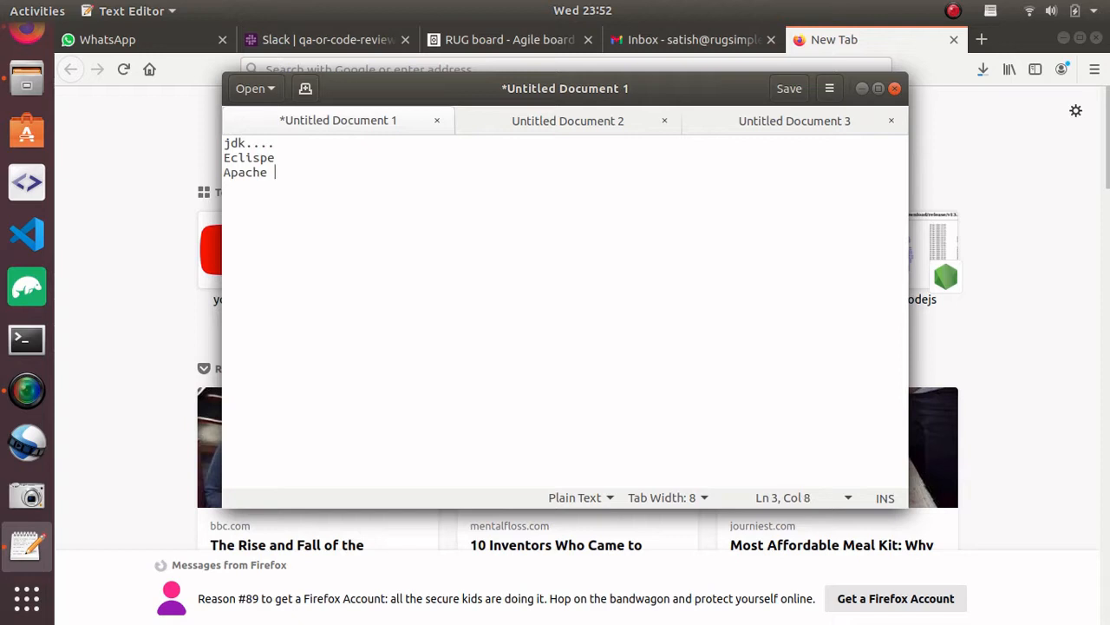
pyautogui.write('tomcat')
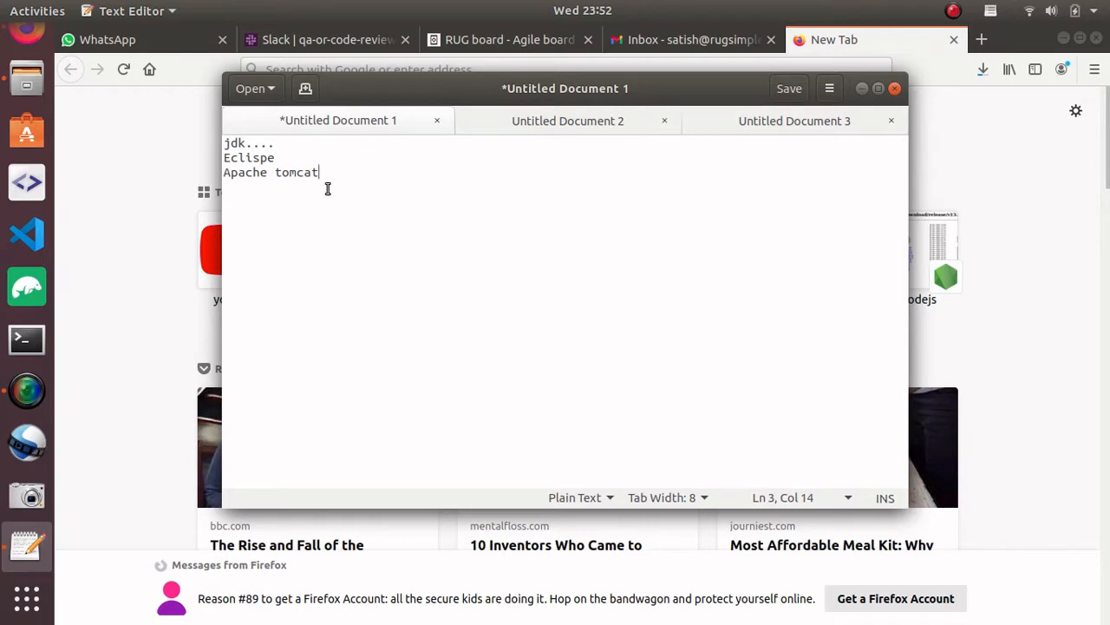
pyautogui.moveTo(26, 391)
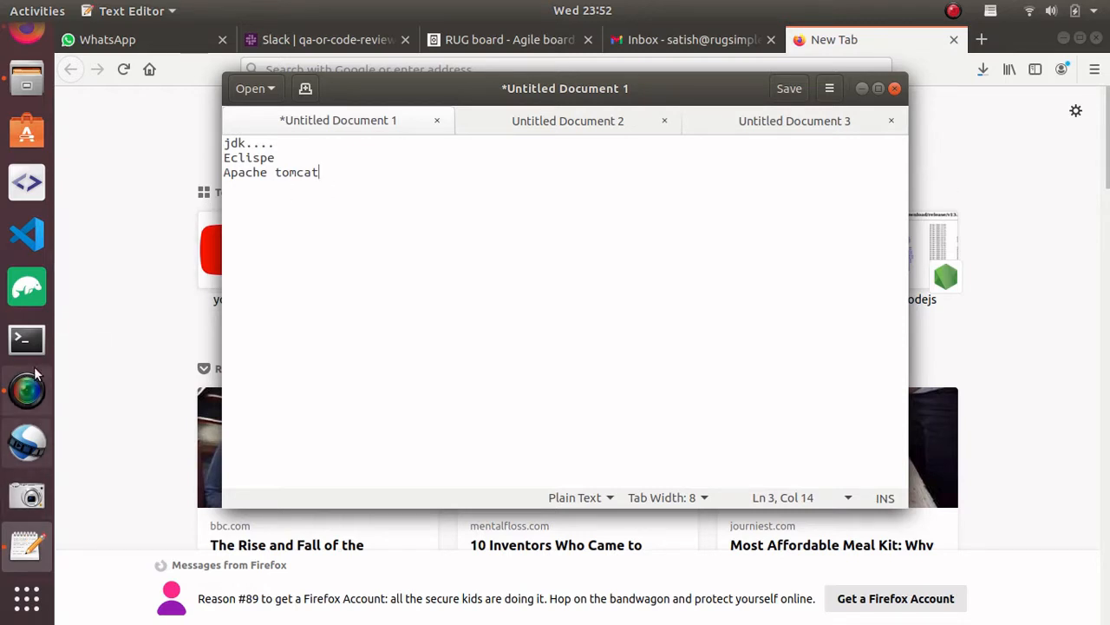
# Run 'java -version' in a new Terminal window to check the installed Java.
pyautogui.click(26, 338)
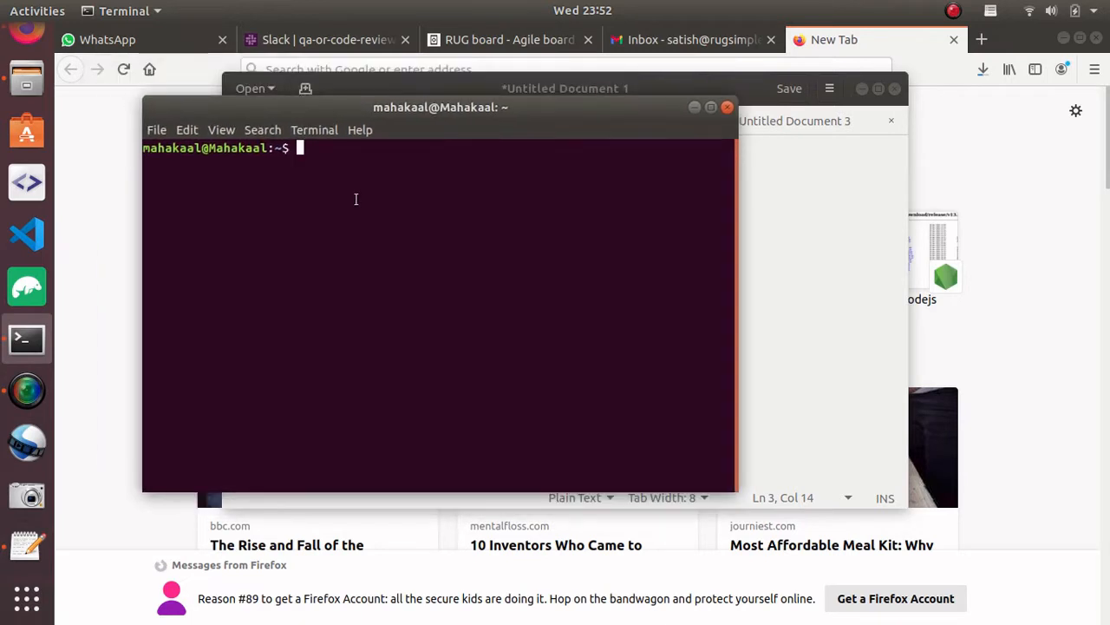
pyautogui.write('java -version')
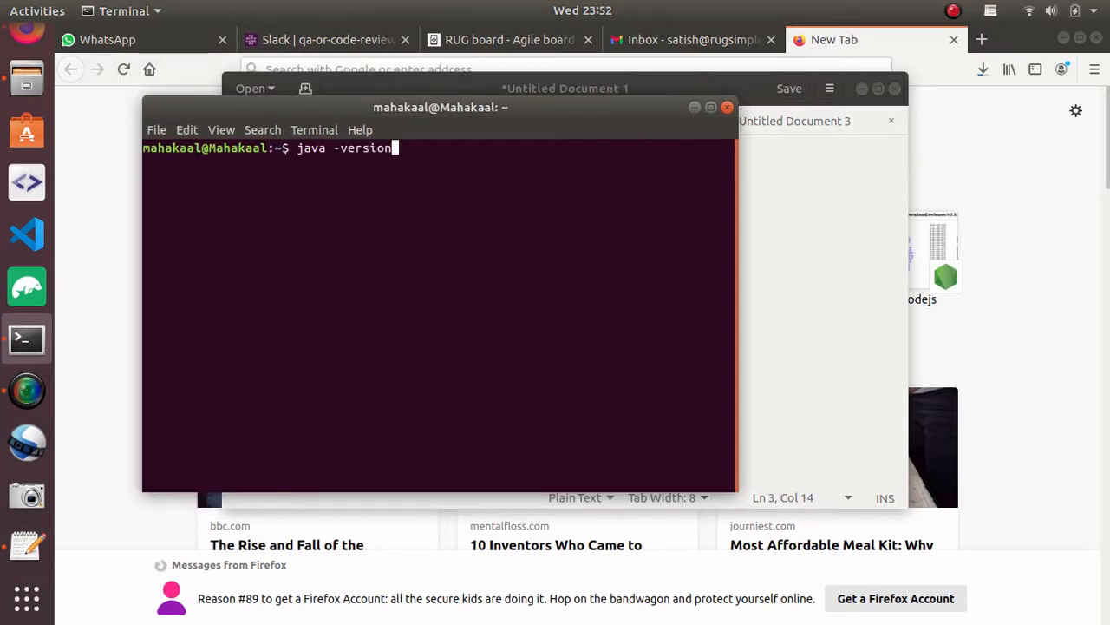
pyautogui.write('sudo apt-get install openjdk-8-jdk')
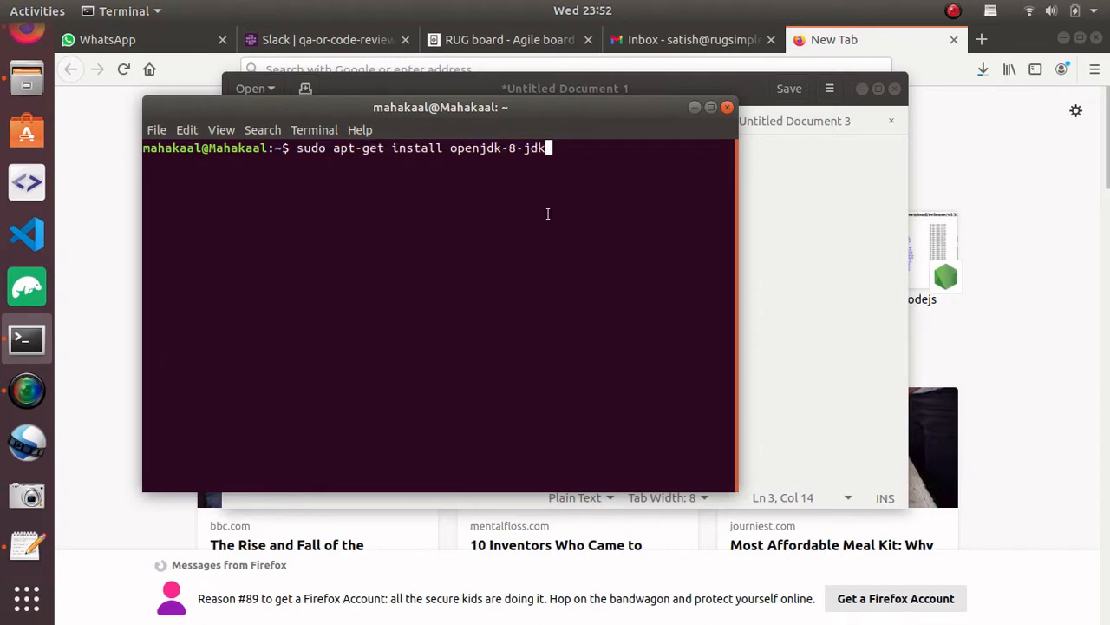
pyautogui.moveTo(468, 195)
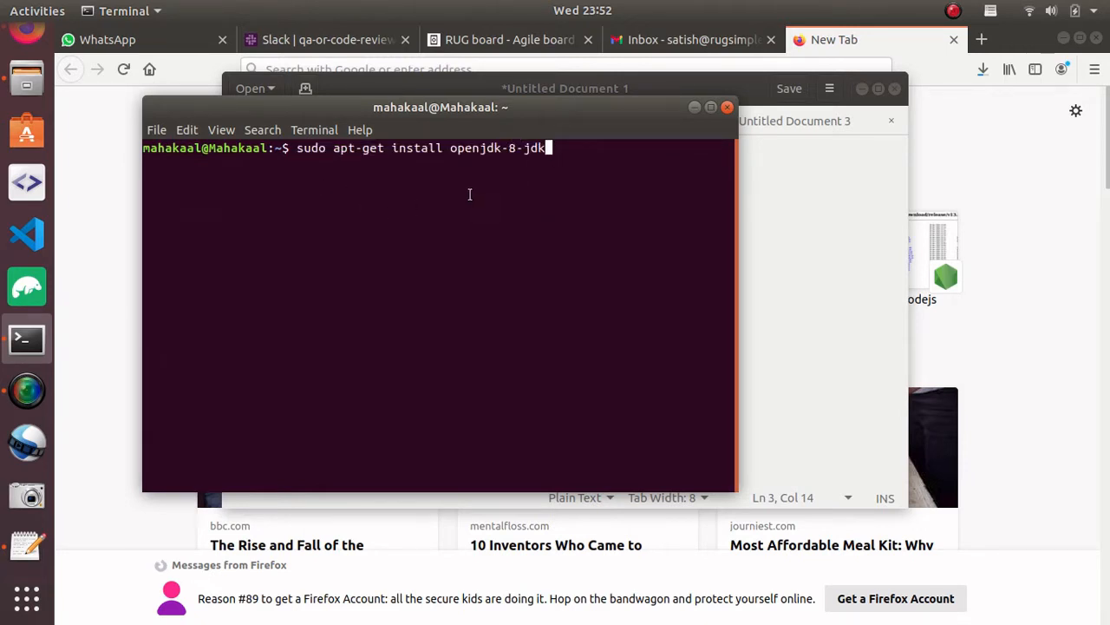
pyautogui.moveTo(590, 179)
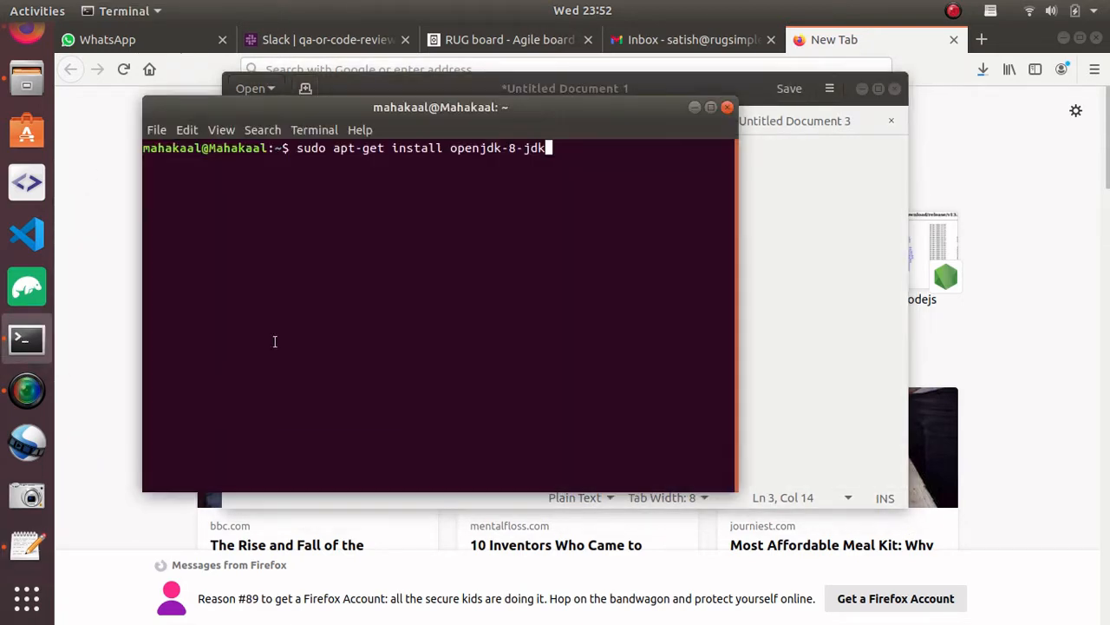
pyautogui.write('grunt watch')
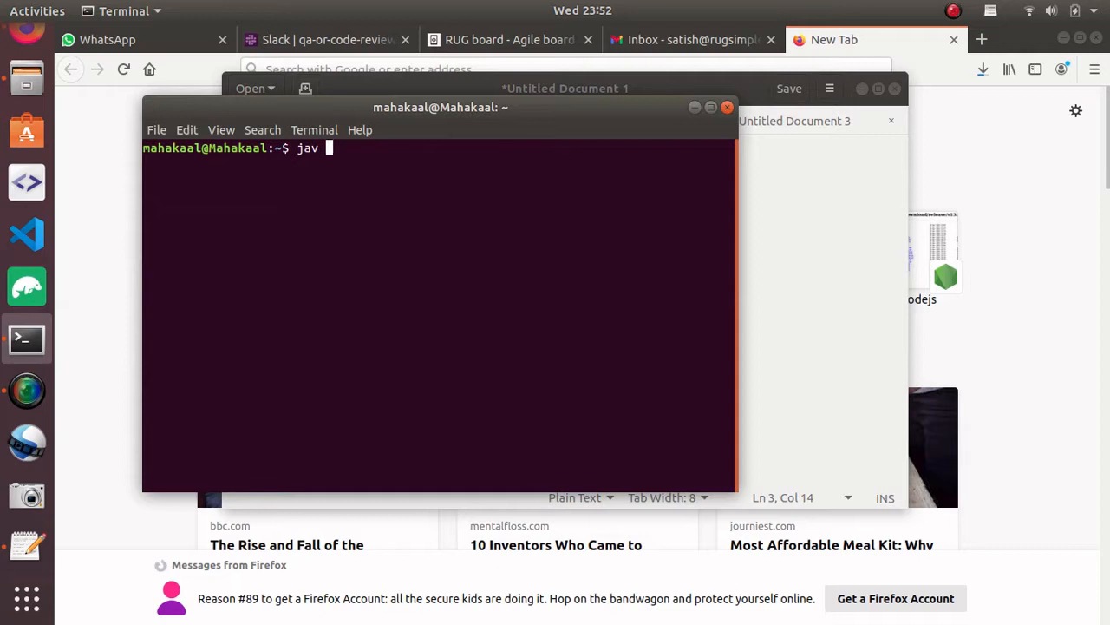
pyautogui.write('a -ver')
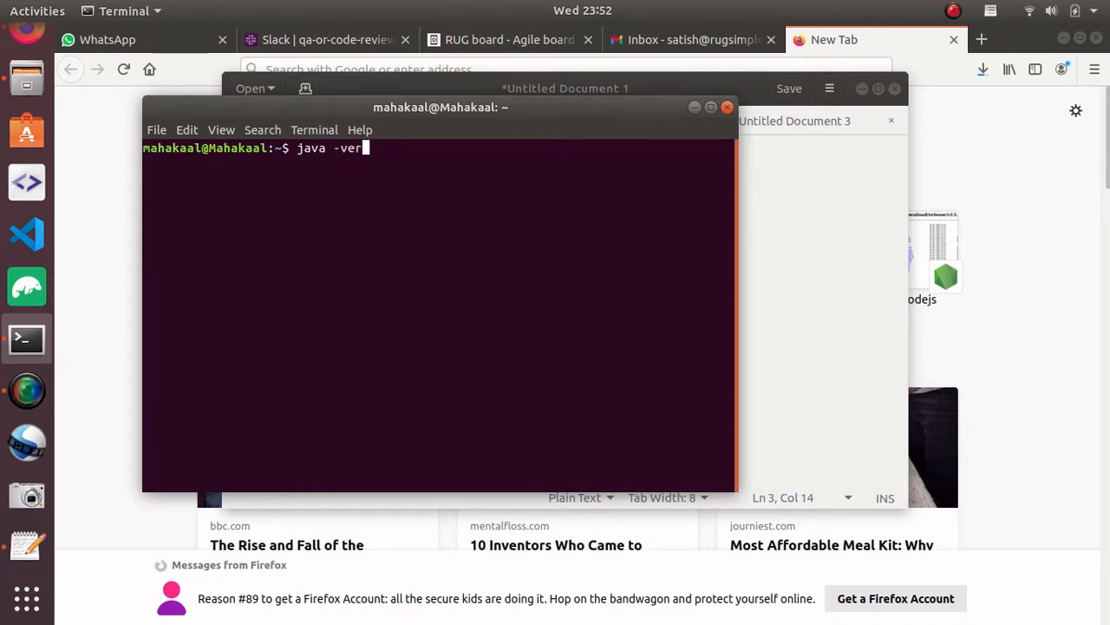
pyautogui.write('a')
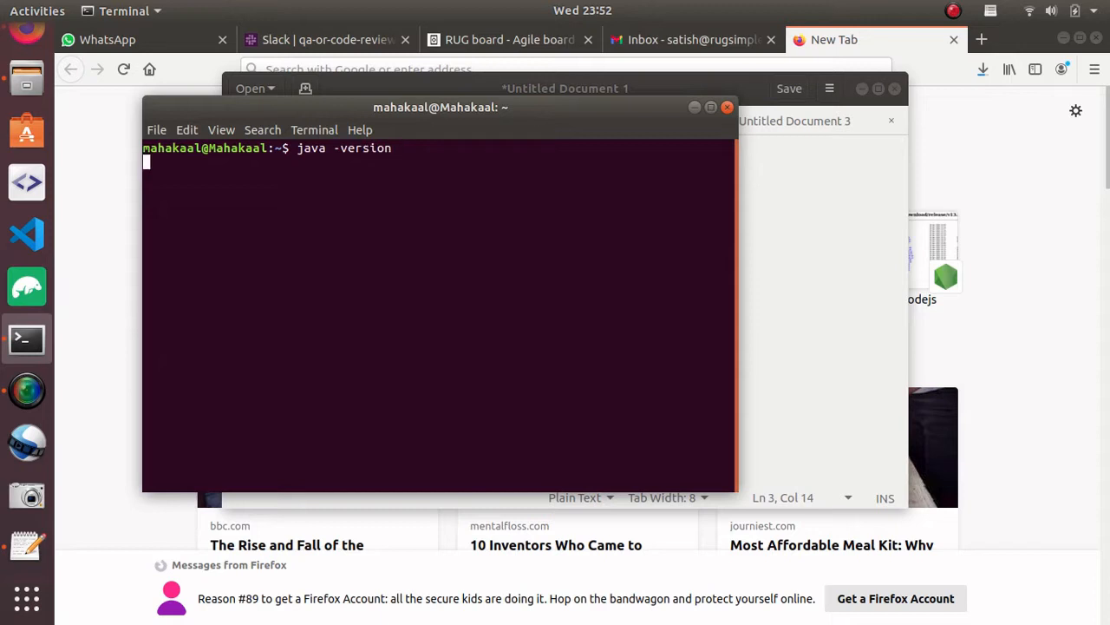
pyautogui.press('Return')
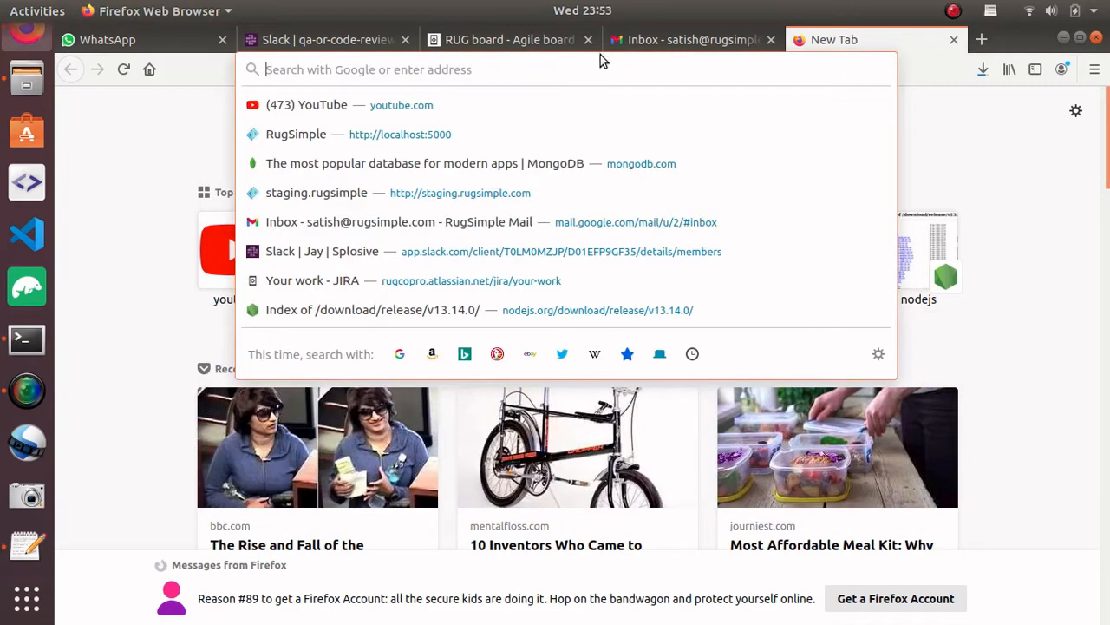
# Load eclipse.org/downloads and start the Eclipse IDE 2020-09 x86_64 download.
pyautogui.write('ec')
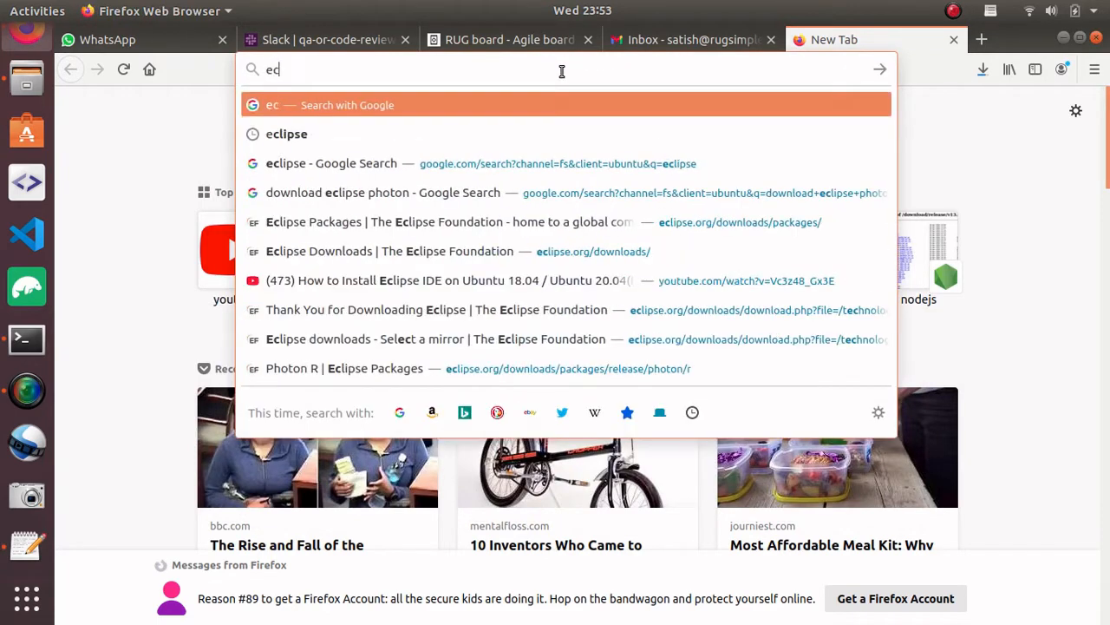
pyautogui.click(331, 164)
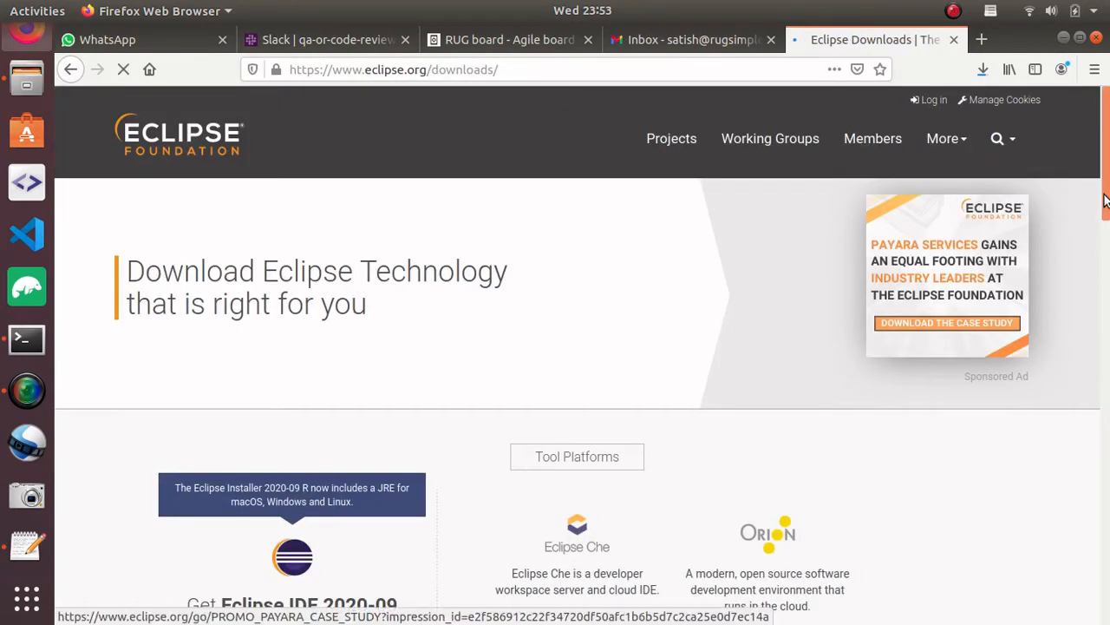
pyautogui.scroll(-3)
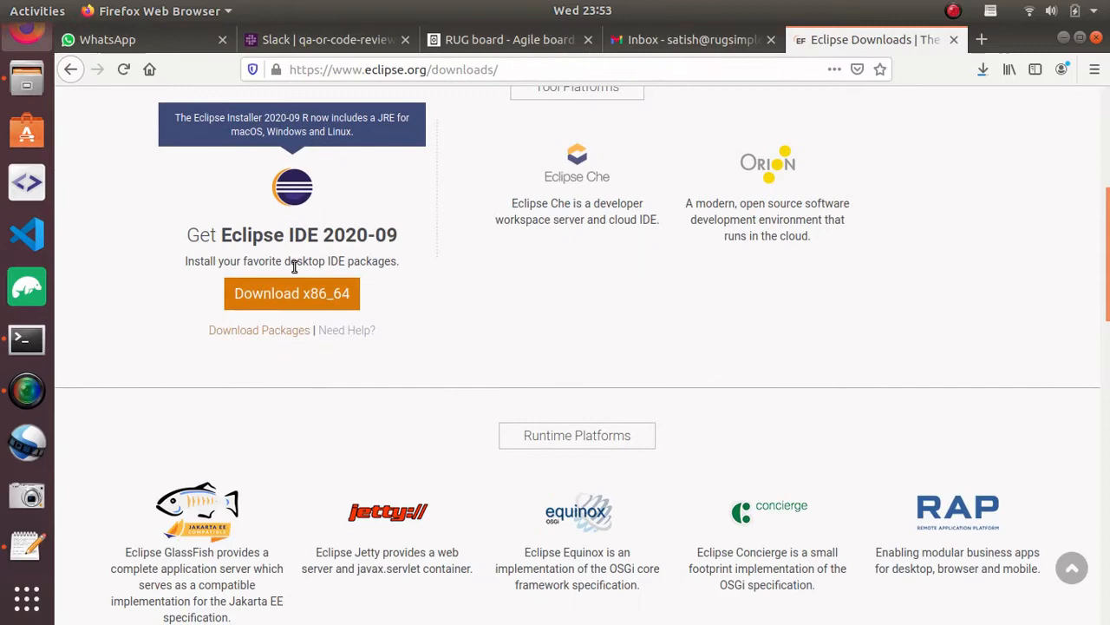
pyautogui.click(394, 69)
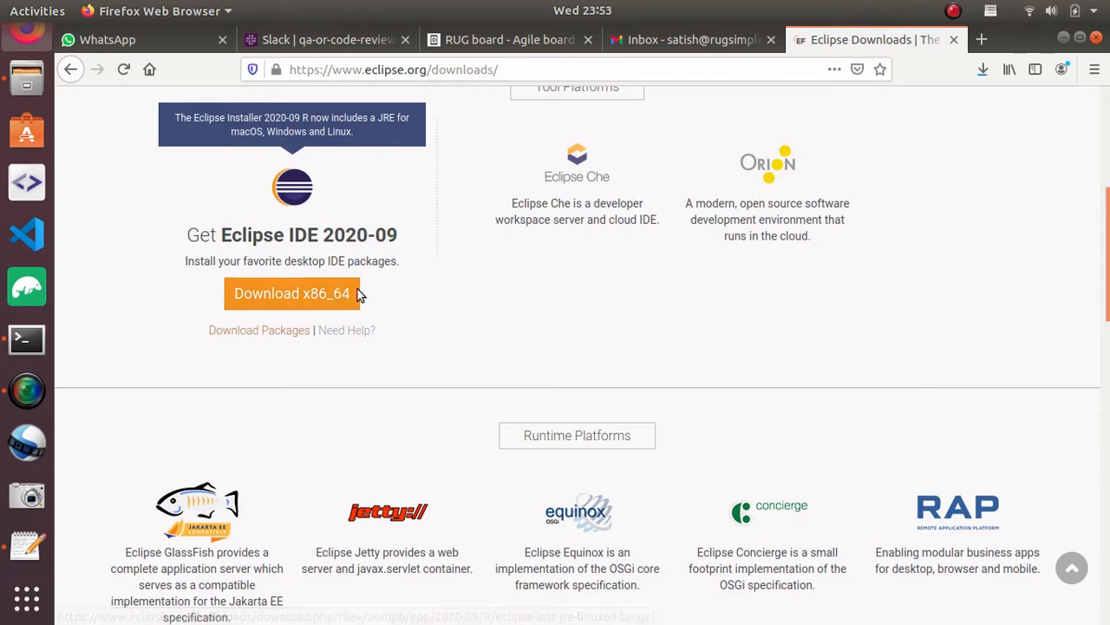
pyautogui.moveTo(191, 215)
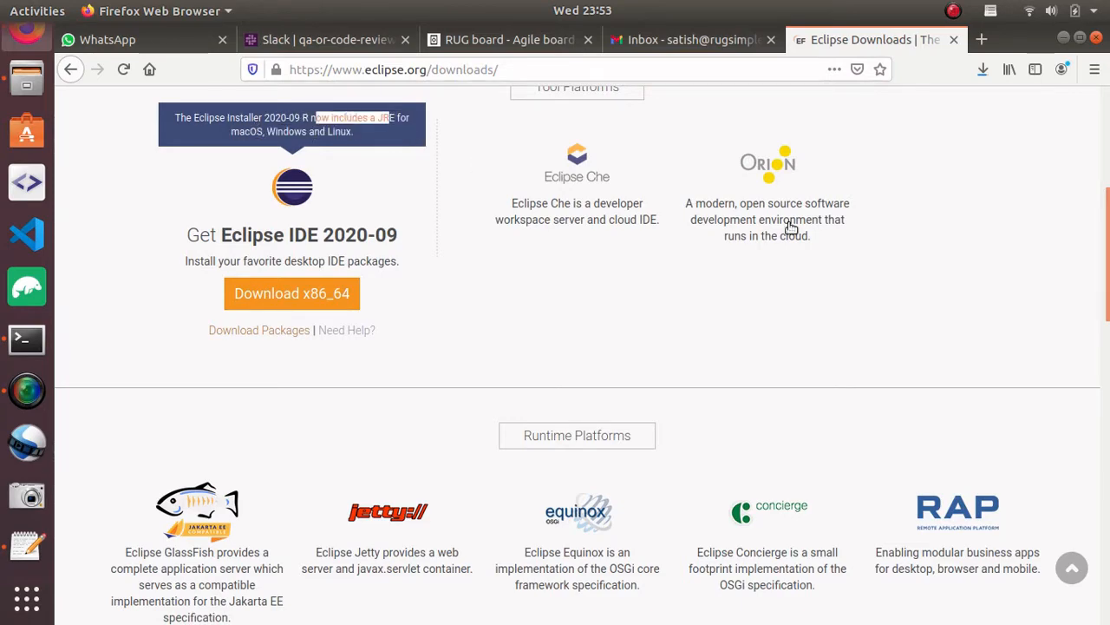
pyautogui.scroll(3)
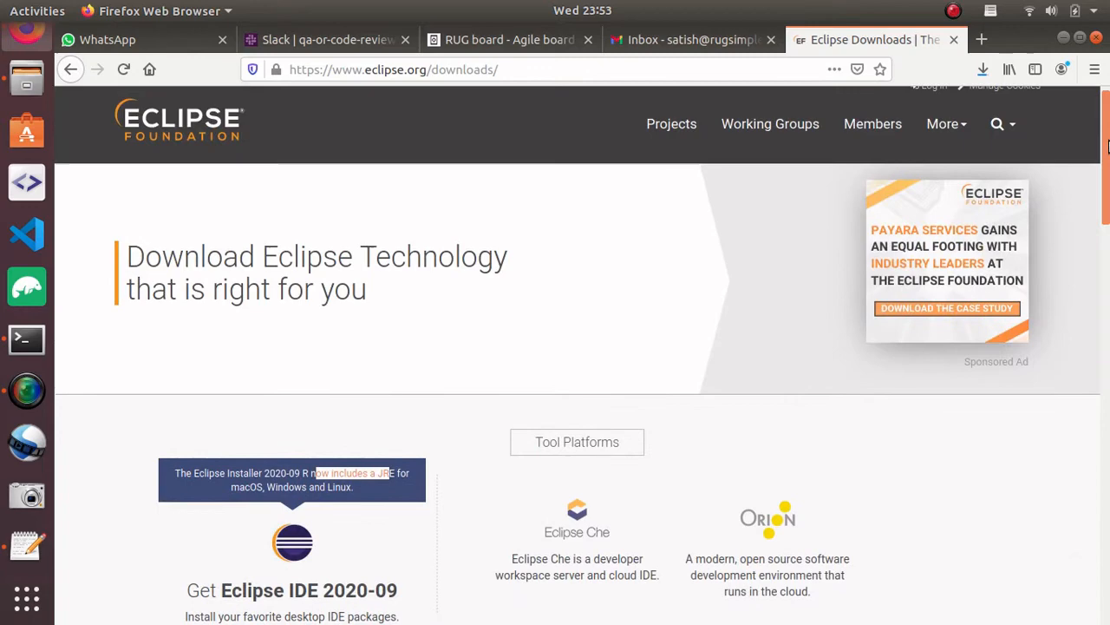
# Search Google for 'eclipse photon' and reach the Eclipse Photon release page.
pyautogui.click(394, 69)
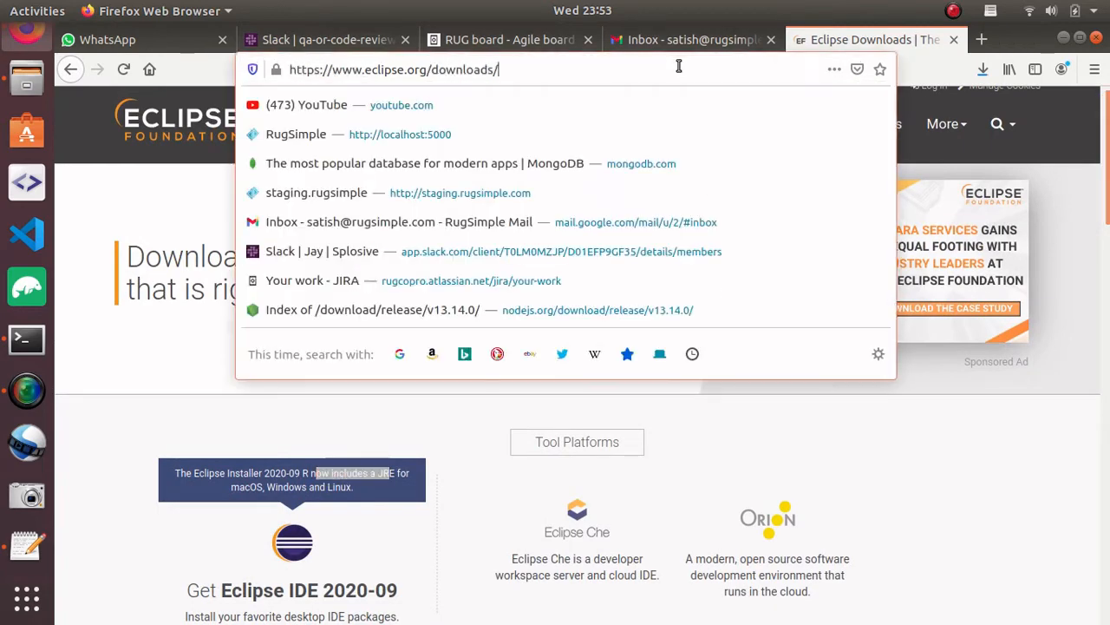
pyautogui.write('e')
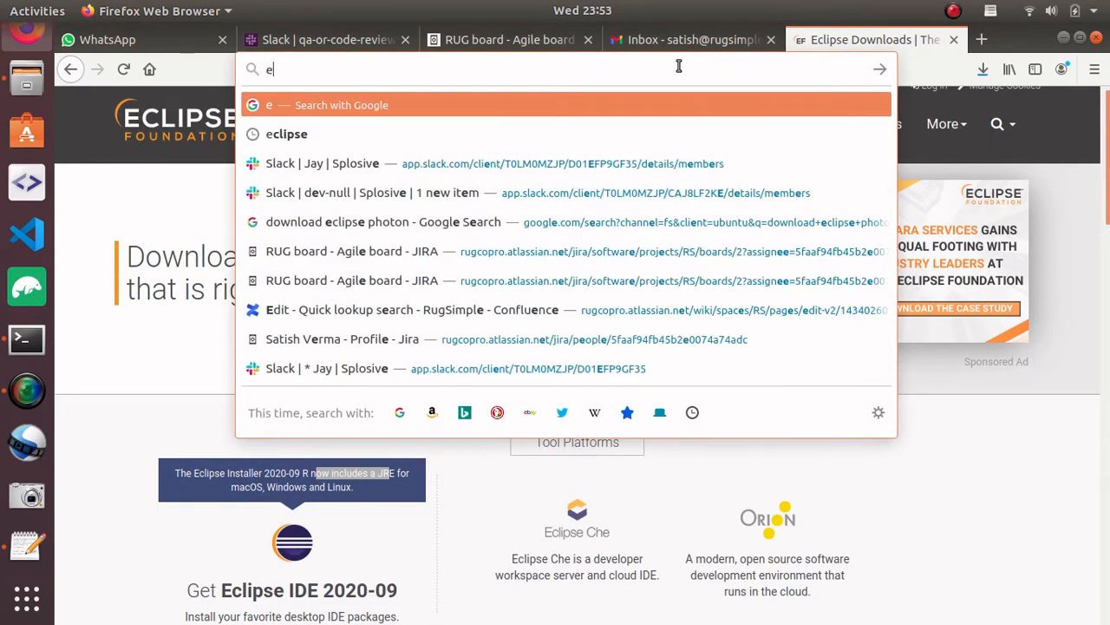
pyautogui.write('l')
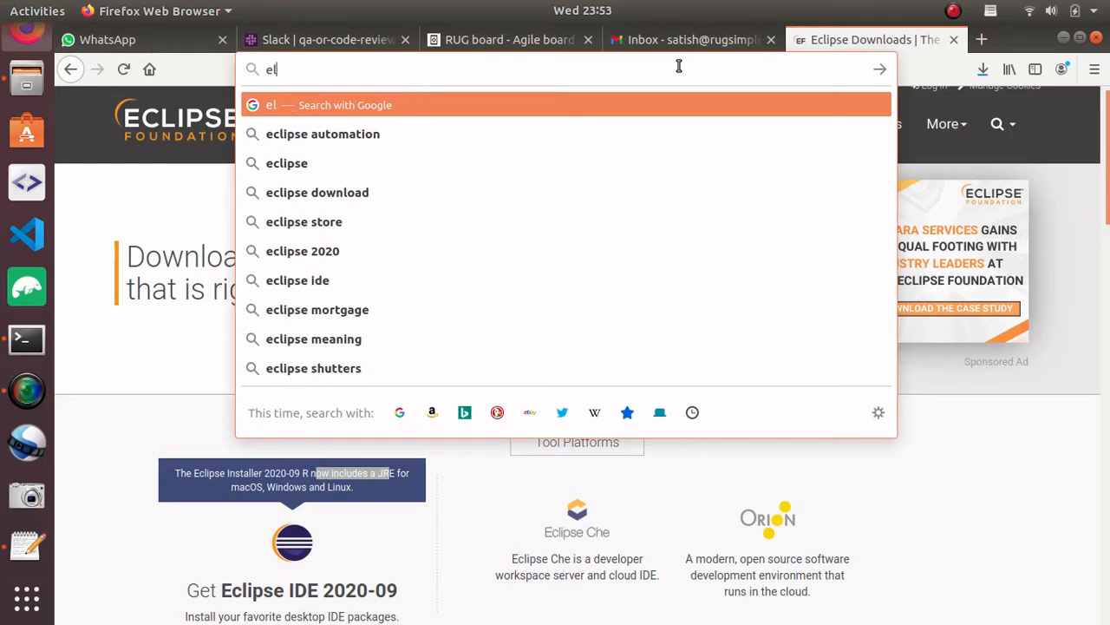
pyautogui.write('clipse')
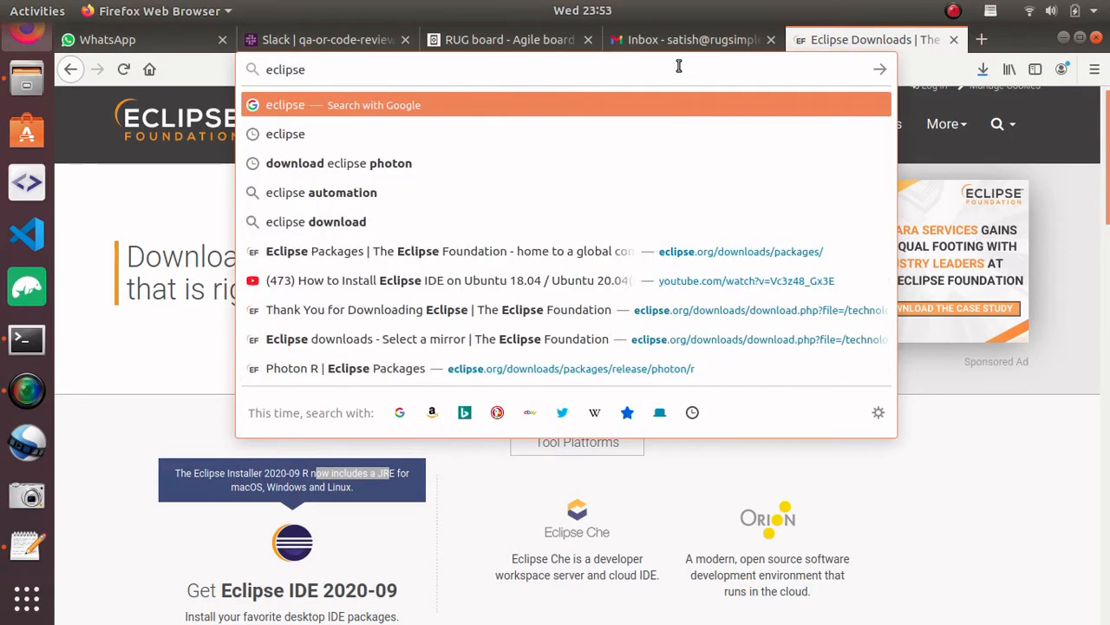
pyautogui.click(338, 163)
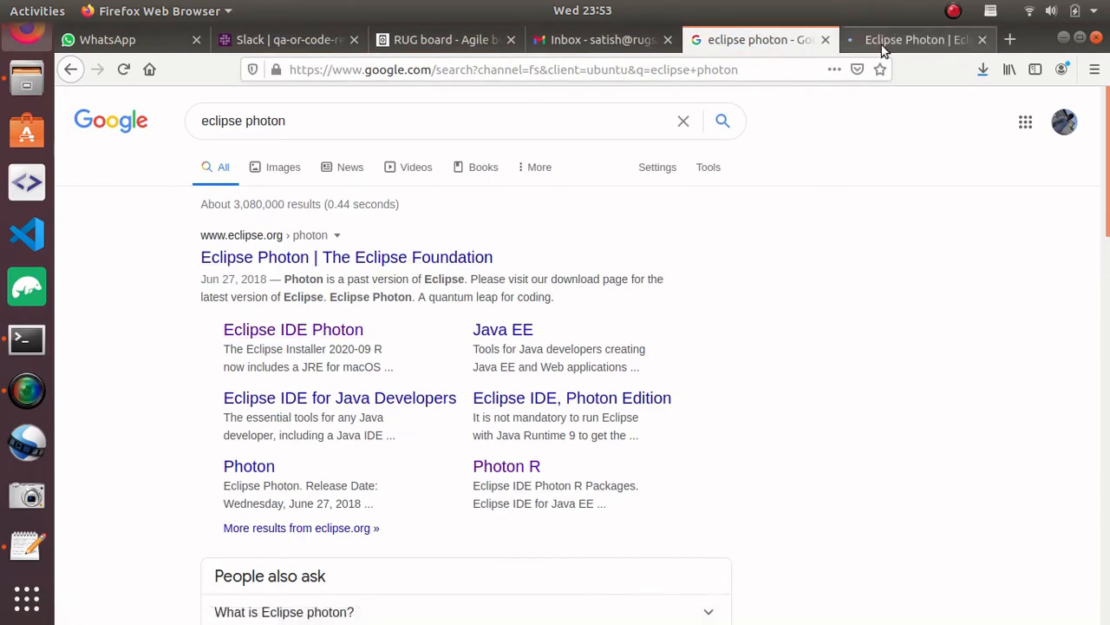
pyautogui.click(916, 38)
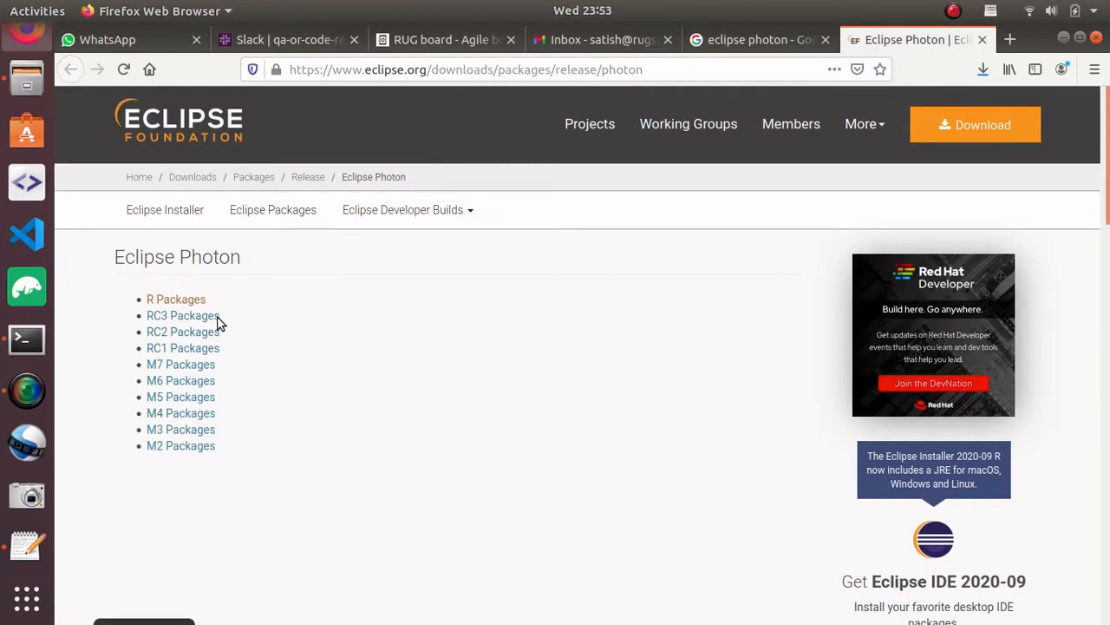
pyautogui.moveTo(177, 298)
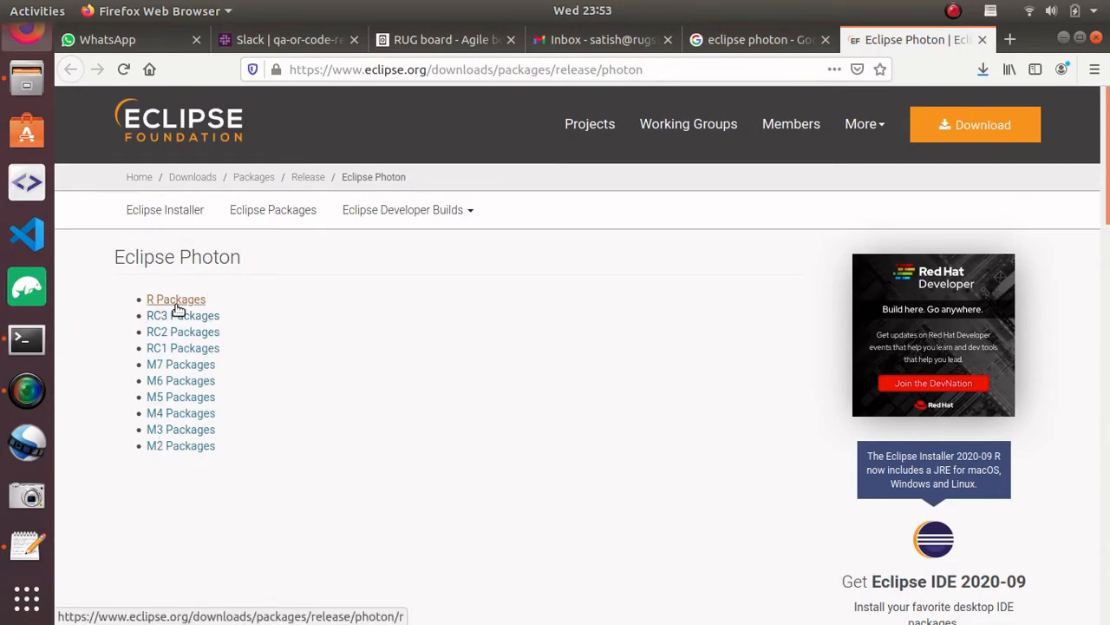
# From the Photon R packages, download Eclipse IDE for Java EE Developers Linux x86_64.
pyautogui.click(175, 299)
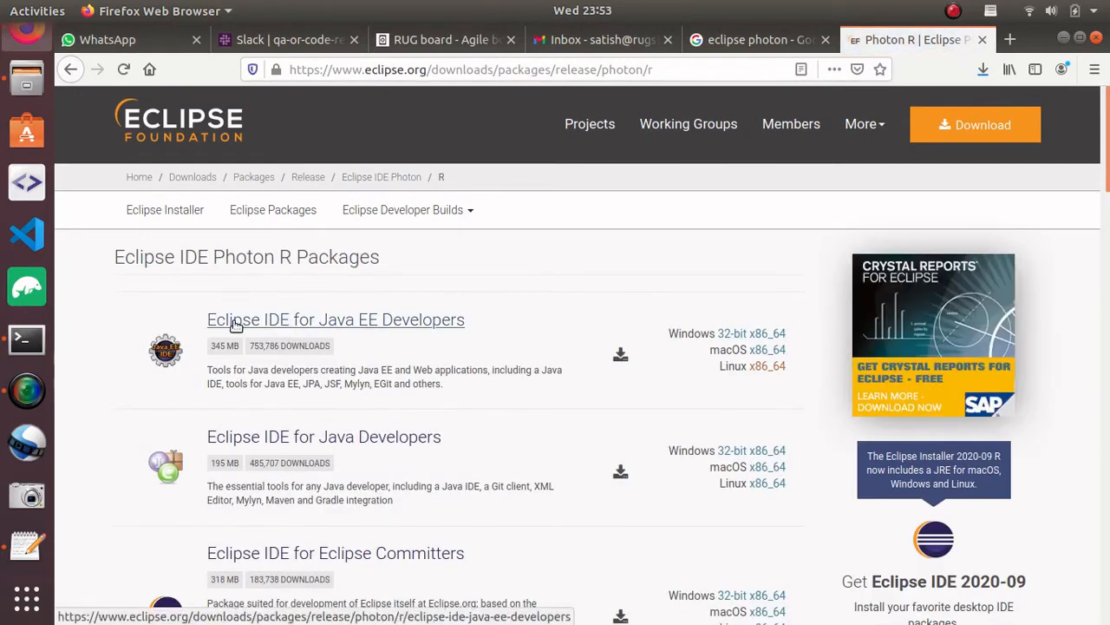
pyautogui.moveTo(378, 460)
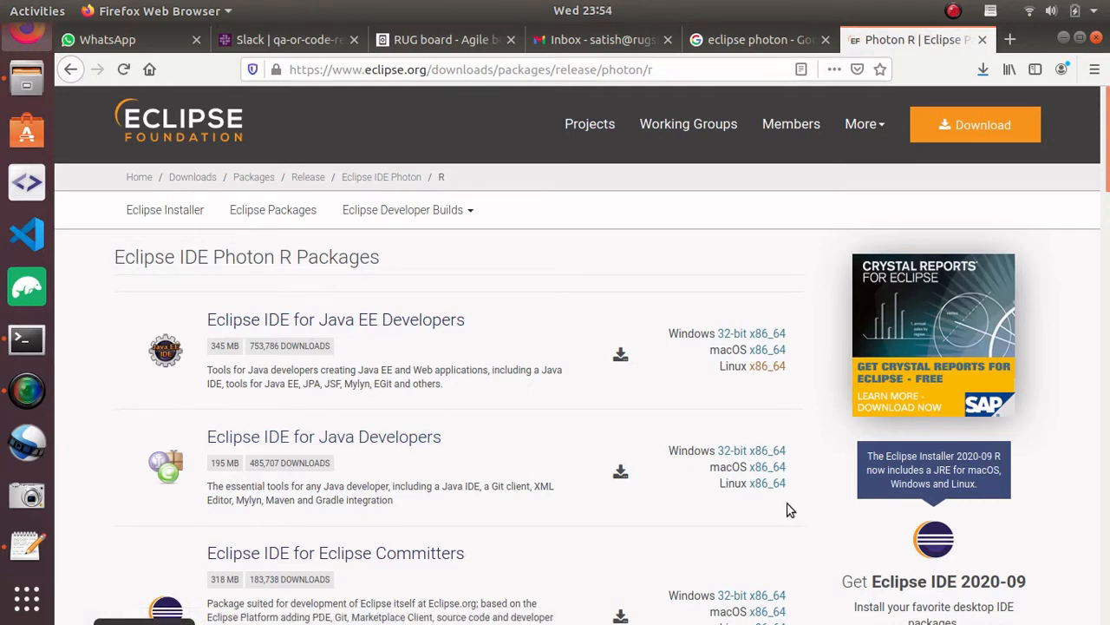
pyautogui.moveTo(413, 338)
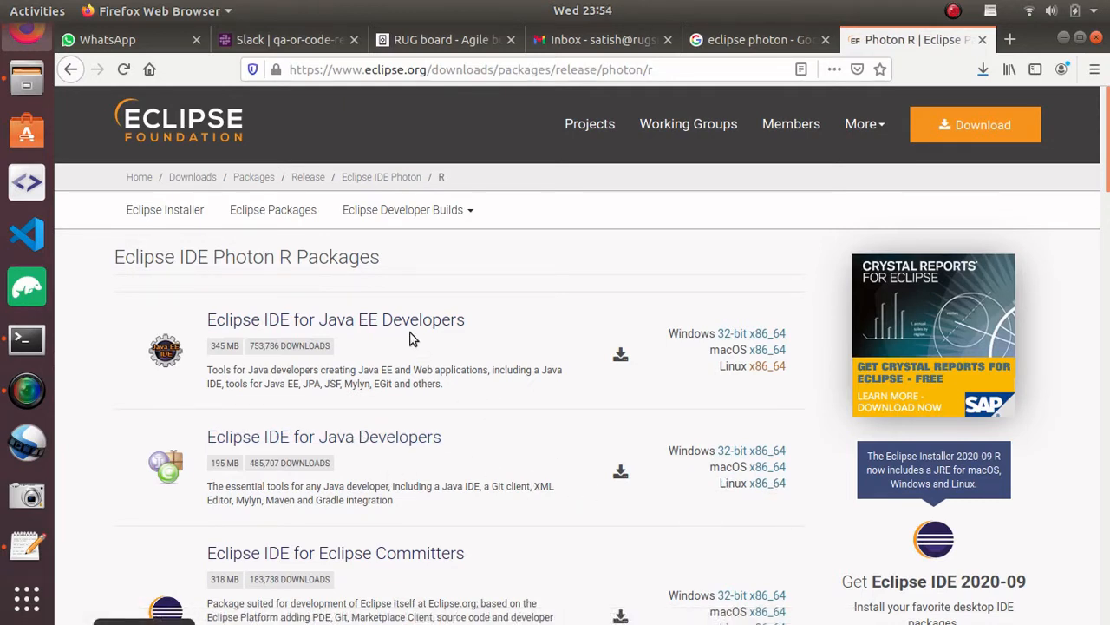
pyautogui.moveTo(489, 295)
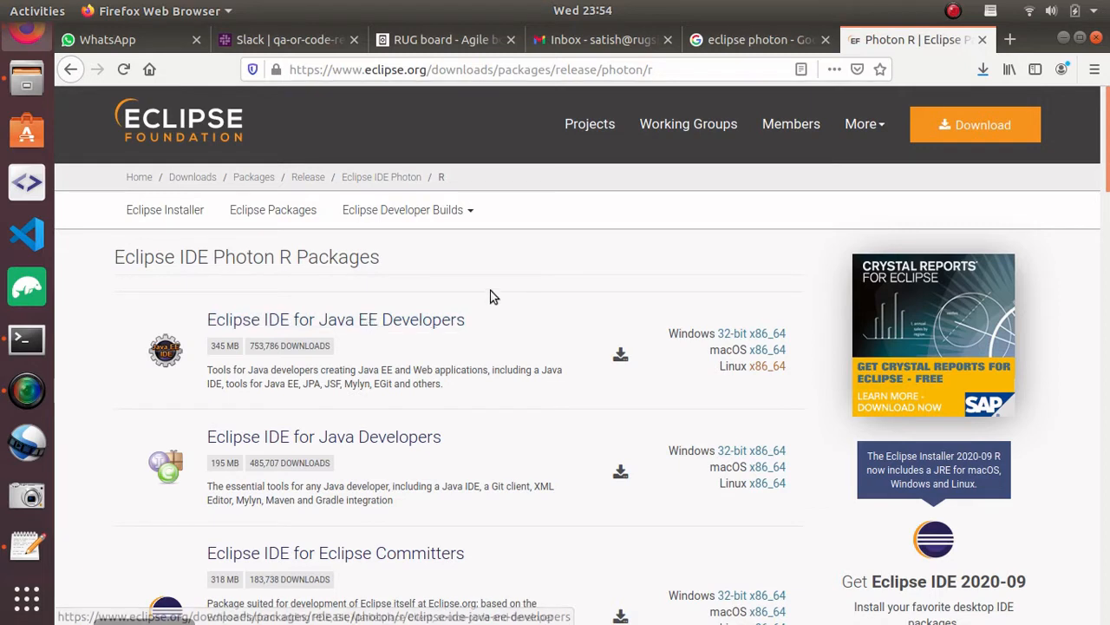
pyautogui.moveTo(496, 295)
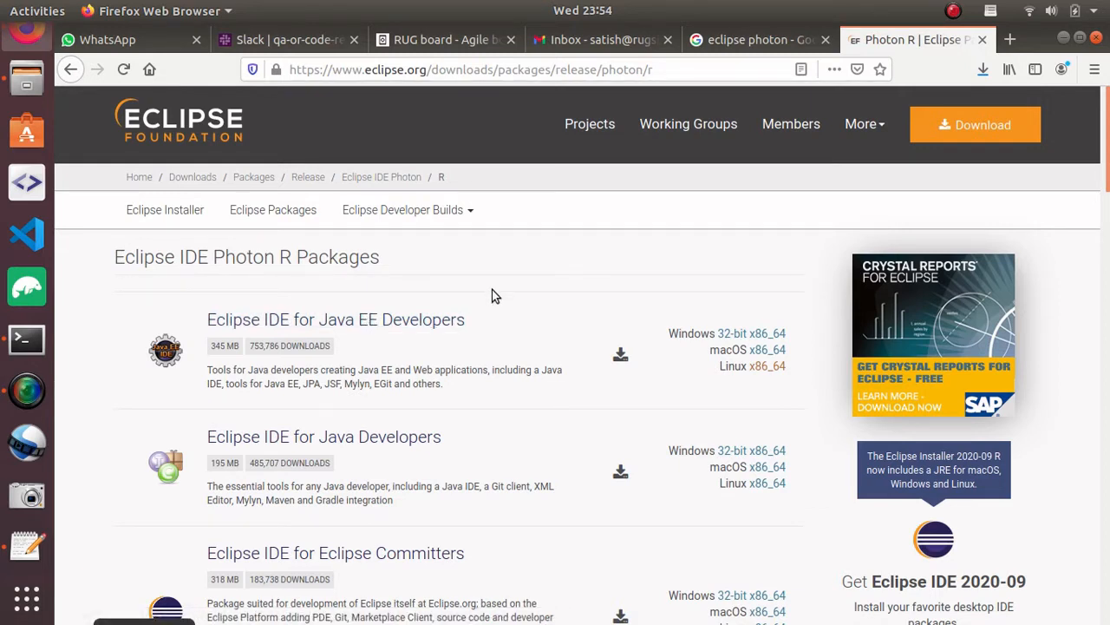
pyautogui.moveTo(442, 313)
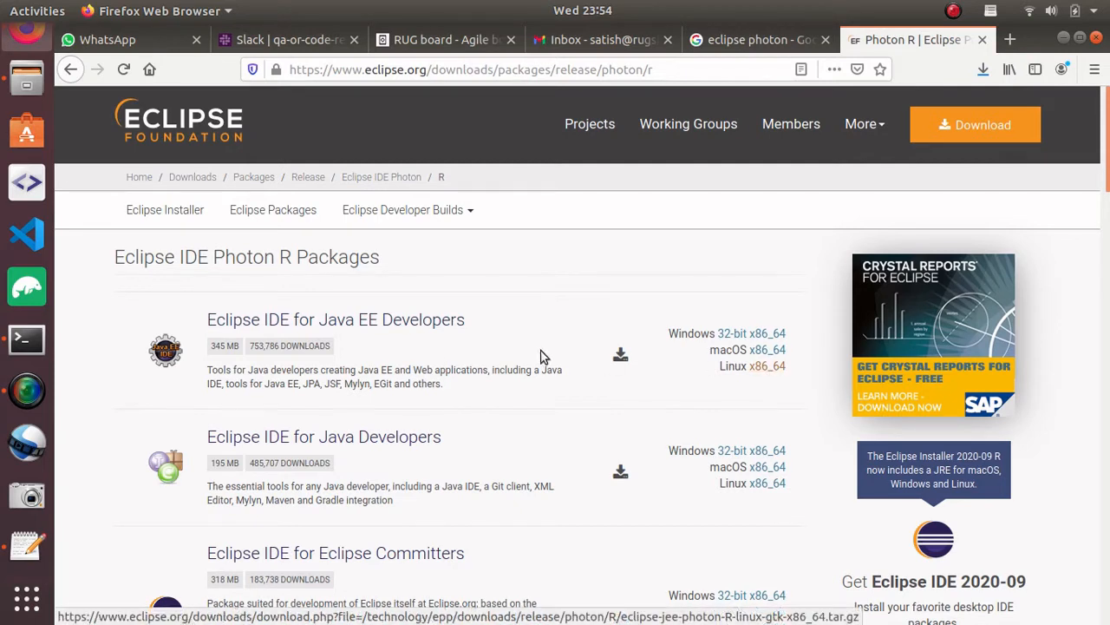
pyautogui.moveTo(523, 347)
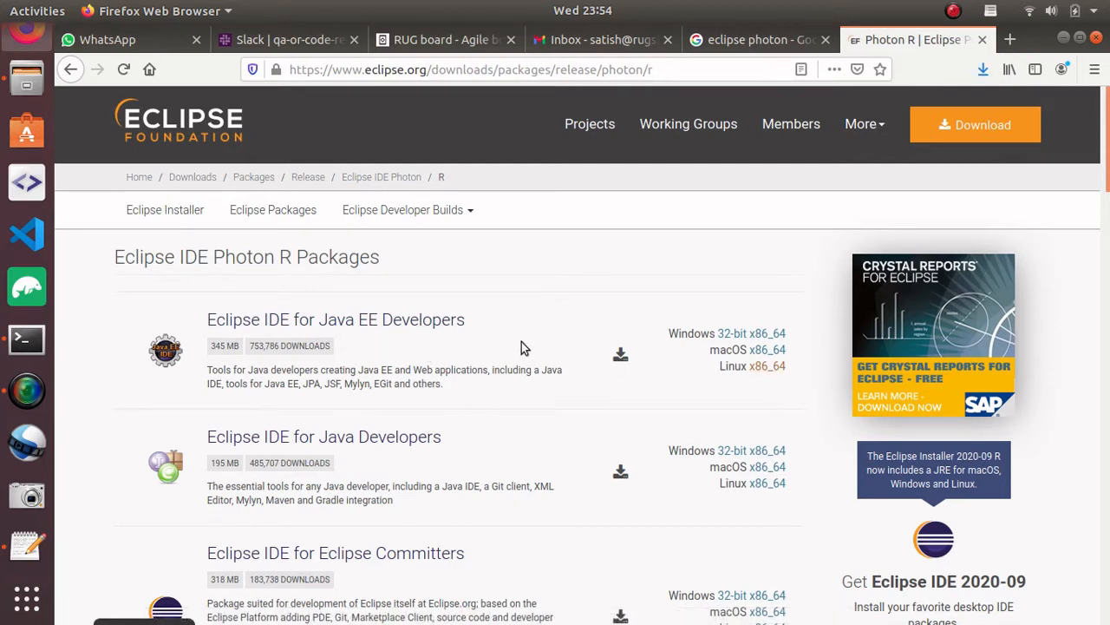
pyautogui.moveTo(766, 365)
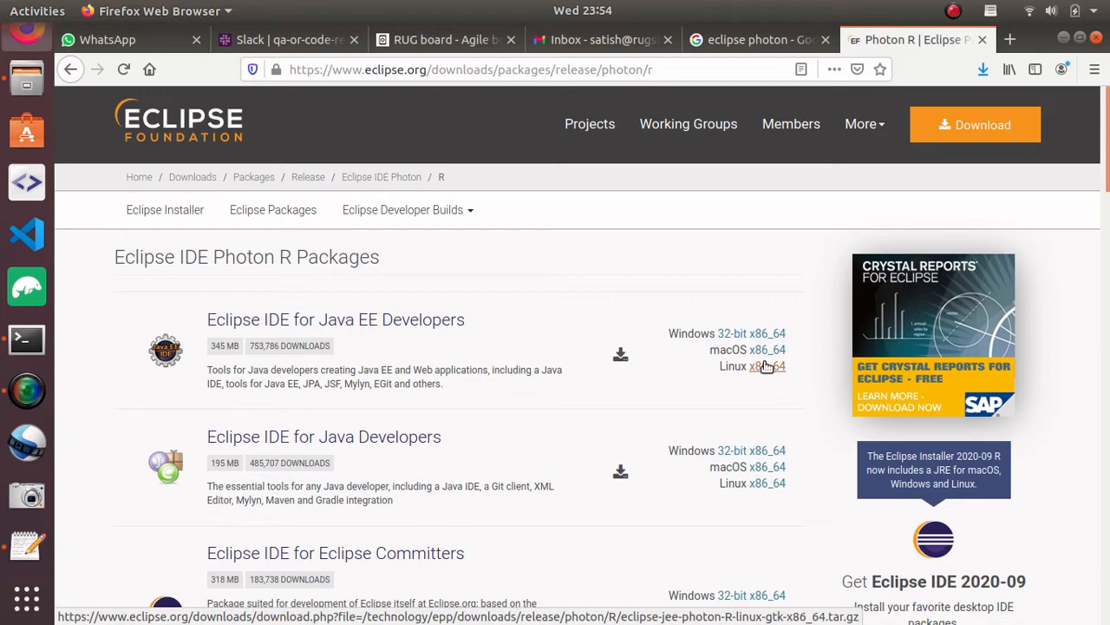
pyautogui.moveTo(762, 375)
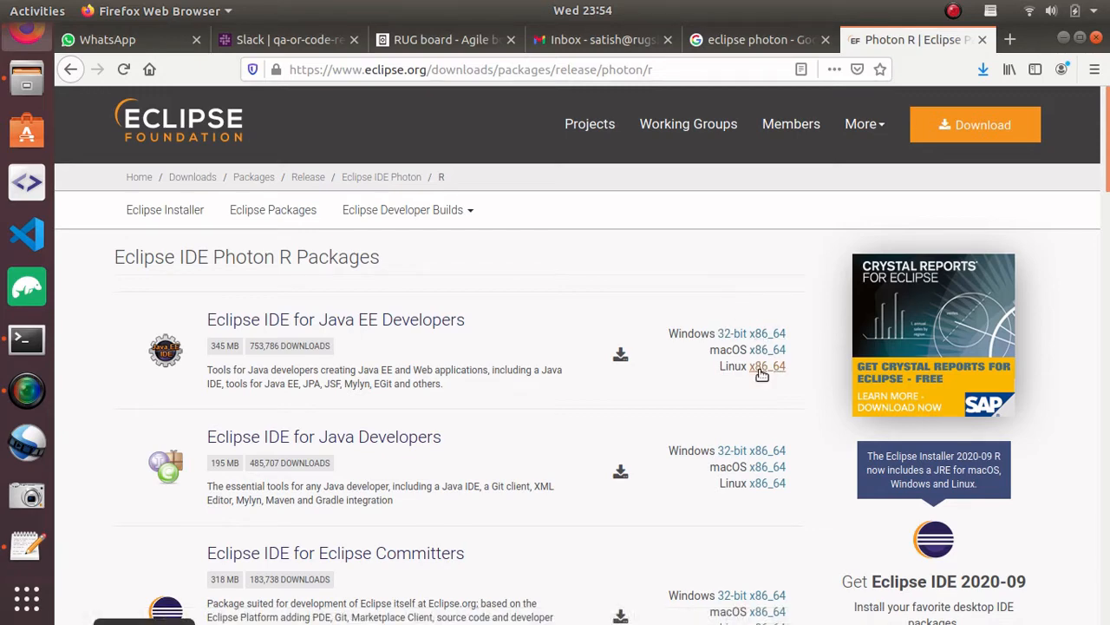
pyautogui.click(766, 365)
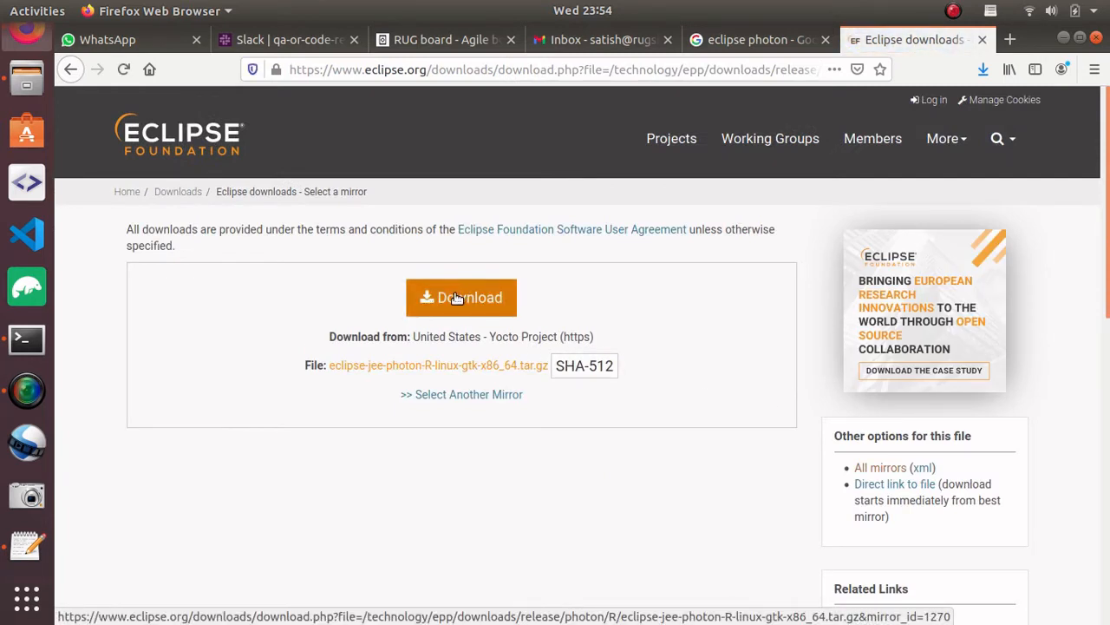
pyautogui.moveTo(531, 293)
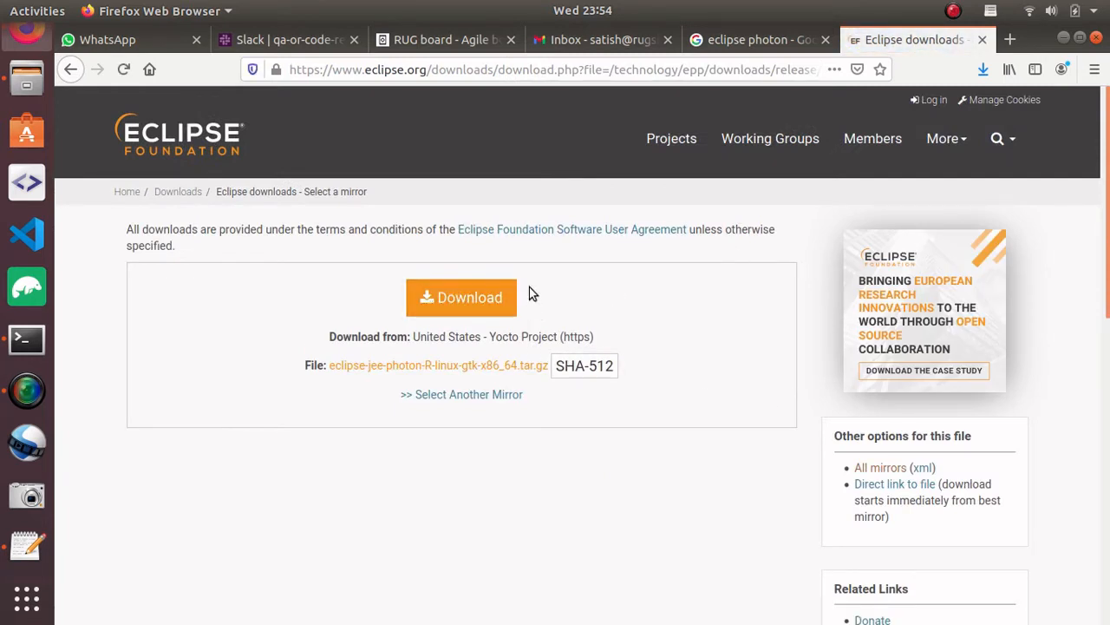
pyautogui.moveTo(462, 297)
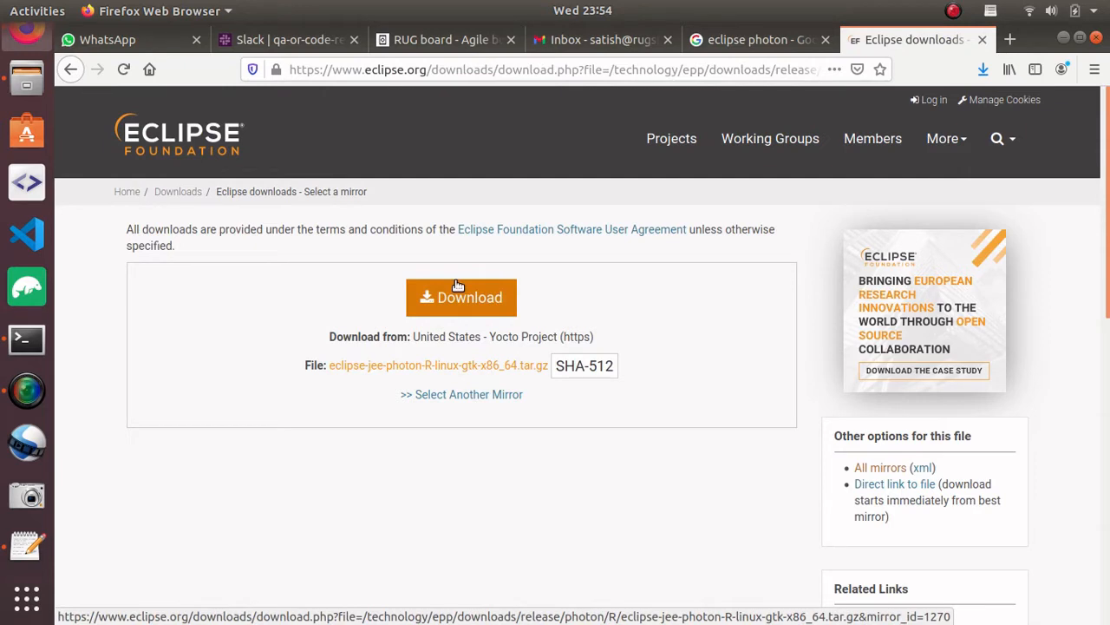
pyautogui.moveTo(451, 404)
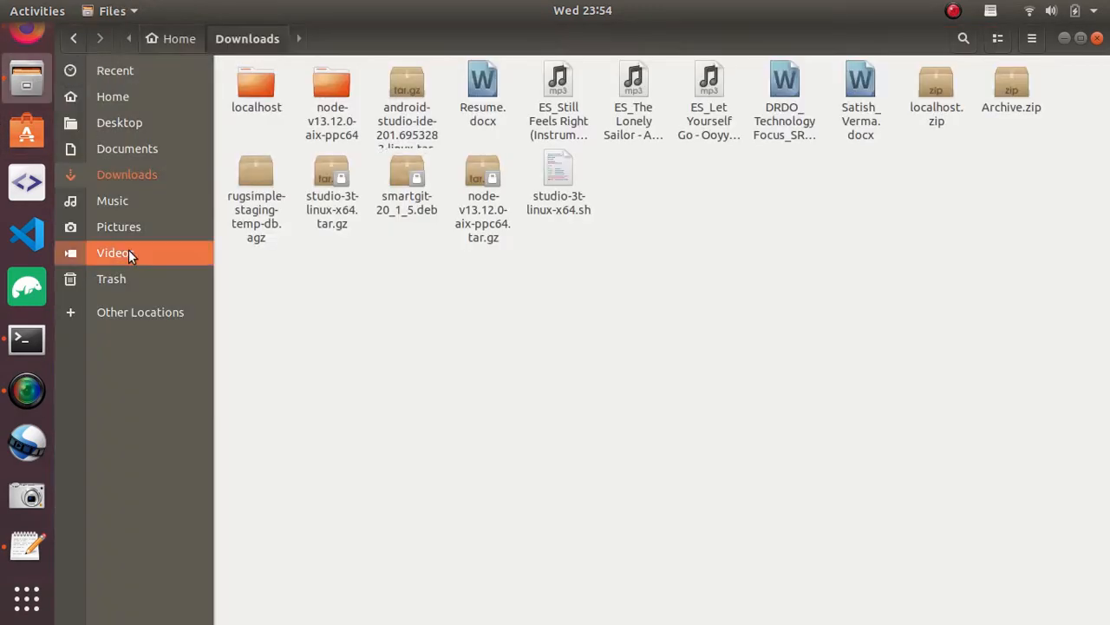
# Browse Desktop into eclipse-jee-2020-09-R-linux-gtk-x86_64/eclipse and select the eclipse launcher.
pyautogui.click(118, 121)
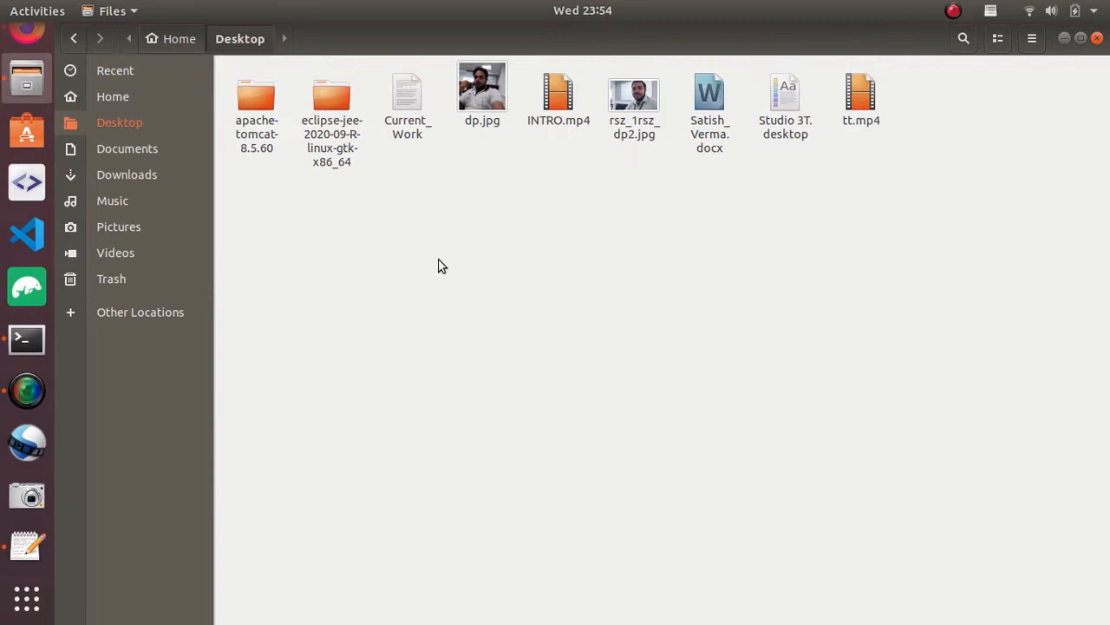
pyautogui.click(332, 98)
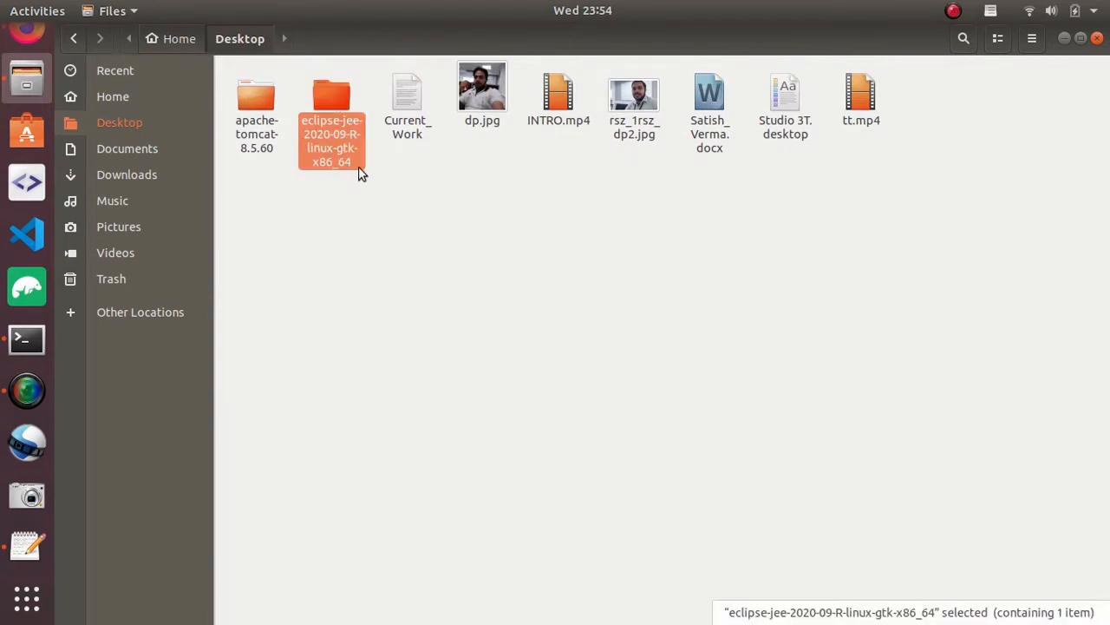
pyautogui.doubleClick(331, 104)
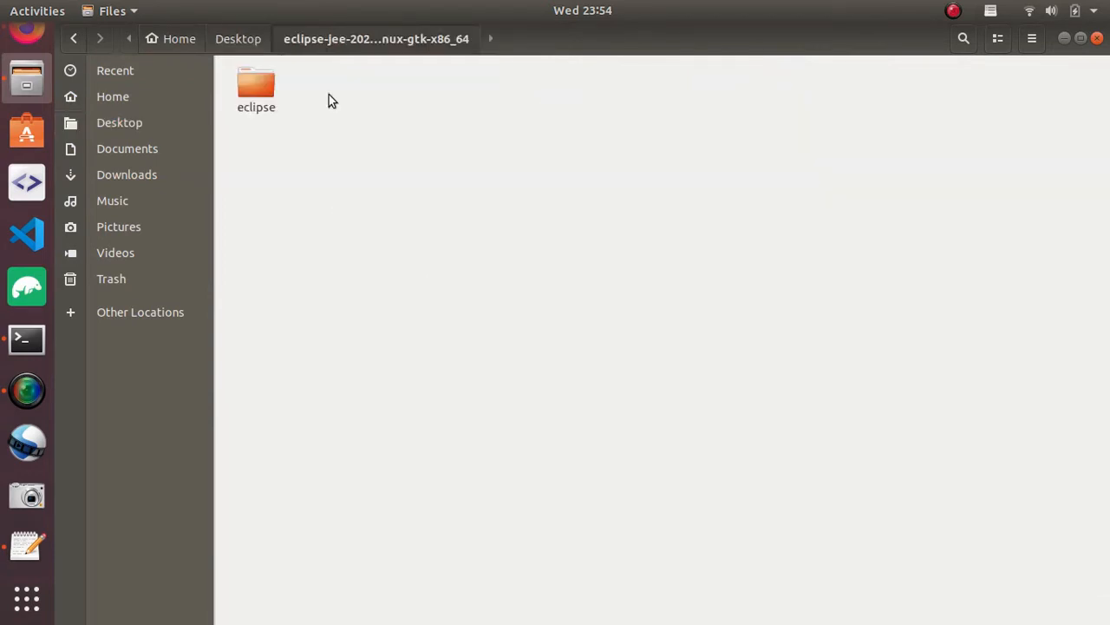
pyautogui.doubleClick(257, 83)
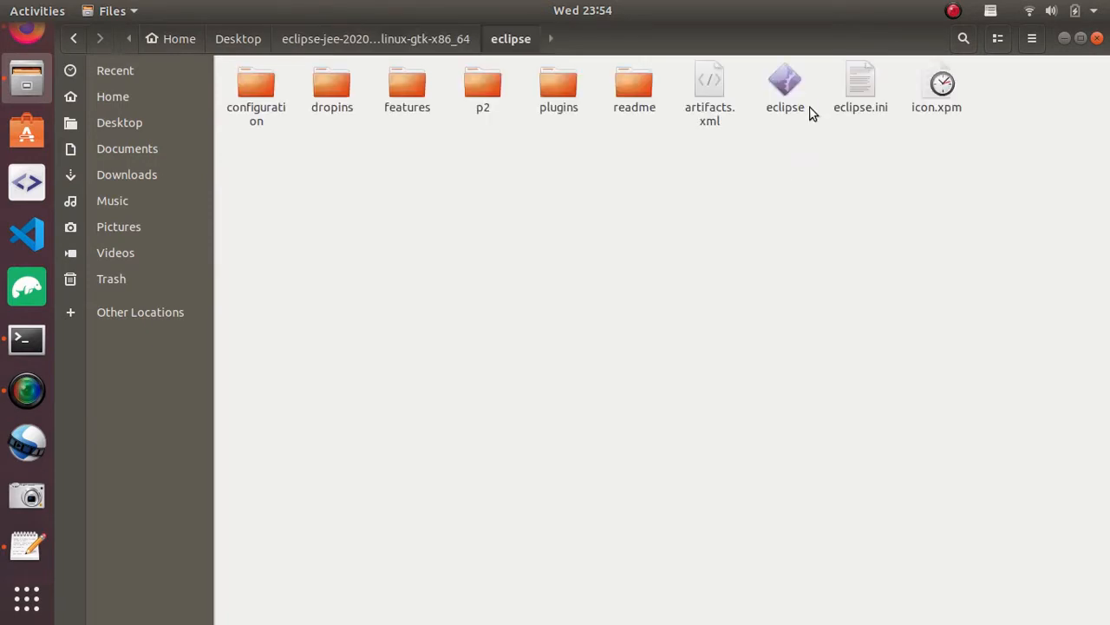
pyautogui.click(784, 87)
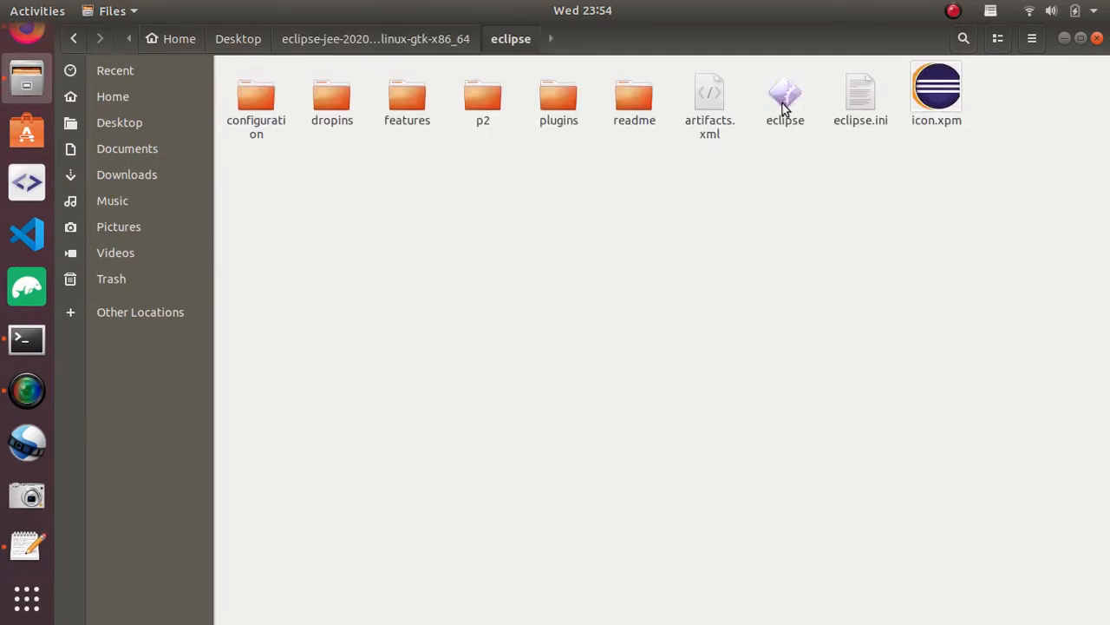
pyautogui.moveTo(611, 208)
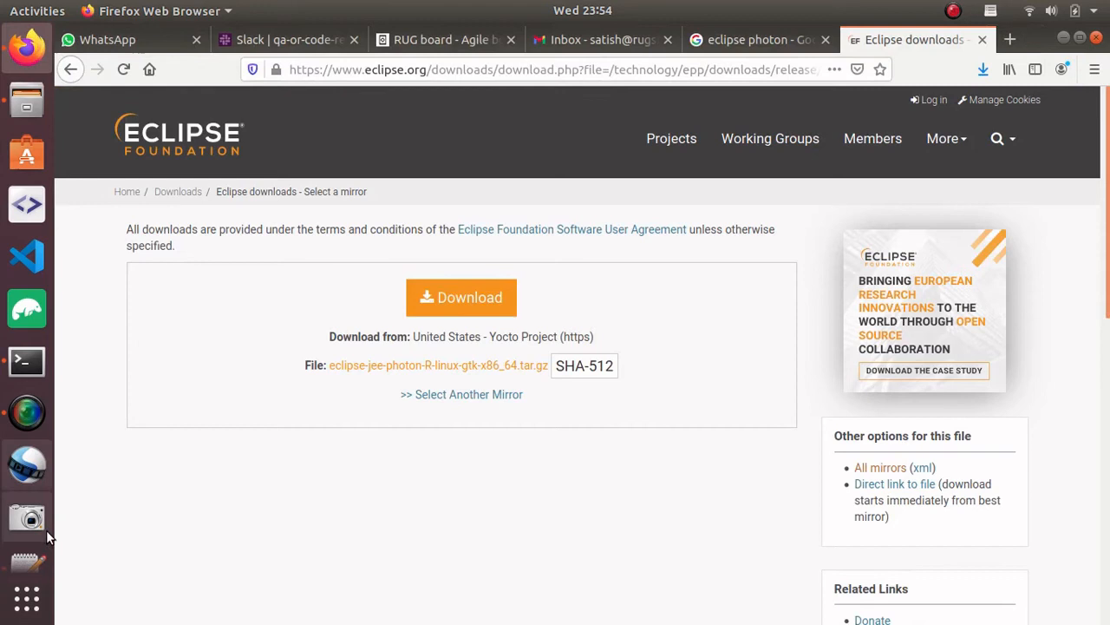
# Highlight the 'Apache tomcat' line in the gedit notes and start a new Firefox tab.
pyautogui.click(26, 546)
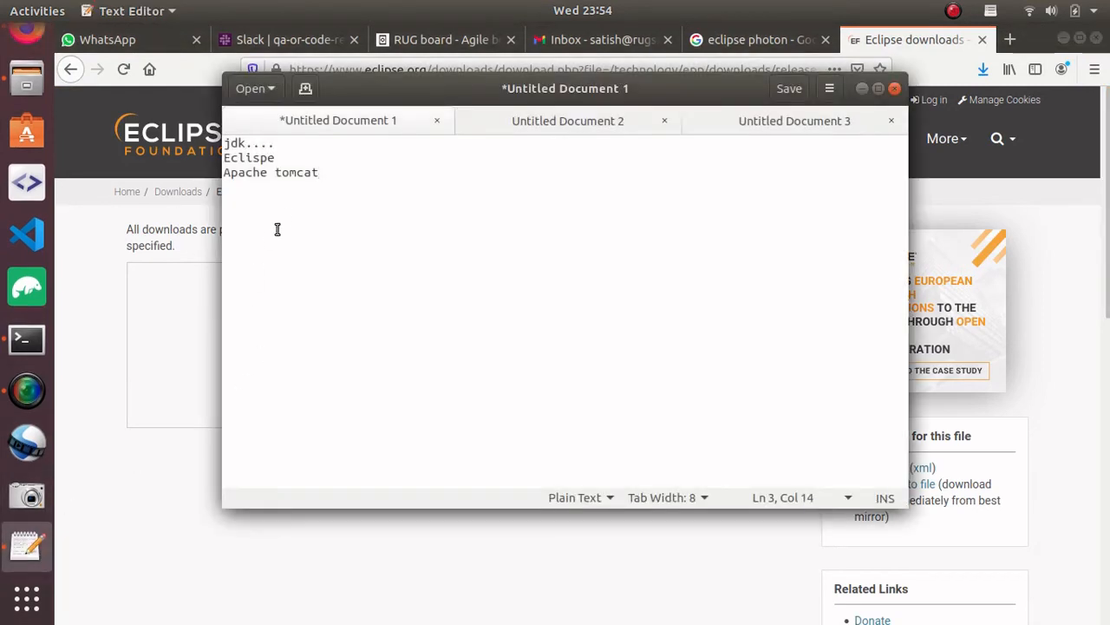
pyautogui.tripleClick(271, 172)
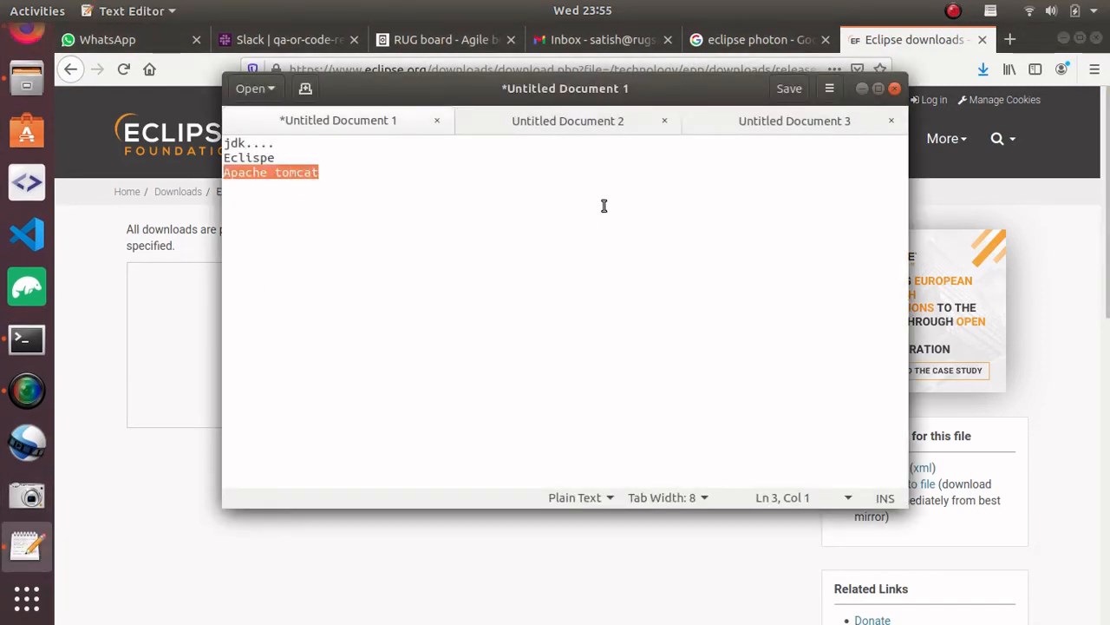
pyautogui.click(1010, 38)
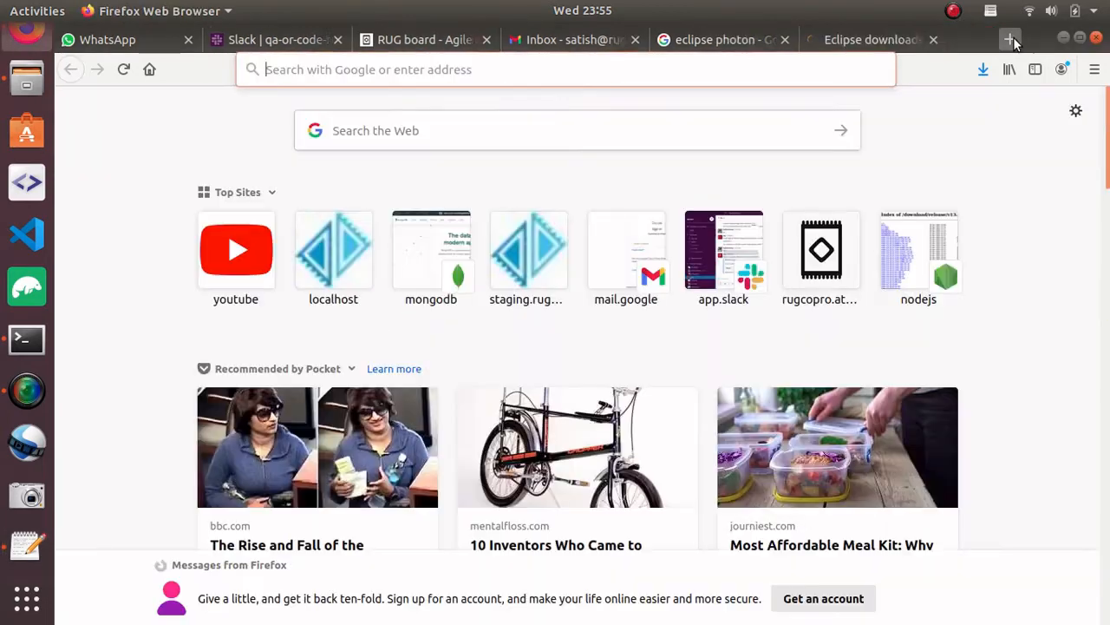
# Search for apache tomcat, load tomcat.apache.org and scroll to the Tomcat 8.5.60 release.
pyautogui.write('apac')
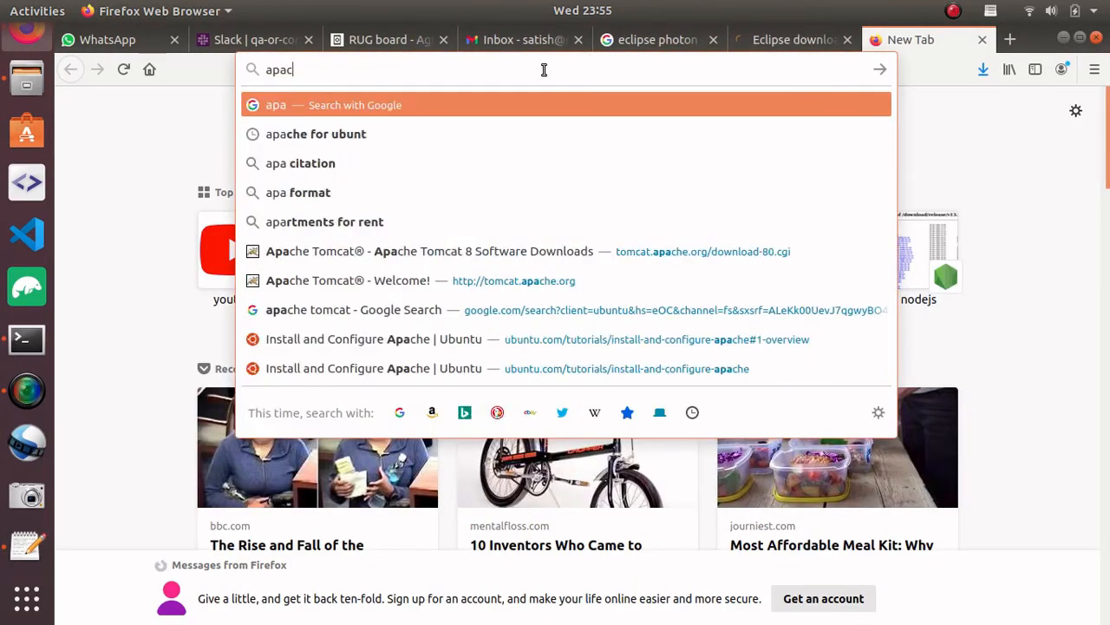
pyautogui.write('he')
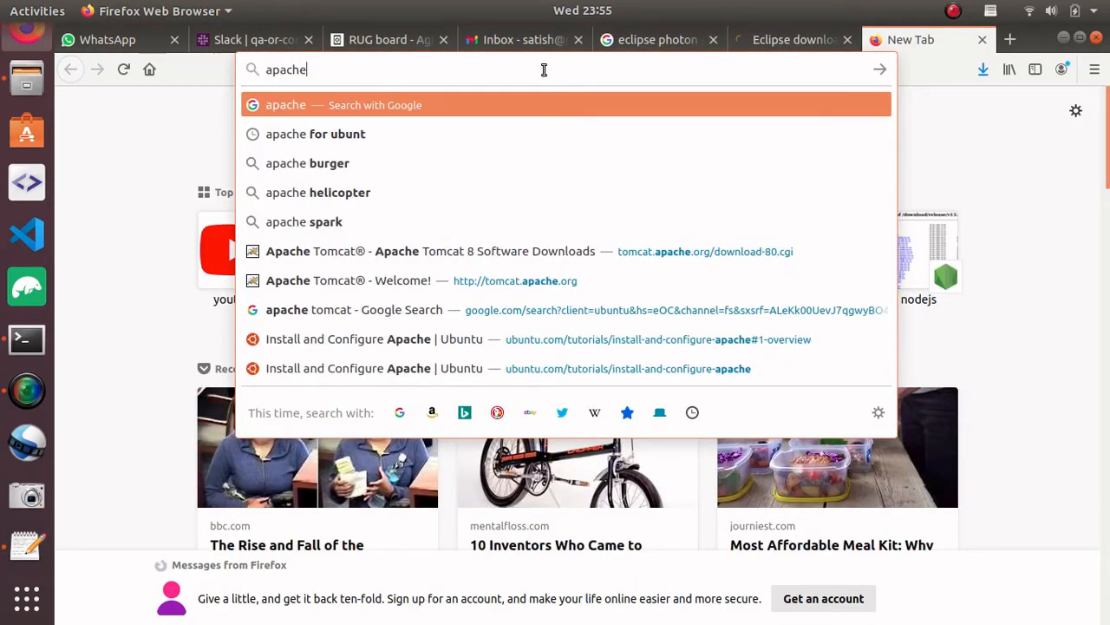
pyautogui.write('omcT')
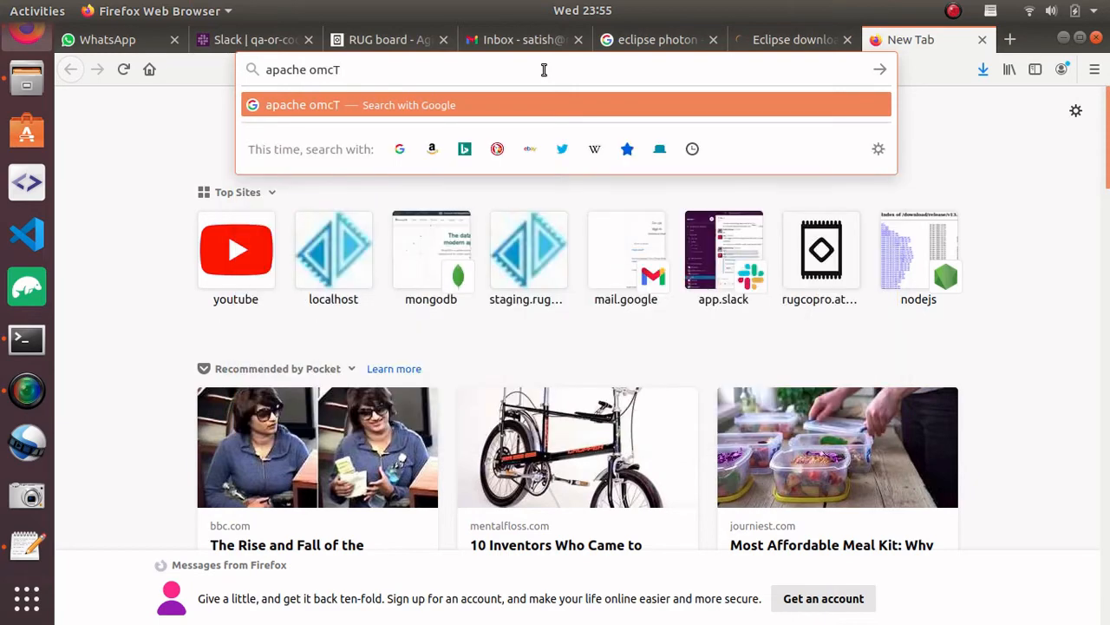
pyautogui.press('BackSpace')
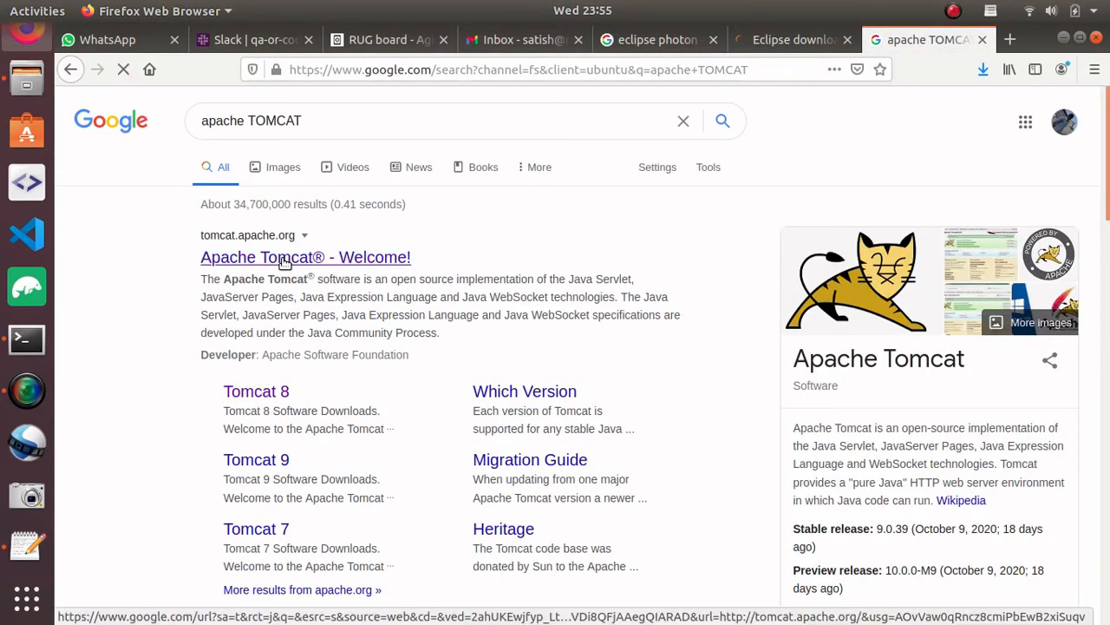
pyautogui.click(305, 256)
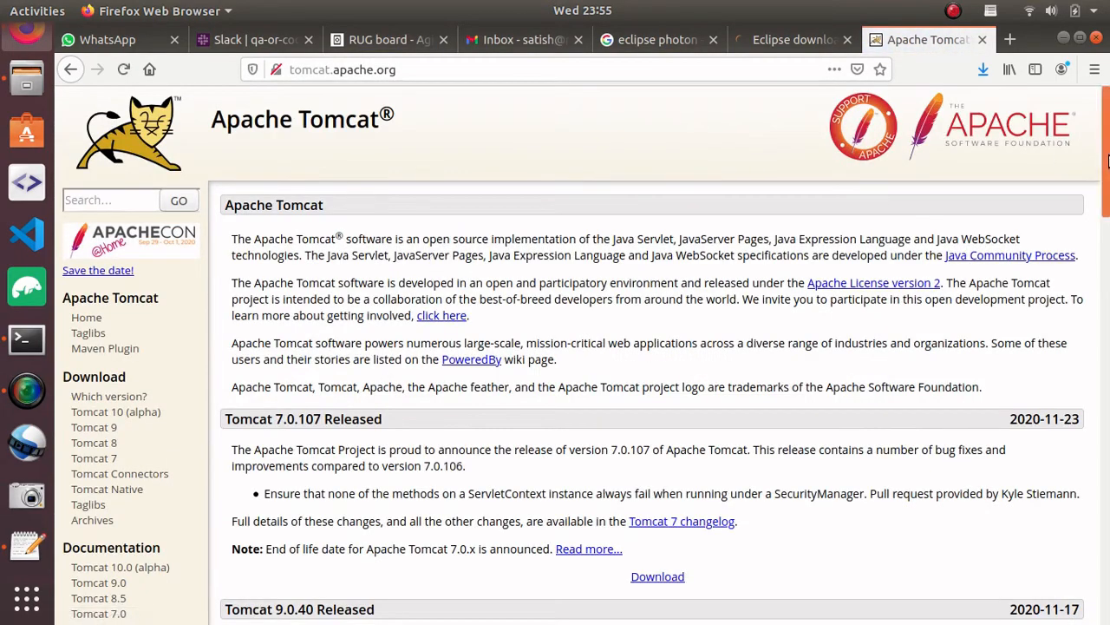
pyautogui.scroll(-3)
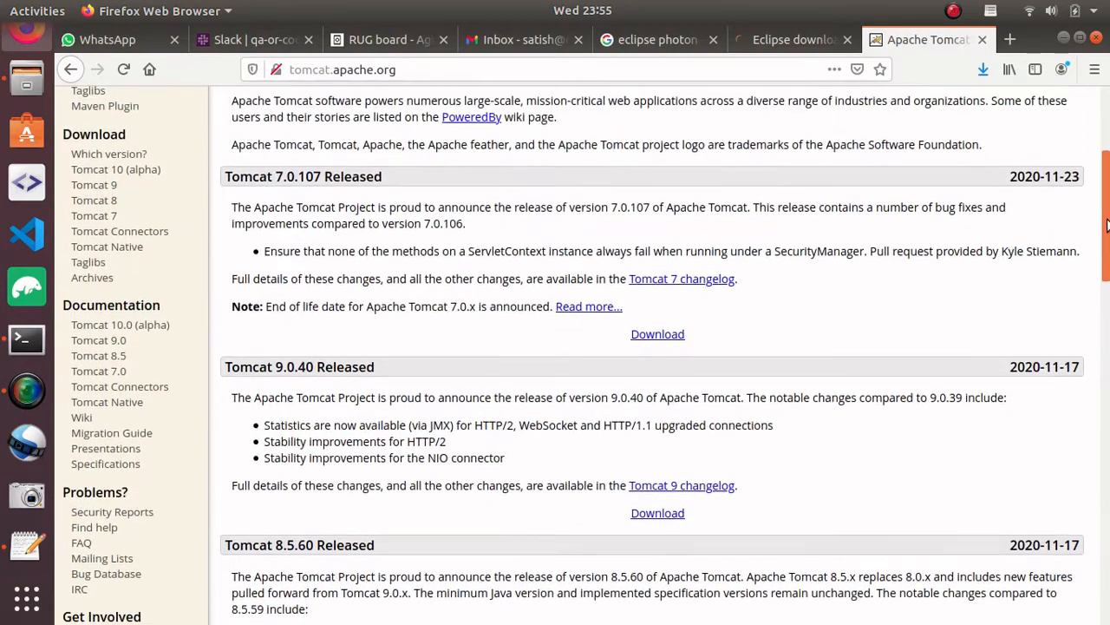
pyautogui.scroll(-3)
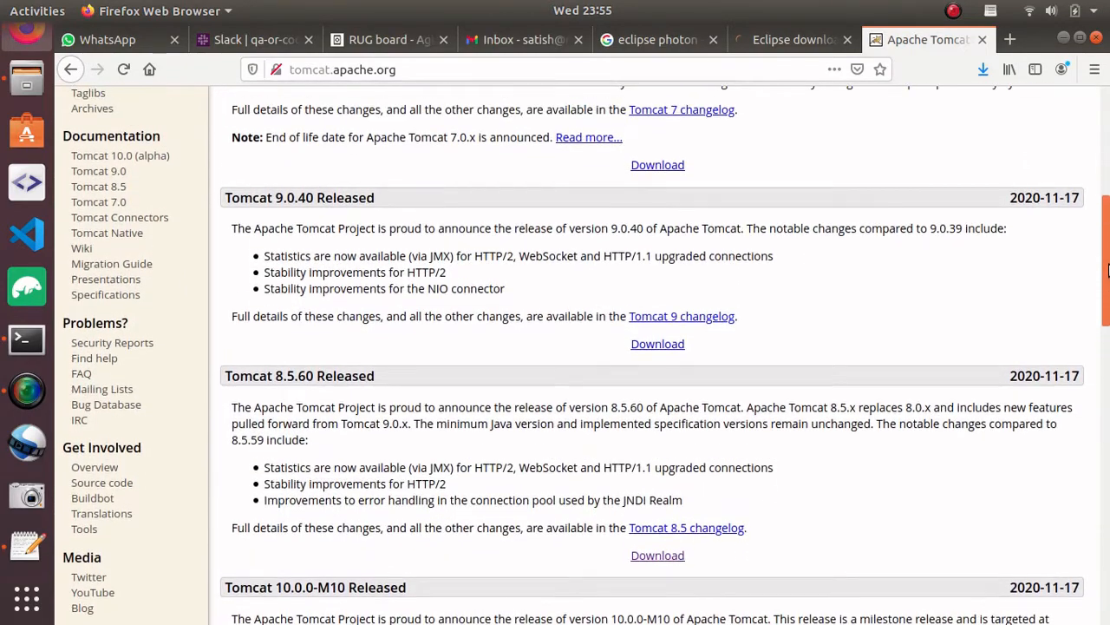
pyautogui.scroll(-3)
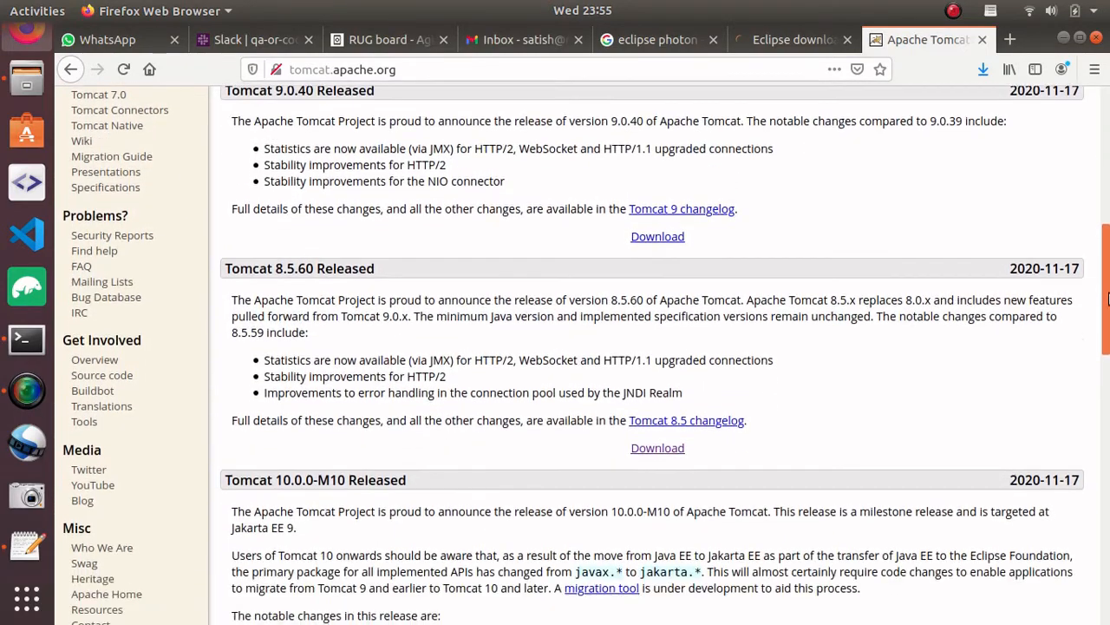
pyautogui.moveTo(657, 447)
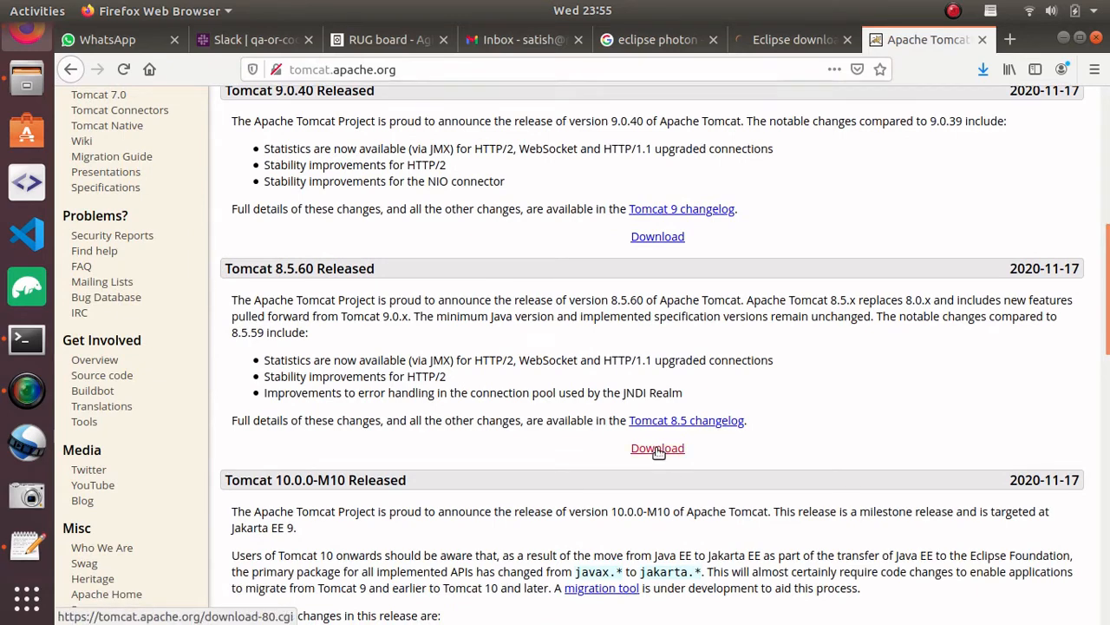
# Download the Tomcat 8.5.60 Core tar.gz archive, then close the Tomcat download tab.
pyautogui.click(657, 447)
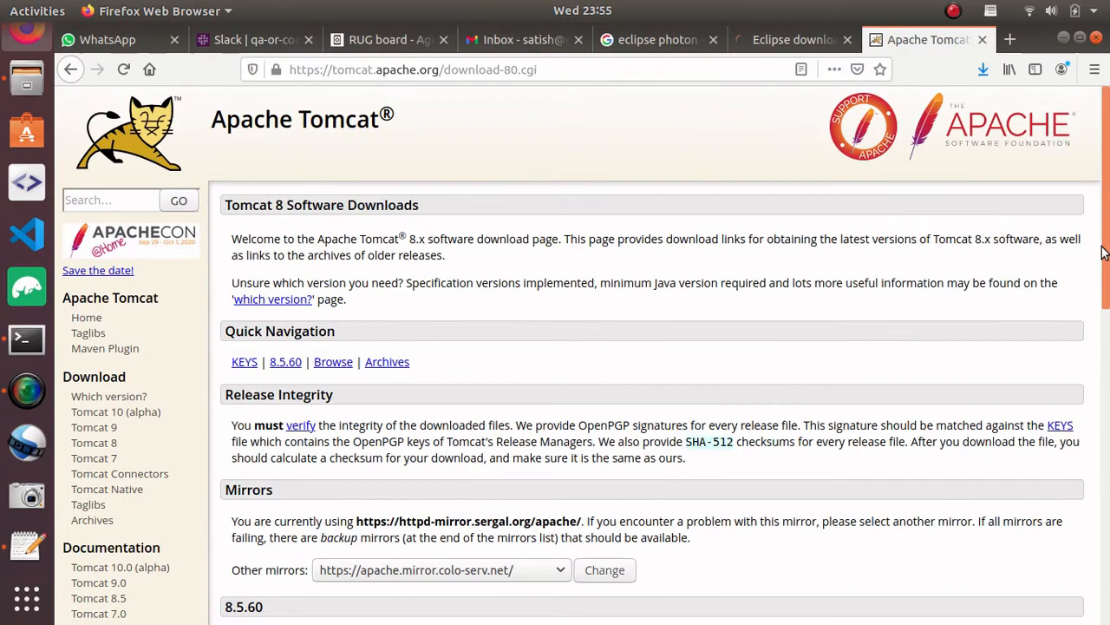
pyautogui.scroll(-3)
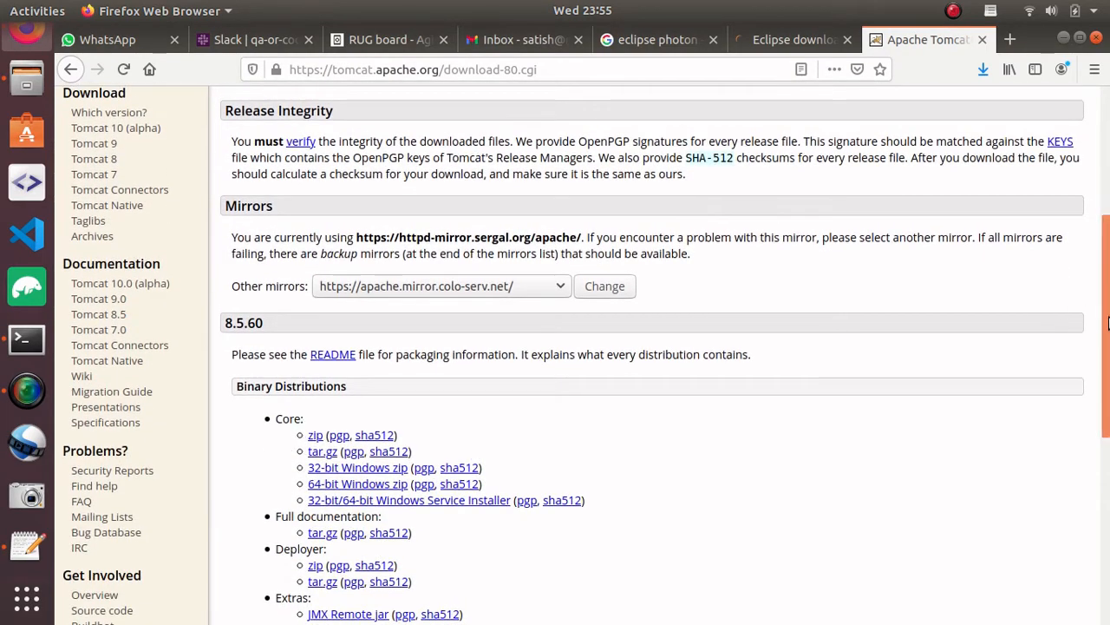
pyautogui.scroll(-3)
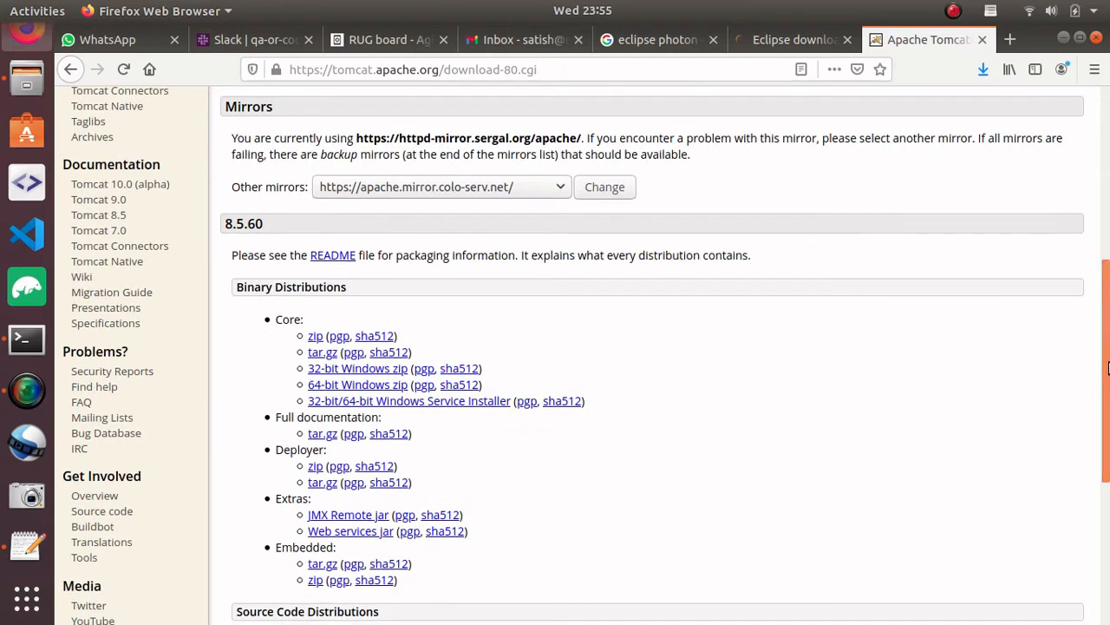
pyautogui.moveTo(500, 276)
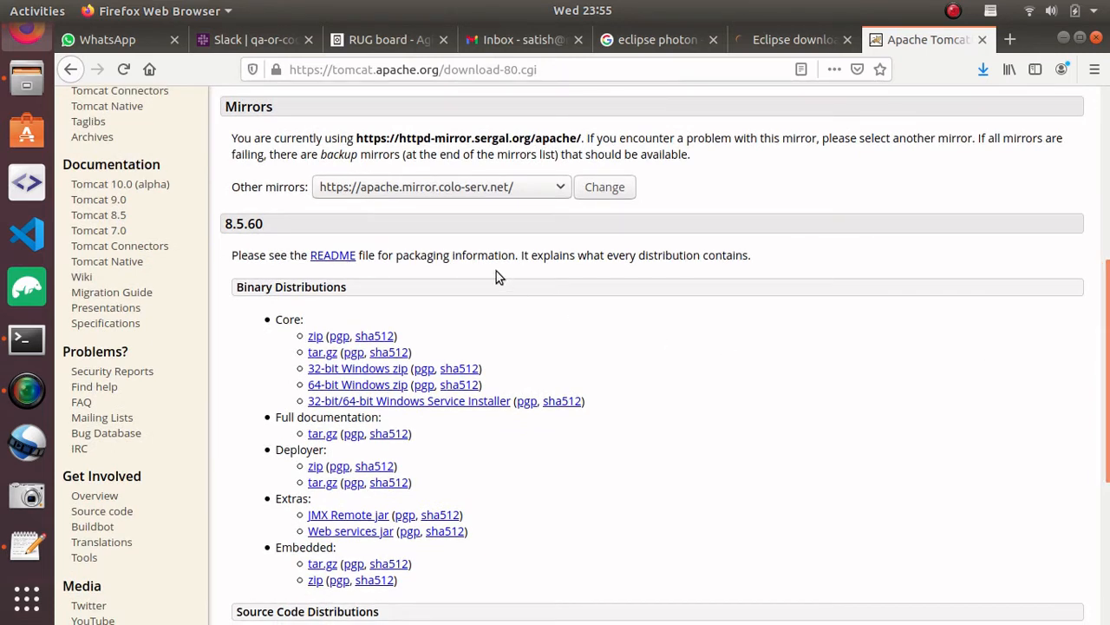
pyautogui.moveTo(305, 243)
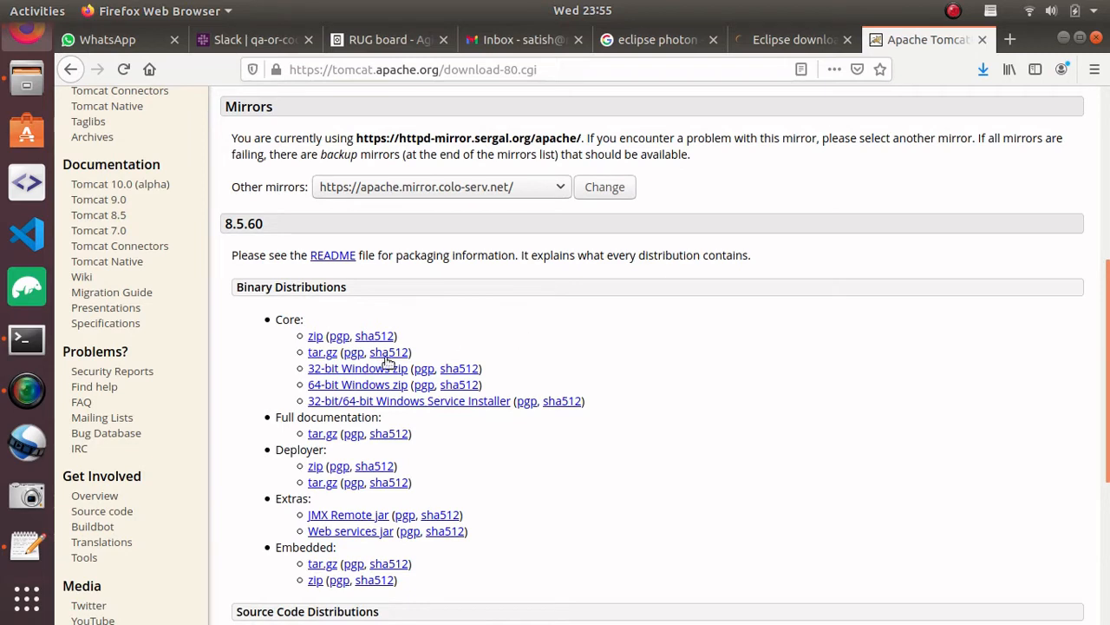
pyautogui.doubleClick(243, 224)
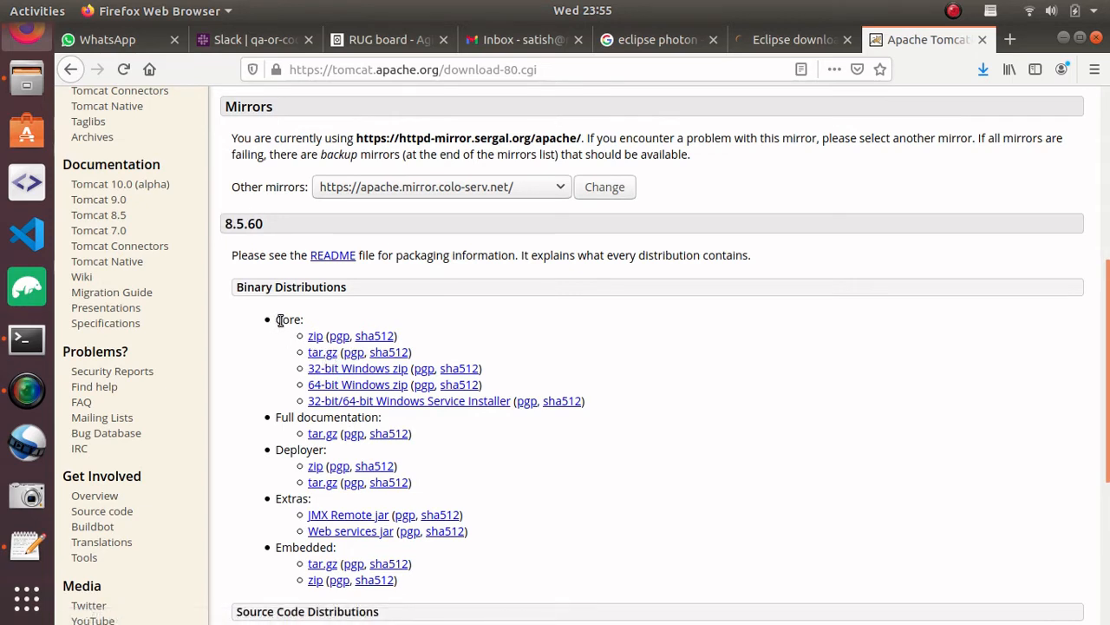
pyautogui.moveTo(260, 212)
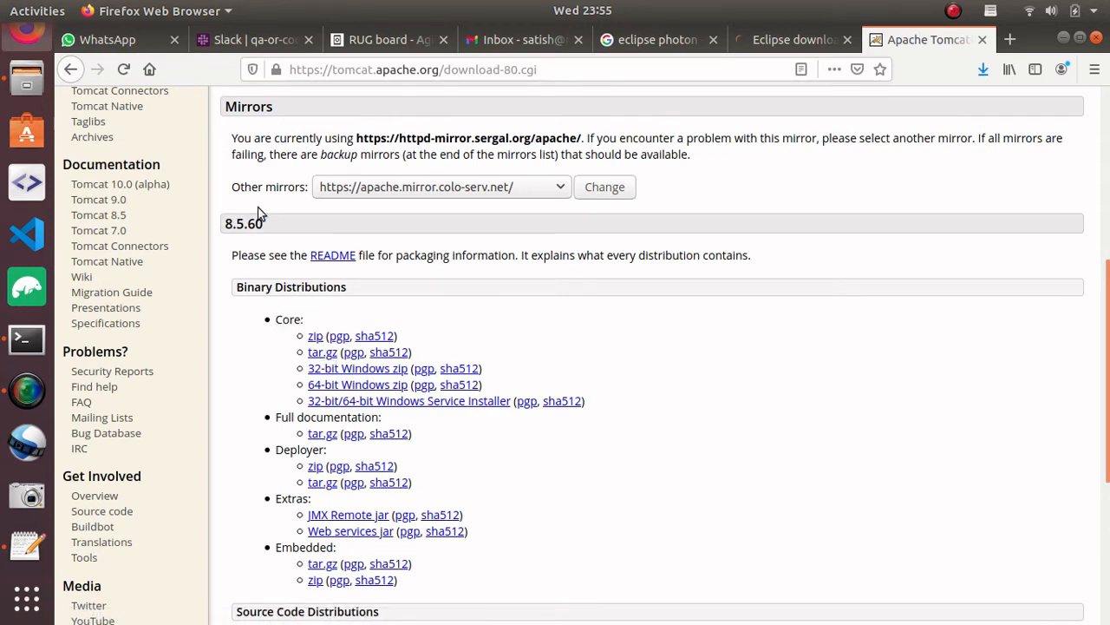
pyautogui.moveTo(239, 385)
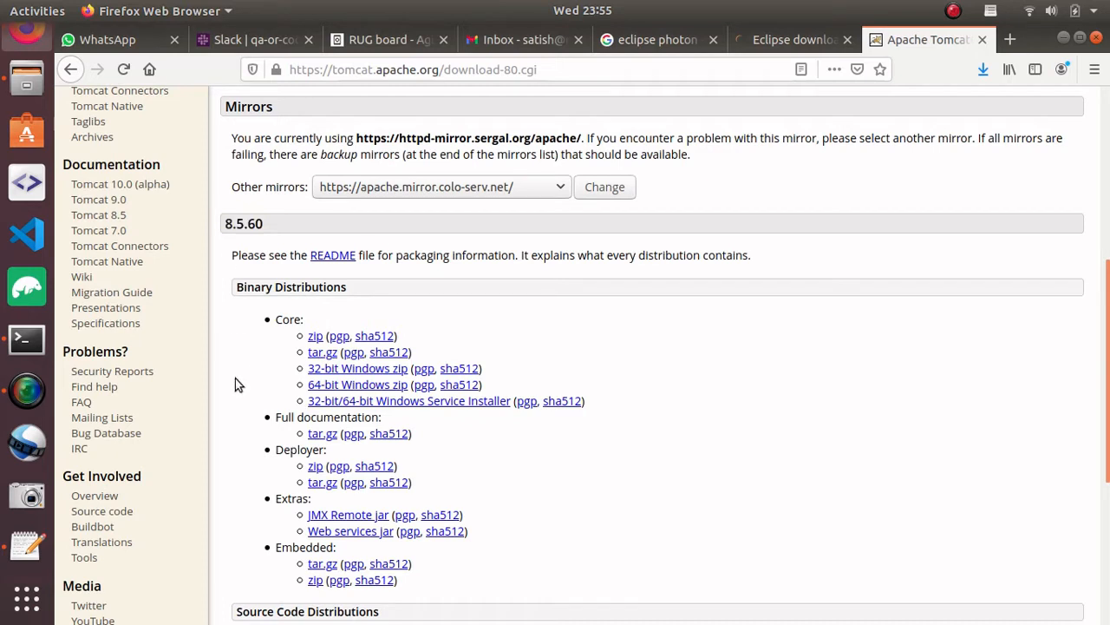
pyautogui.moveTo(323, 350)
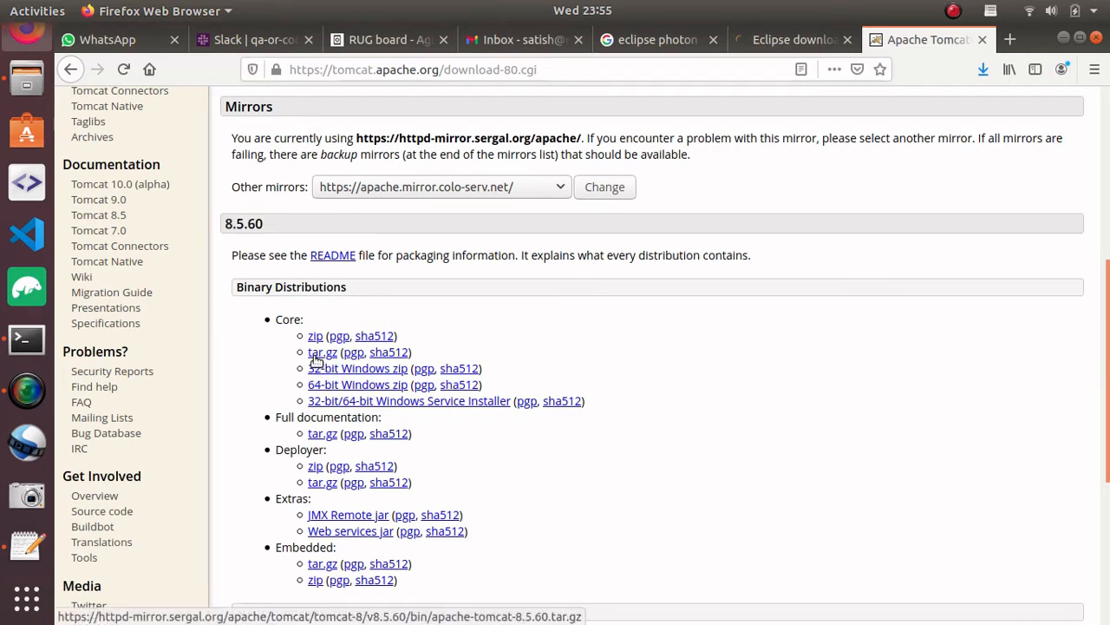
pyautogui.moveTo(281, 319)
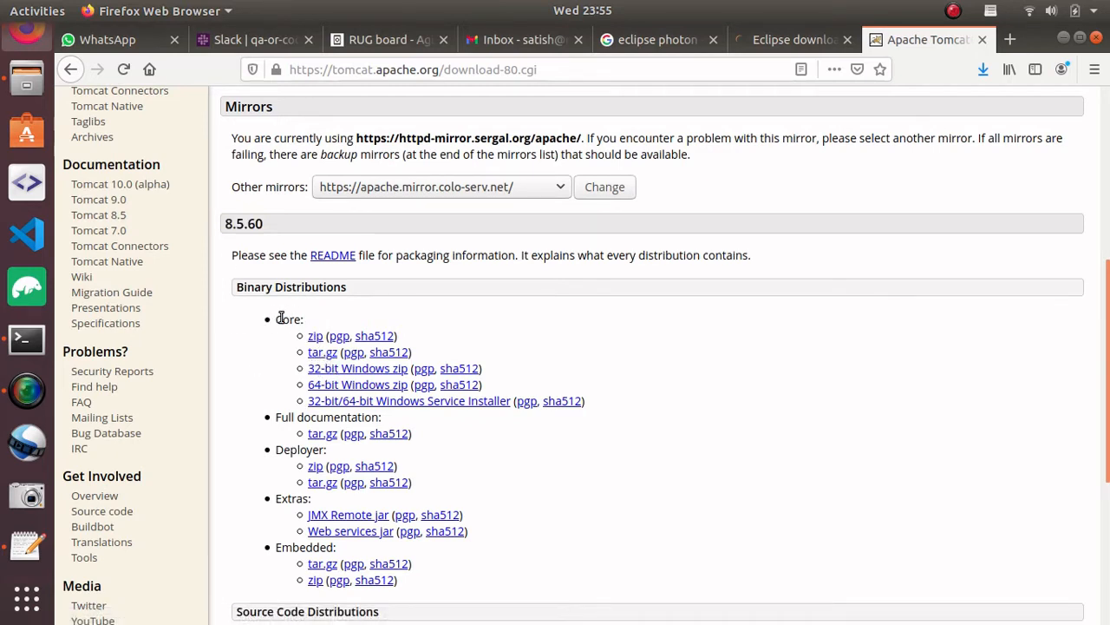
pyautogui.moveTo(323, 351)
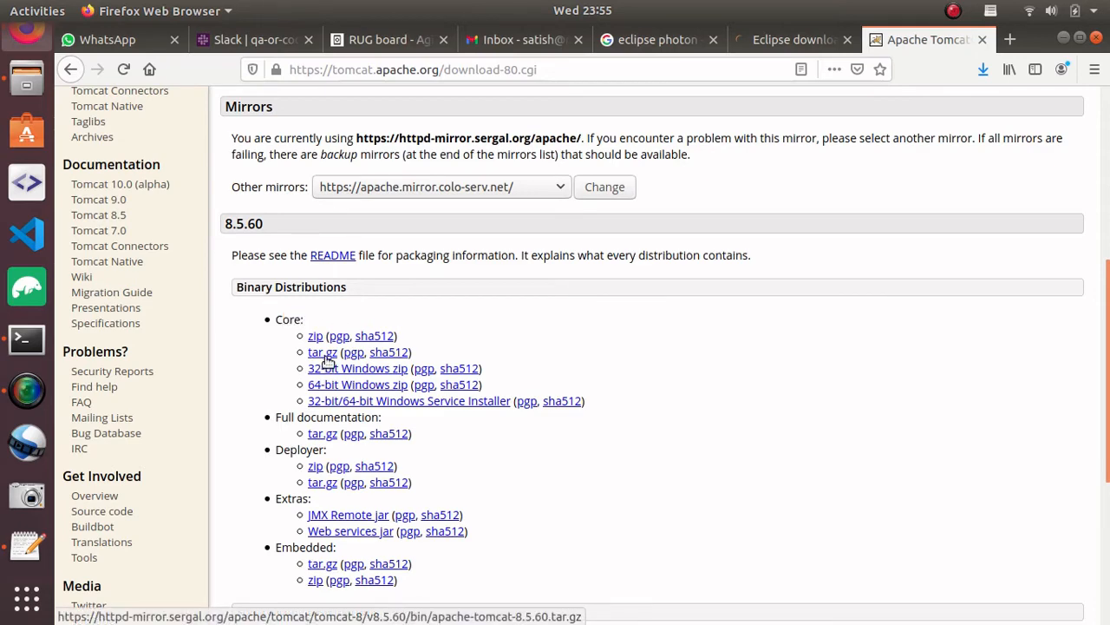
pyautogui.click(322, 351)
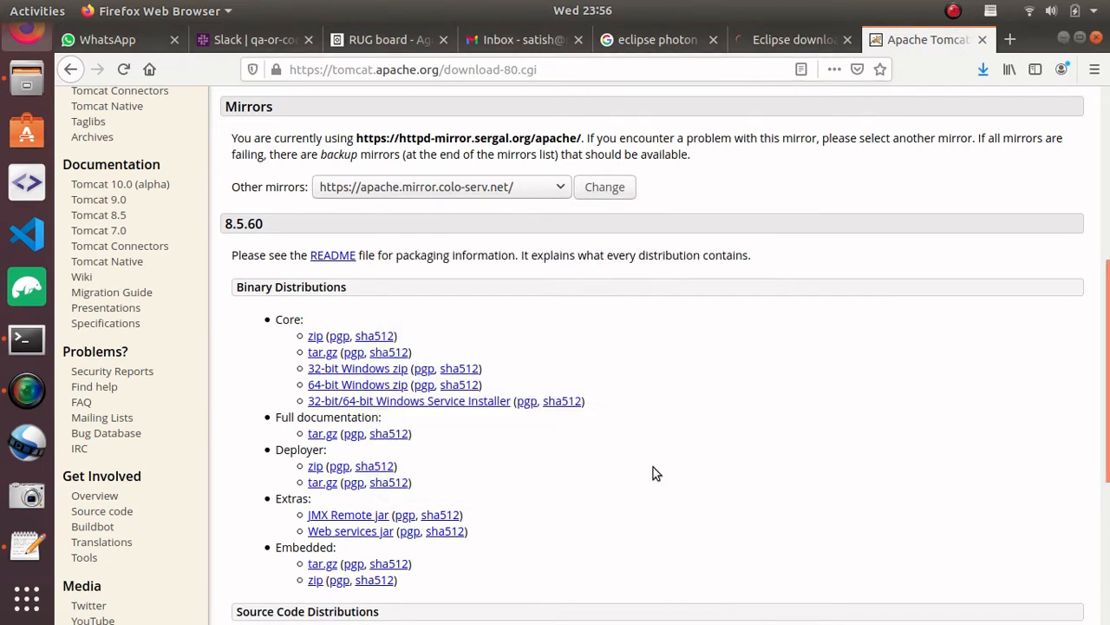
pyautogui.moveTo(715, 188)
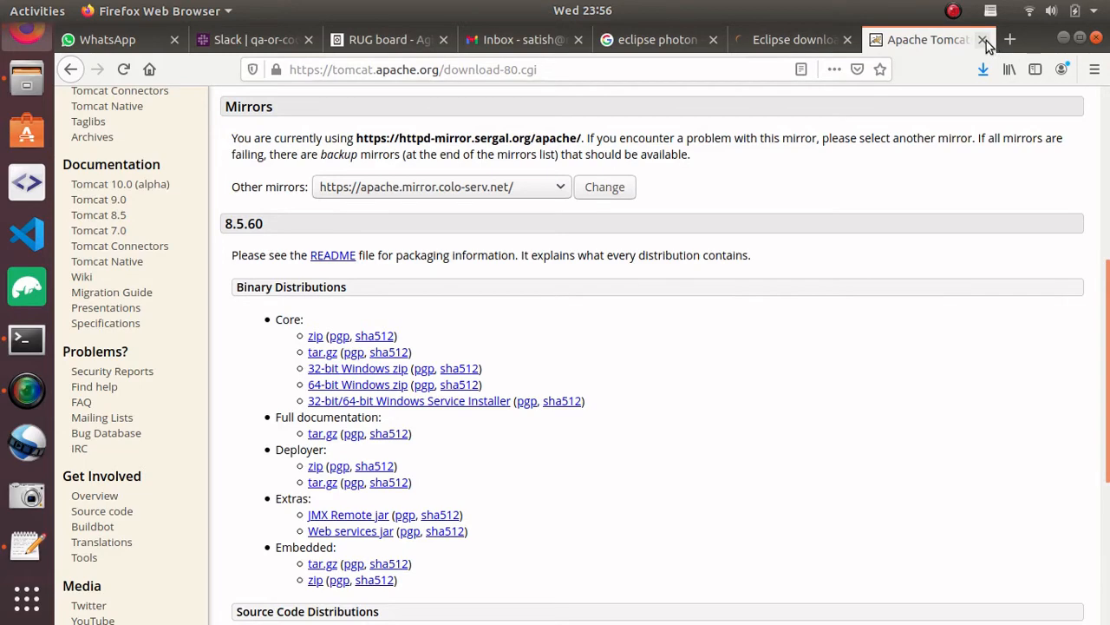
pyautogui.click(982, 39)
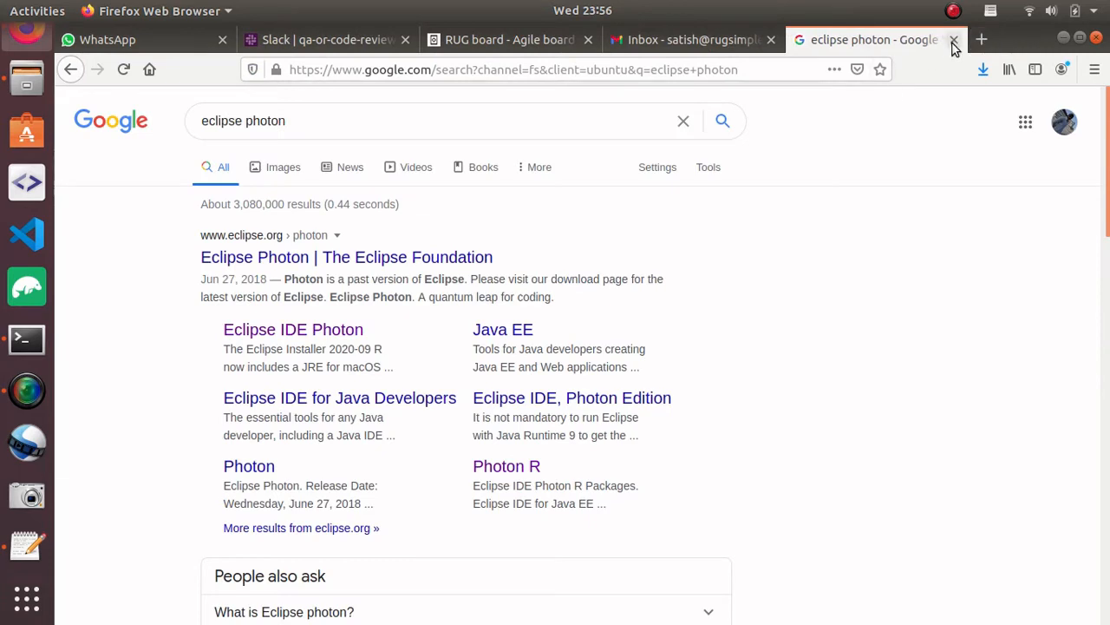
pyautogui.moveTo(26, 235)
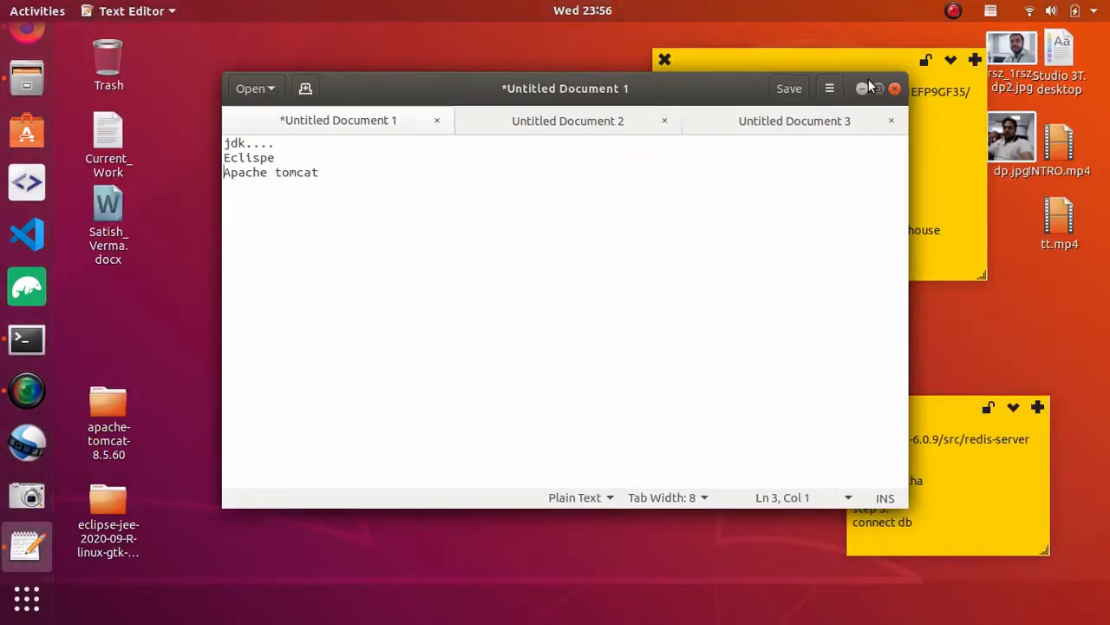
# Close gedit, browse the desktop eclipse-jee package into eclipse and launch the eclipse binary.
pyautogui.click(862, 86)
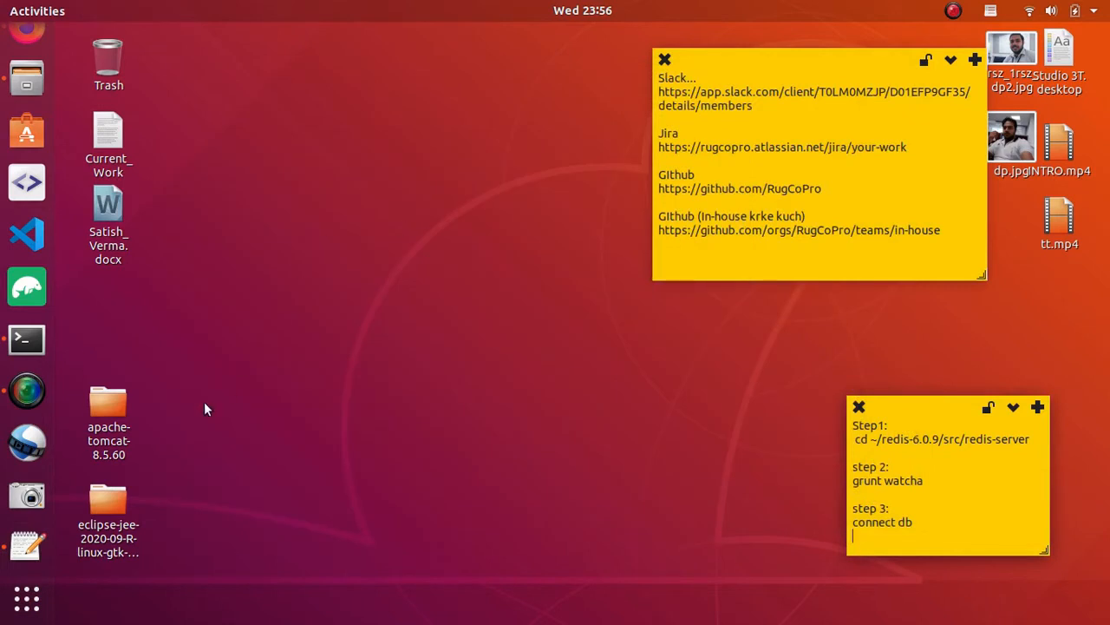
pyautogui.click(107, 512)
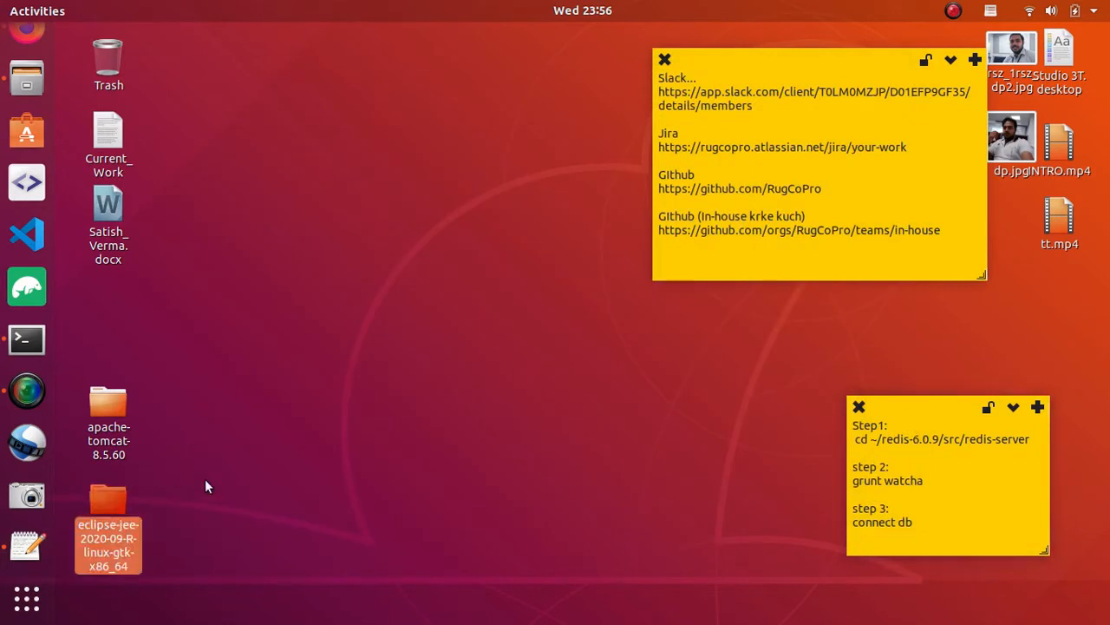
pyautogui.moveTo(202, 493)
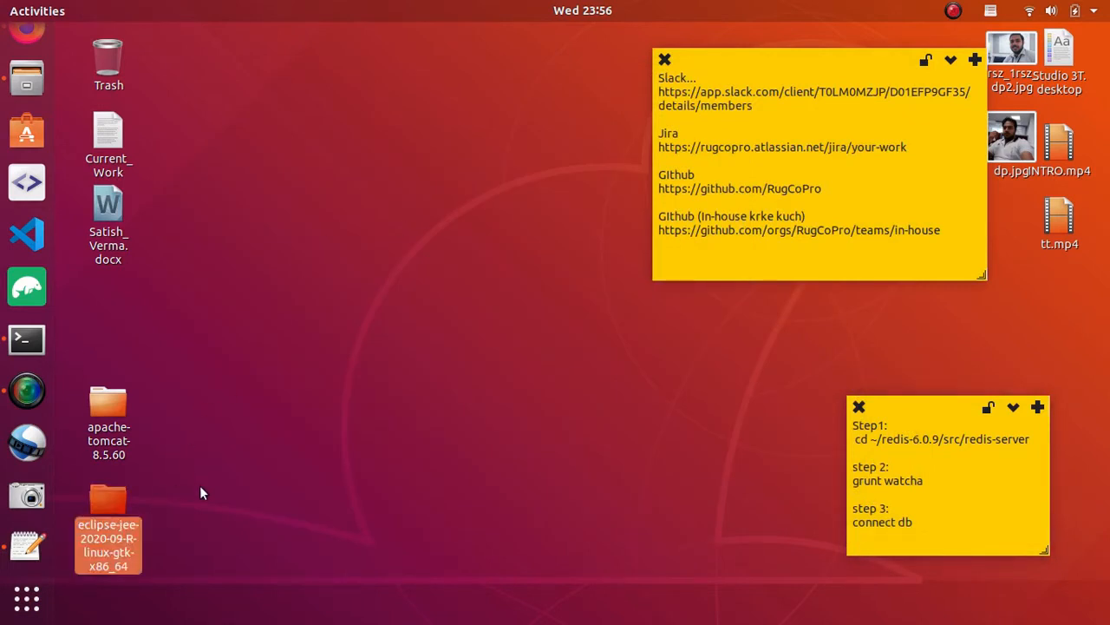
pyautogui.doubleClick(107, 512)
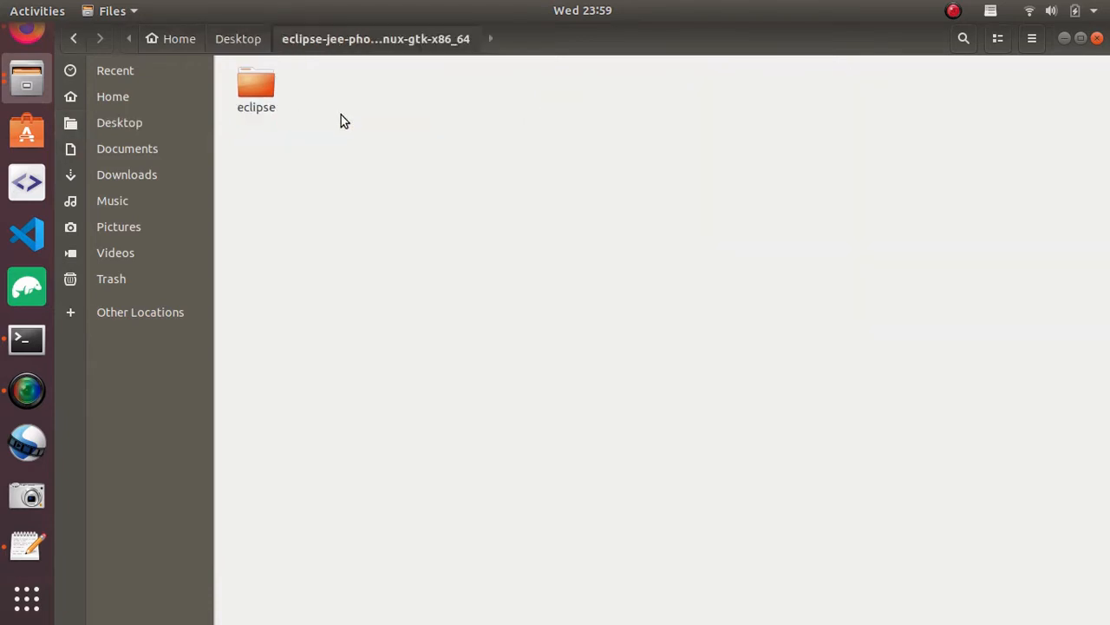
pyautogui.doubleClick(257, 86)
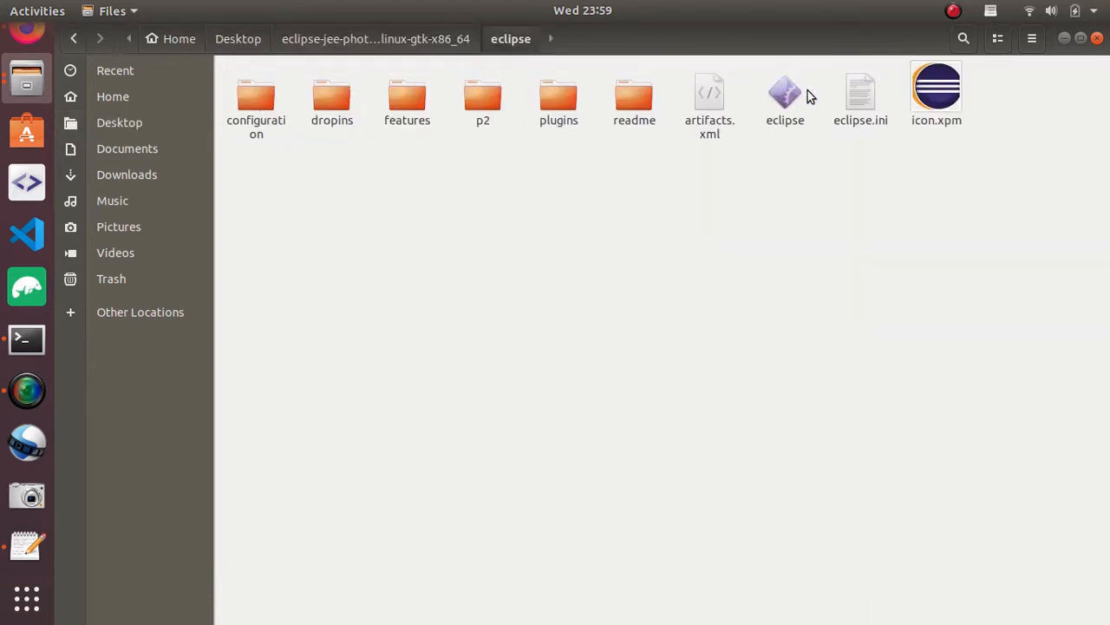
pyautogui.click(784, 95)
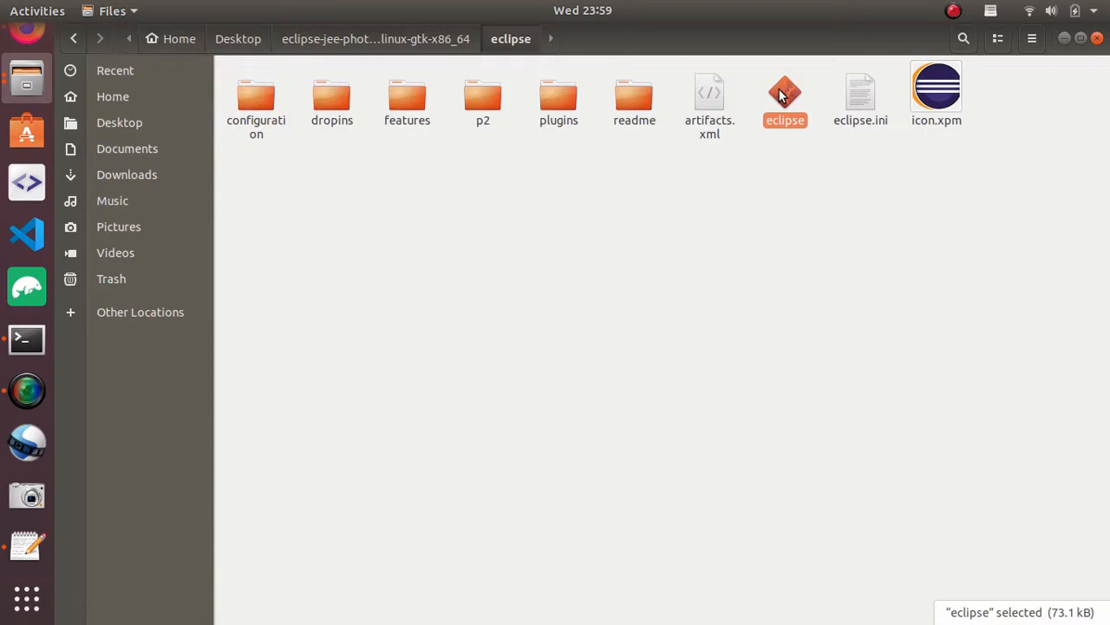
pyautogui.doubleClick(784, 90)
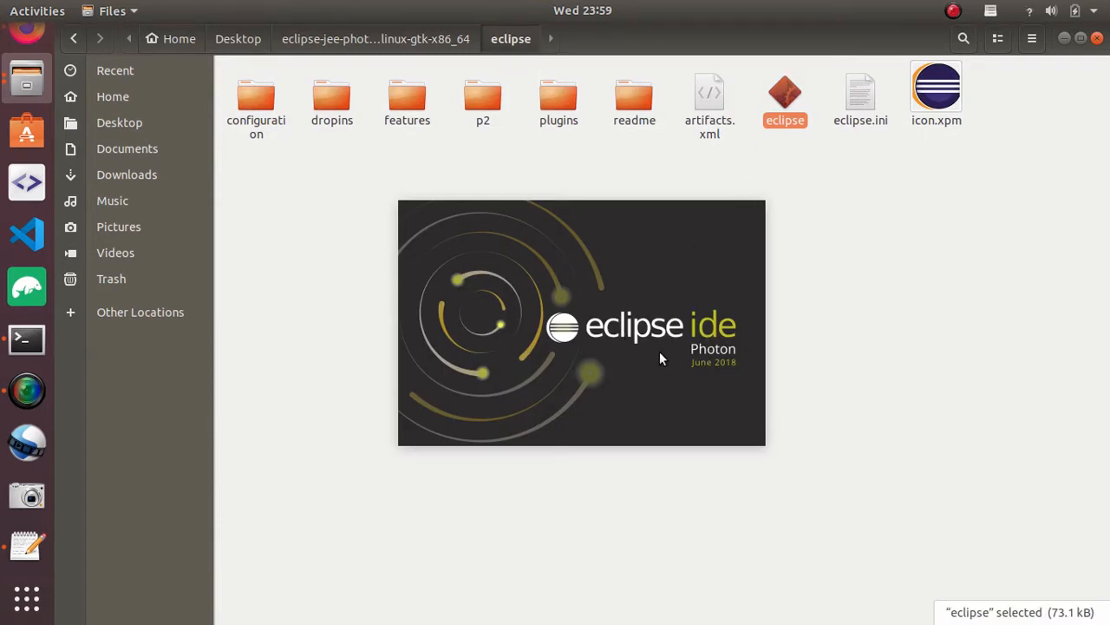
pyautogui.moveTo(701, 371)
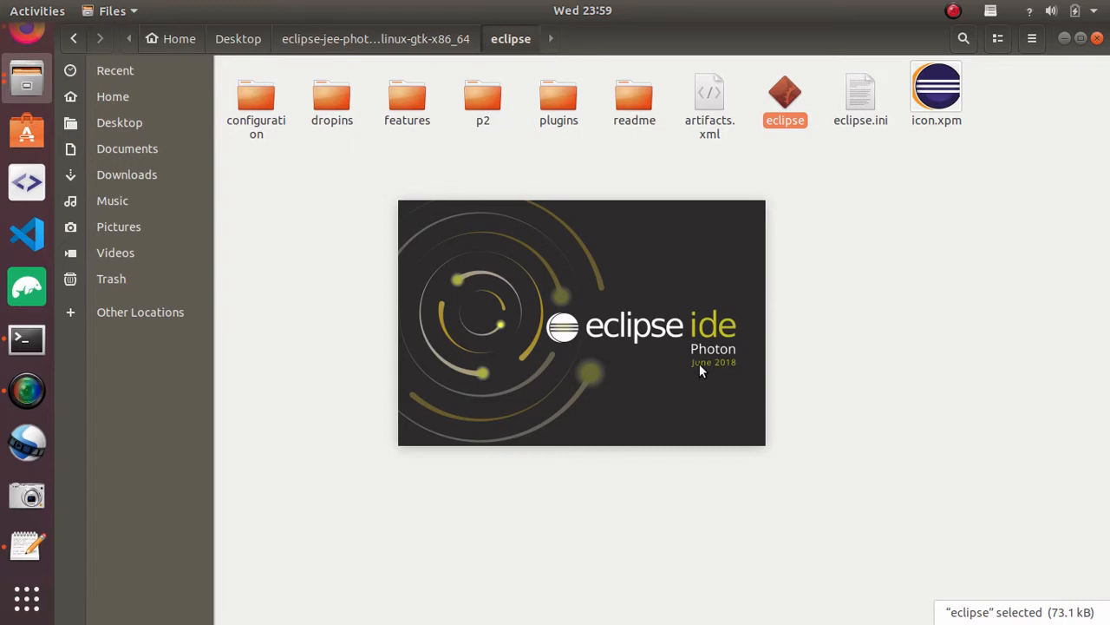
pyautogui.moveTo(721, 364)
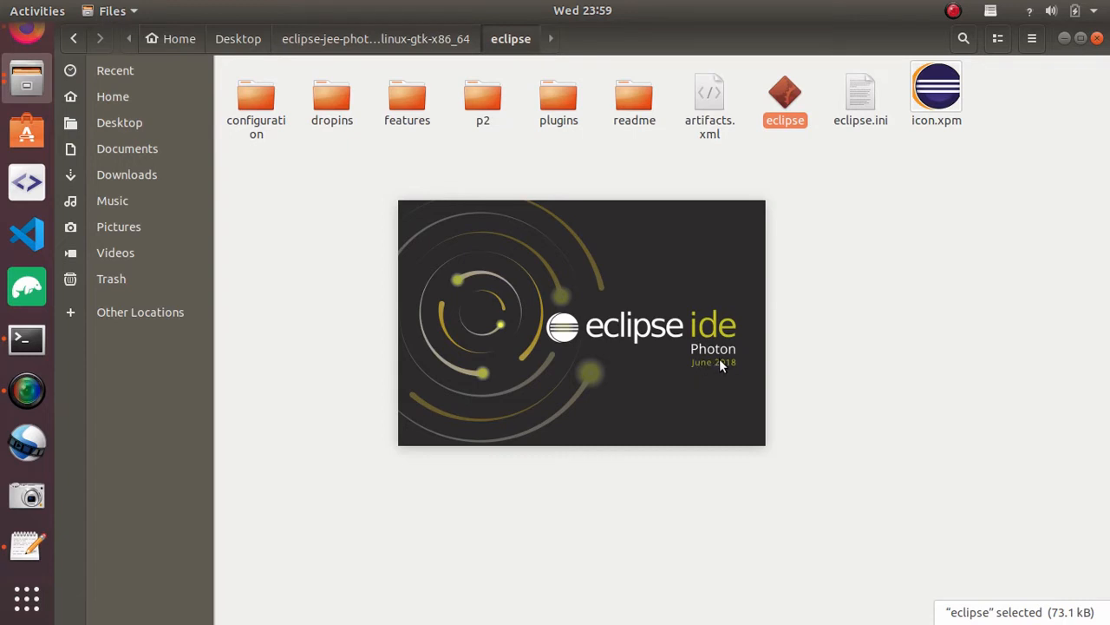
pyautogui.moveTo(899, 259)
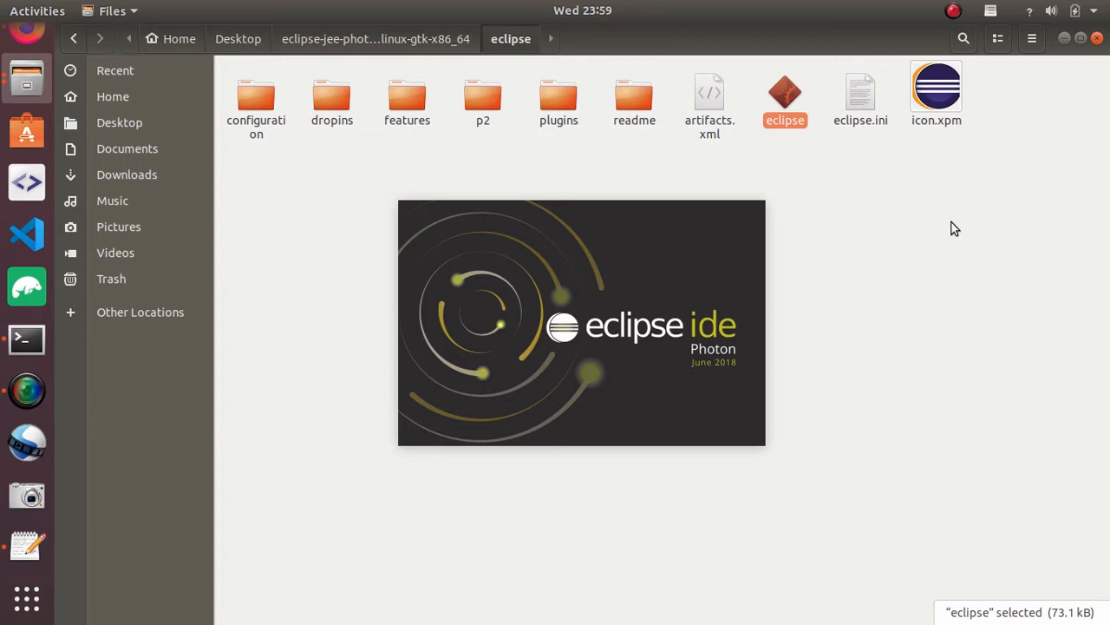
pyautogui.moveTo(305, 201)
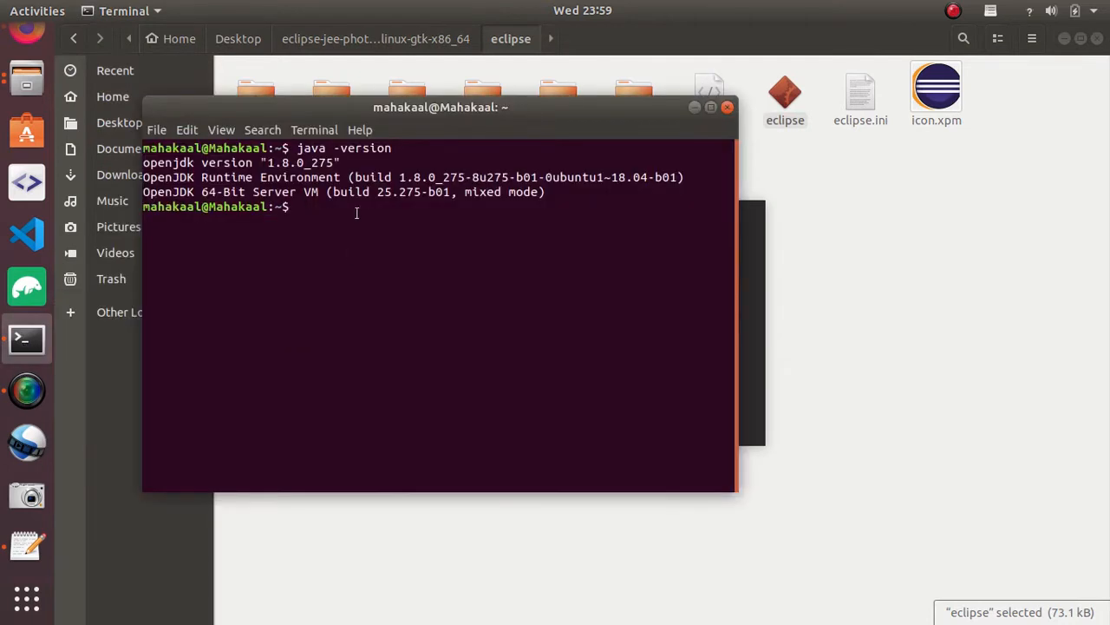
# Type the openjdk-8-jdk install command in Terminal, then launch Eclipse again from its folder.
pyautogui.write('sudo apt-get install openjdk-8-jdk')
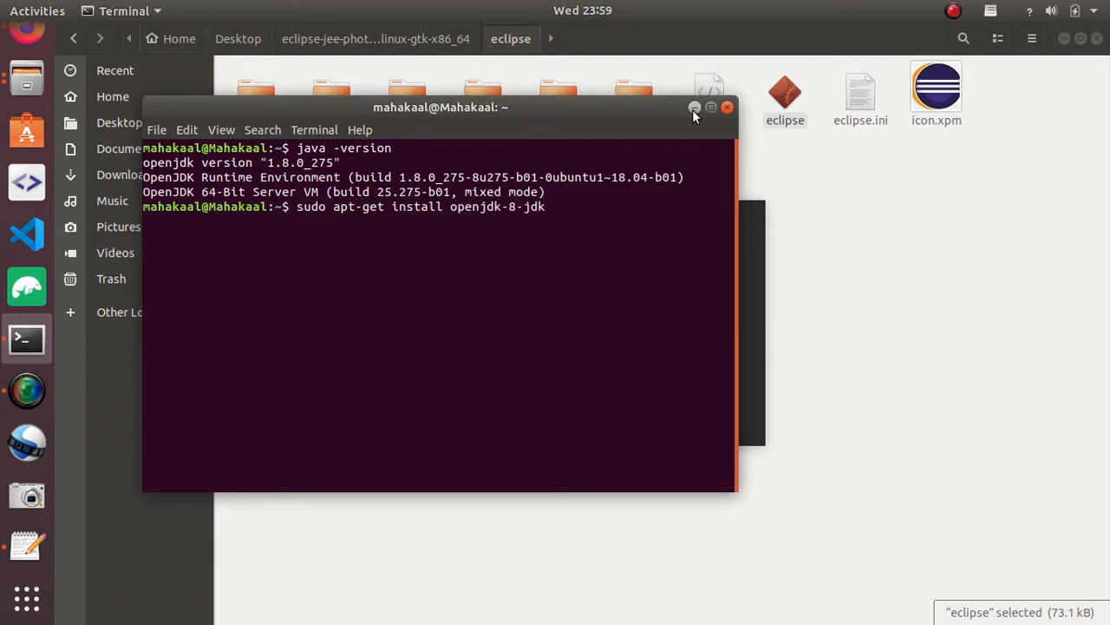
pyautogui.doubleClick(784, 85)
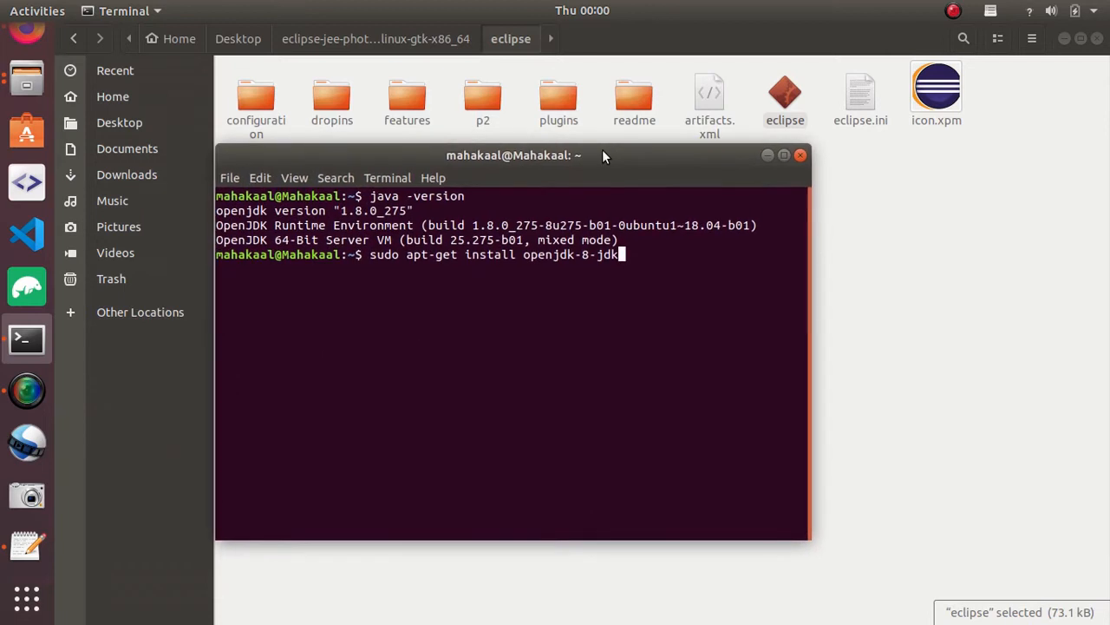
pyautogui.doubleClick(785, 86)
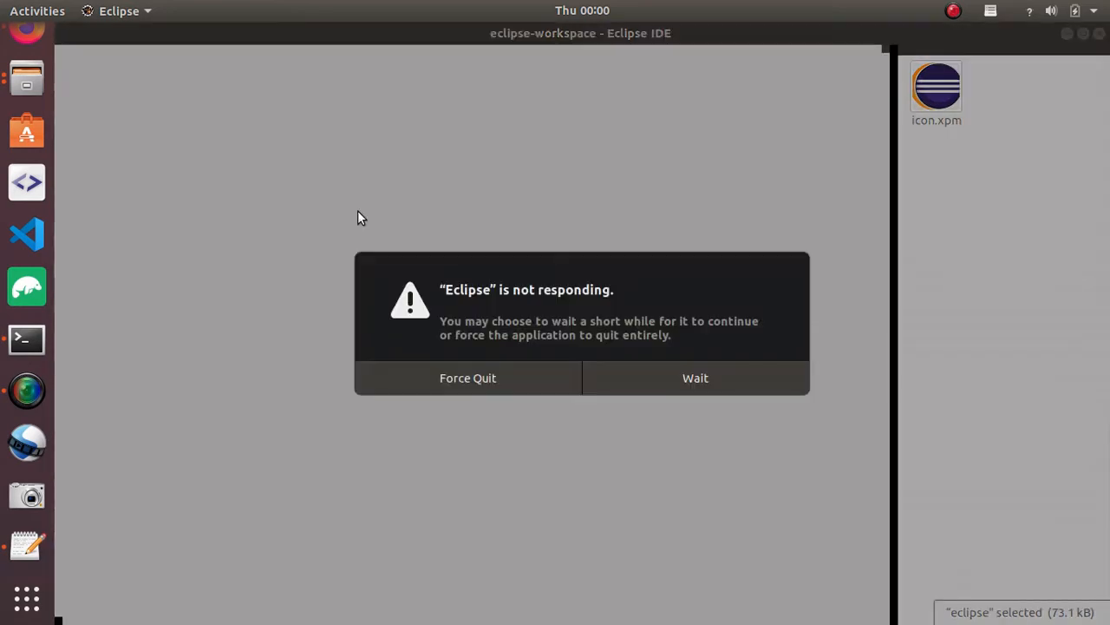
# Wait out the 'not responding' alert, then cancel the New Maven Project wizard from File > New.
pyautogui.click(694, 378)
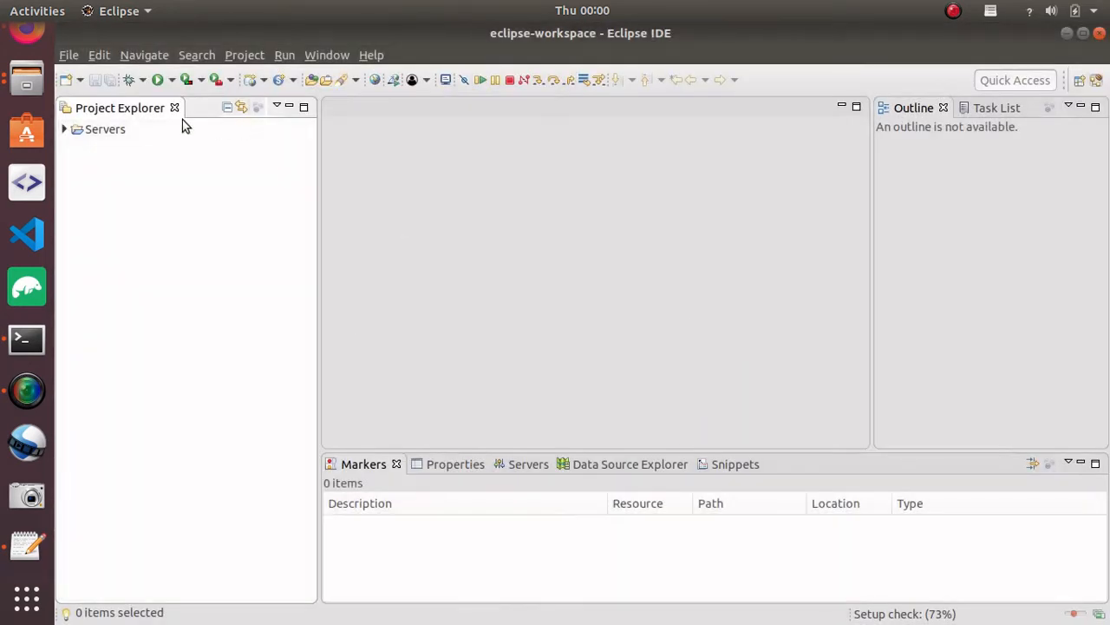
pyautogui.click(70, 53)
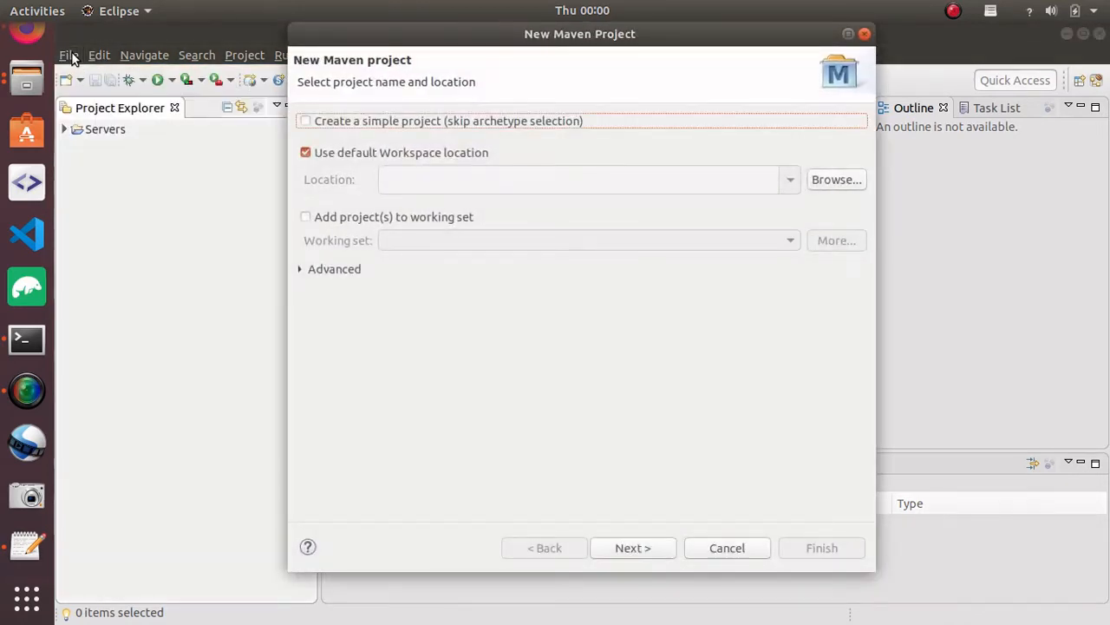
pyautogui.moveTo(441, 209)
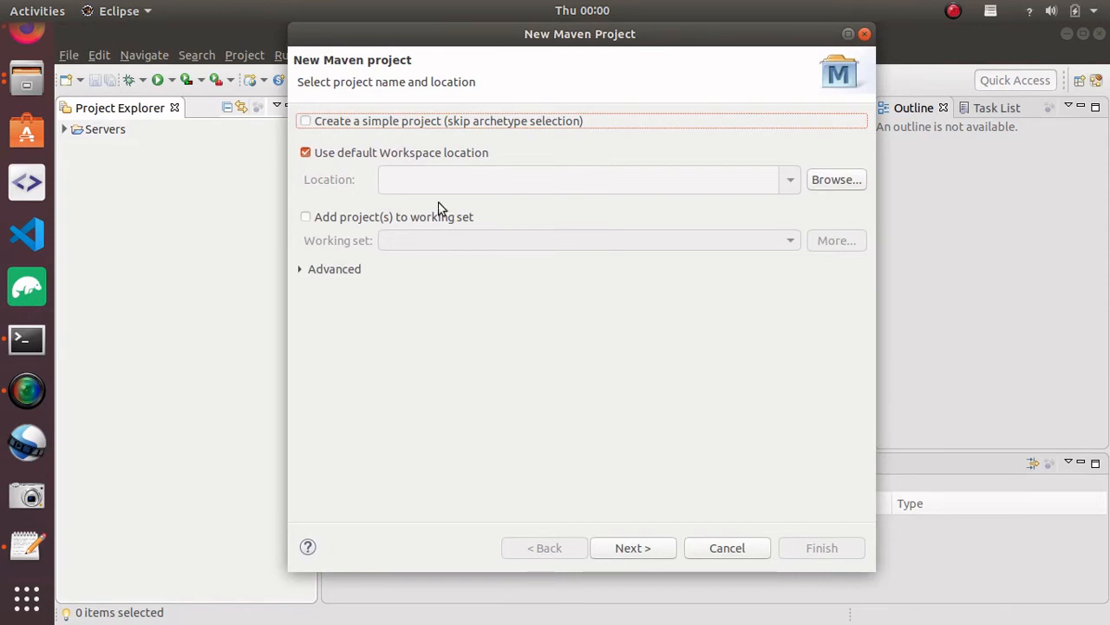
pyautogui.moveTo(707, 544)
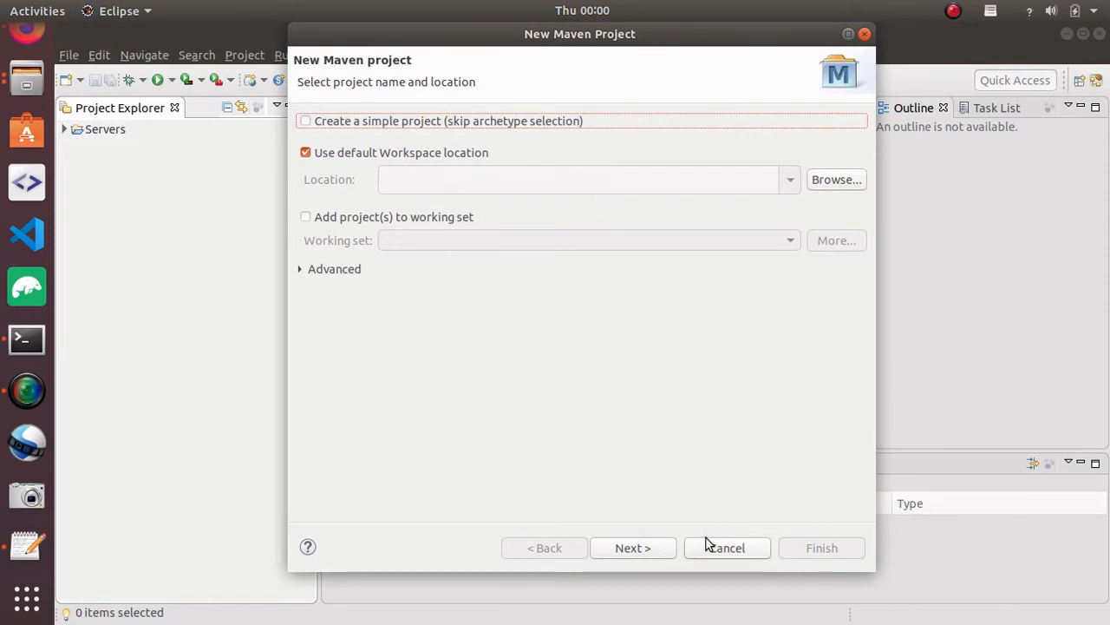
pyautogui.click(725, 548)
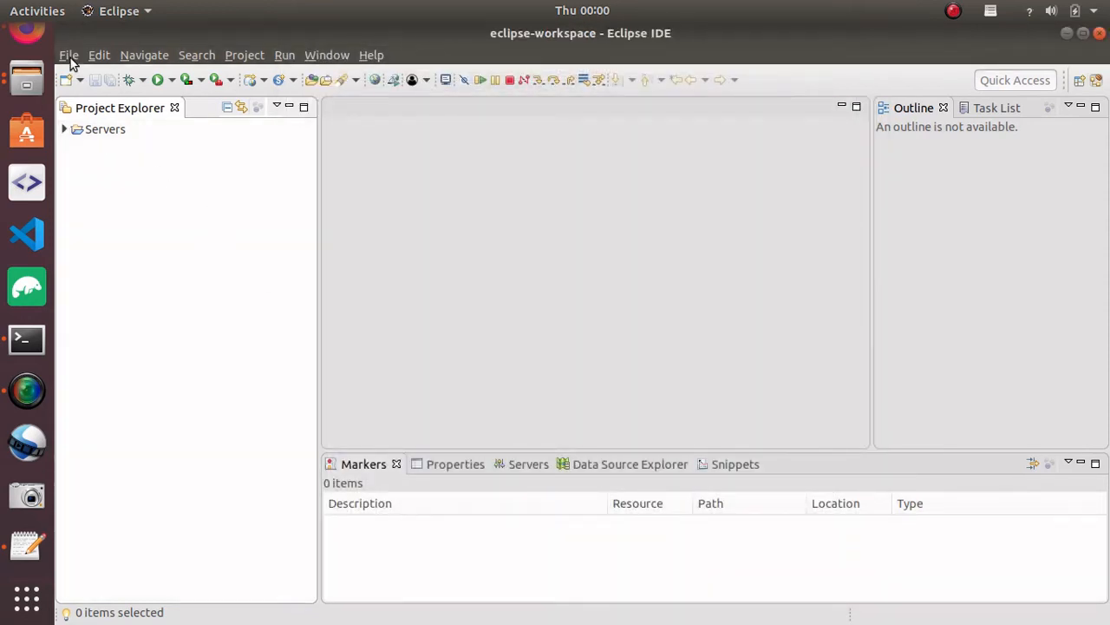
# Start a Dynamic Web Project named Demo targeting the Apache Tomcat v8.5 runtime.
pyautogui.click(70, 53)
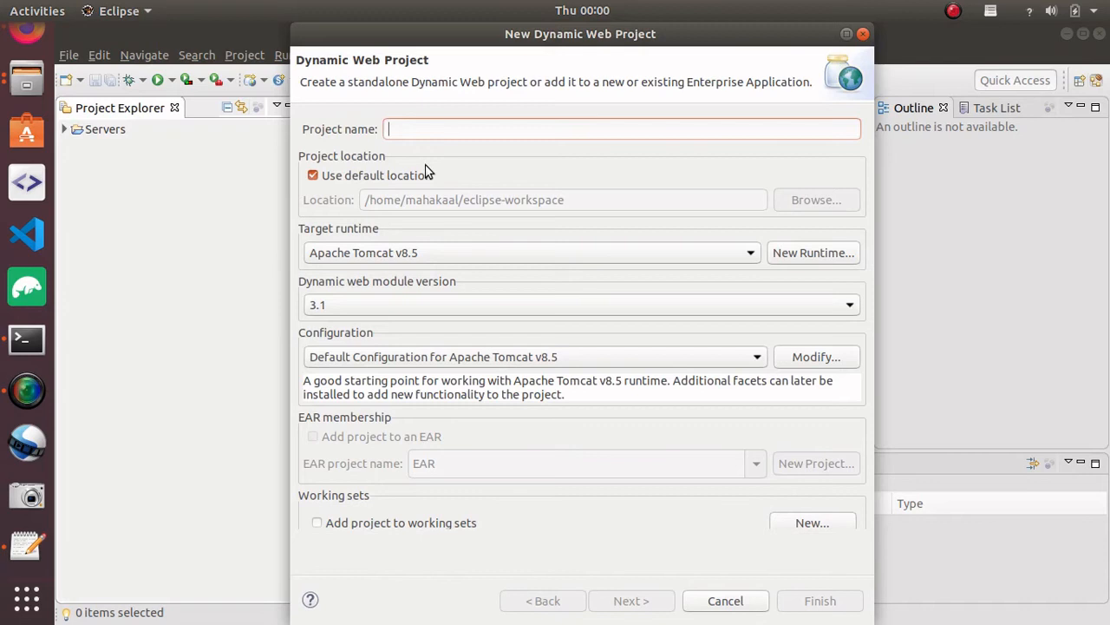
pyautogui.write('Demo')
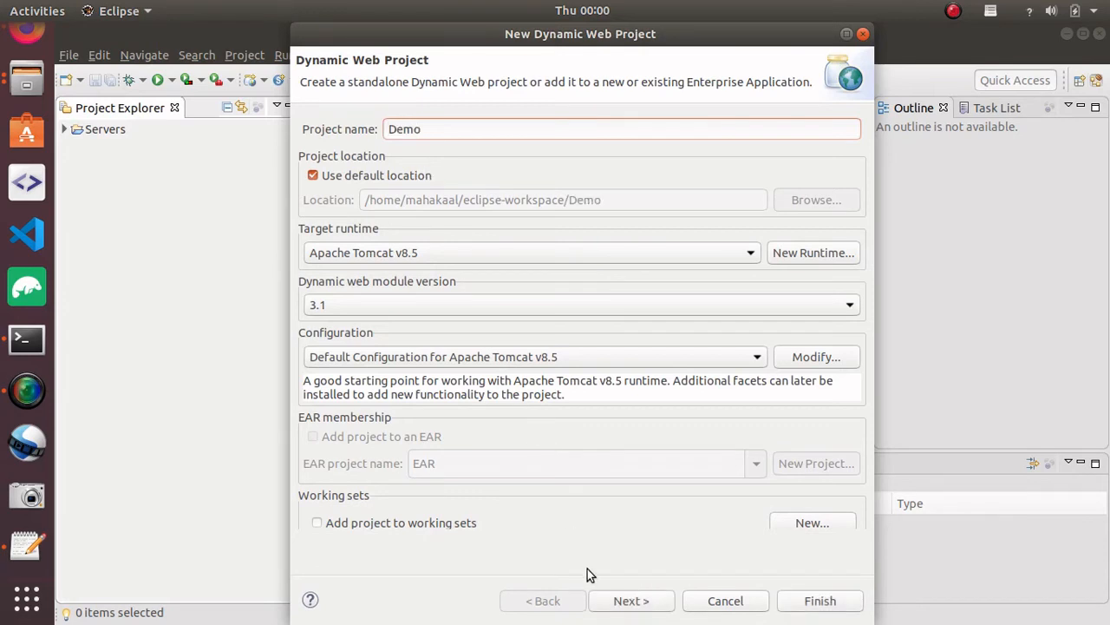
pyautogui.click(750, 254)
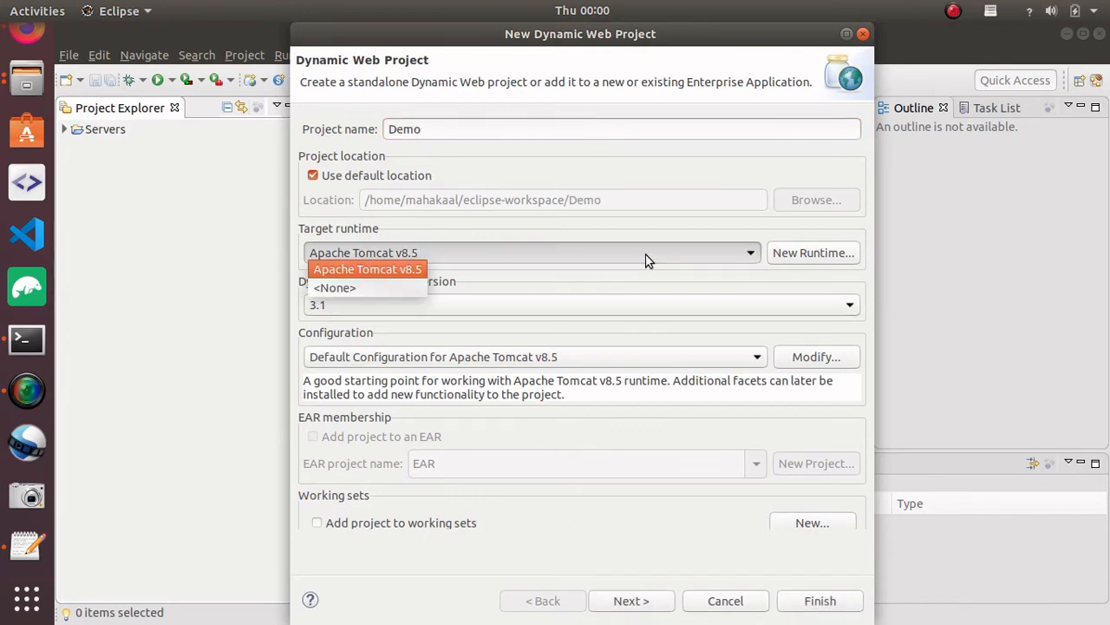
pyautogui.click(368, 269)
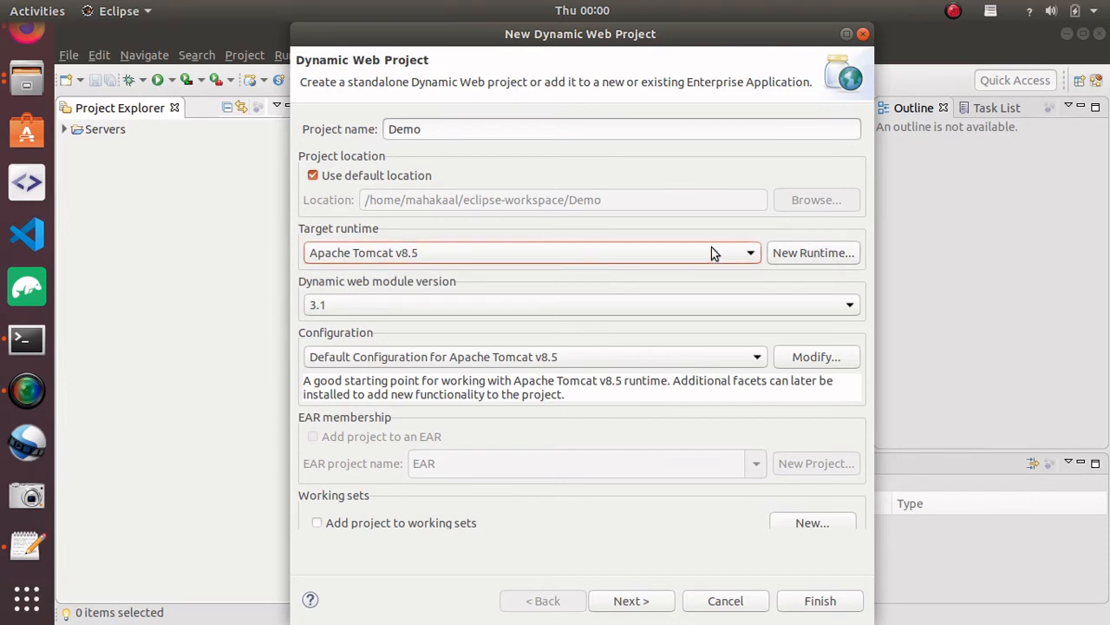
pyautogui.moveTo(610, 205)
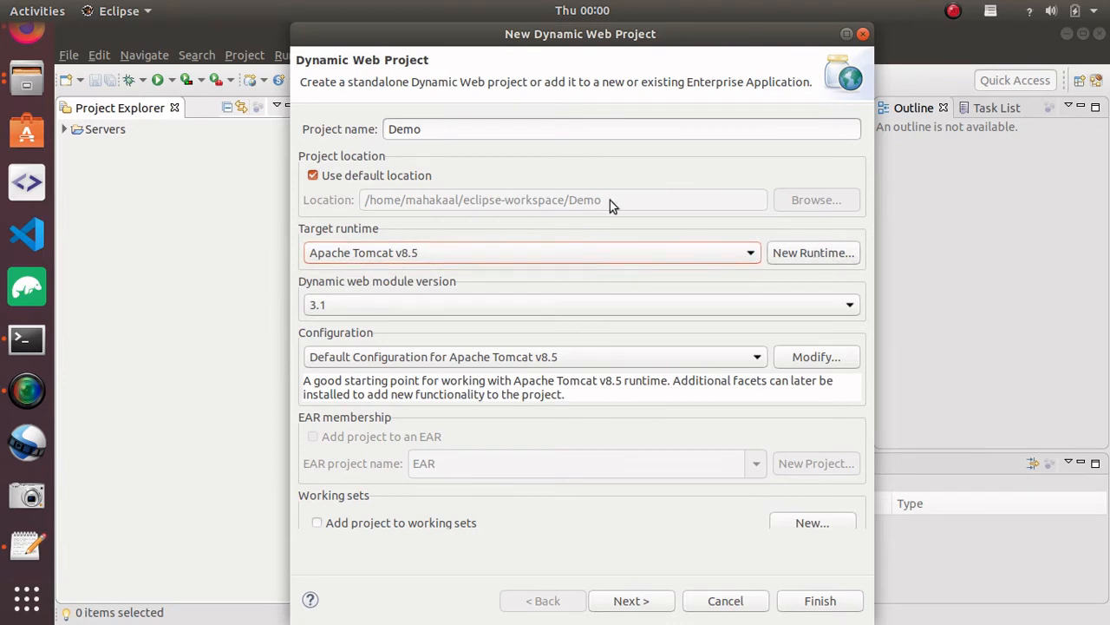
pyautogui.moveTo(814, 254)
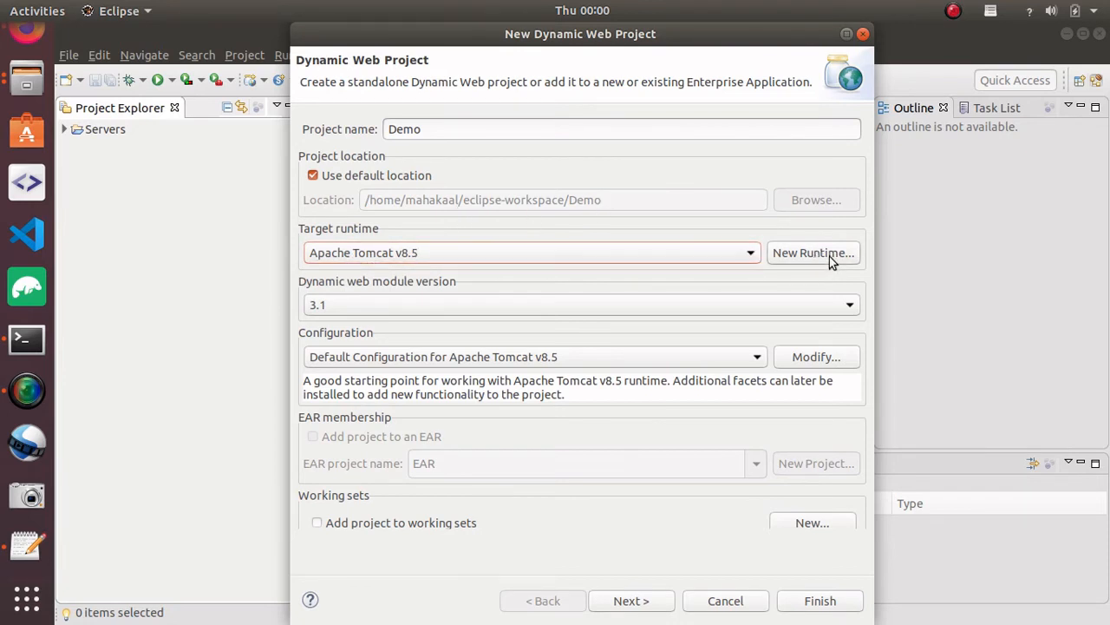
pyautogui.click(812, 253)
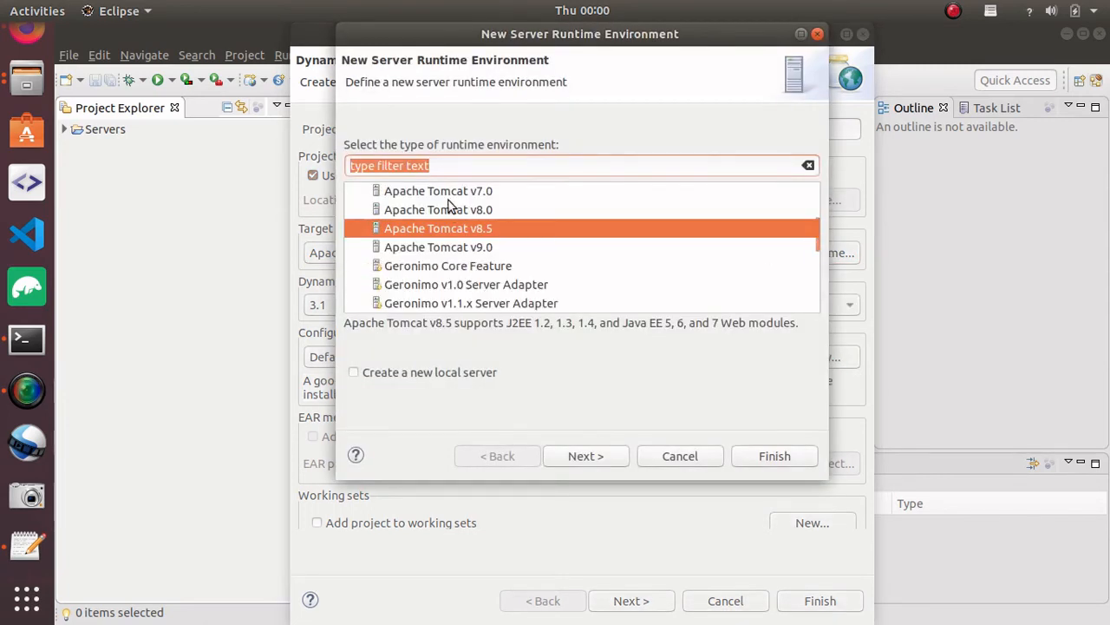
pyautogui.moveTo(588, 250)
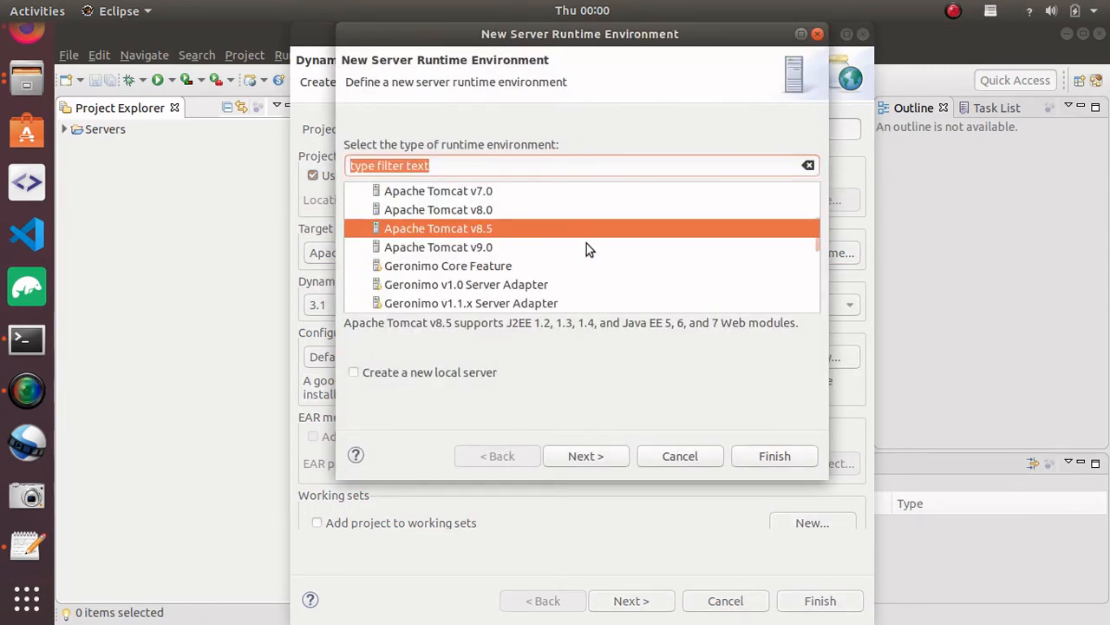
pyautogui.moveTo(621, 389)
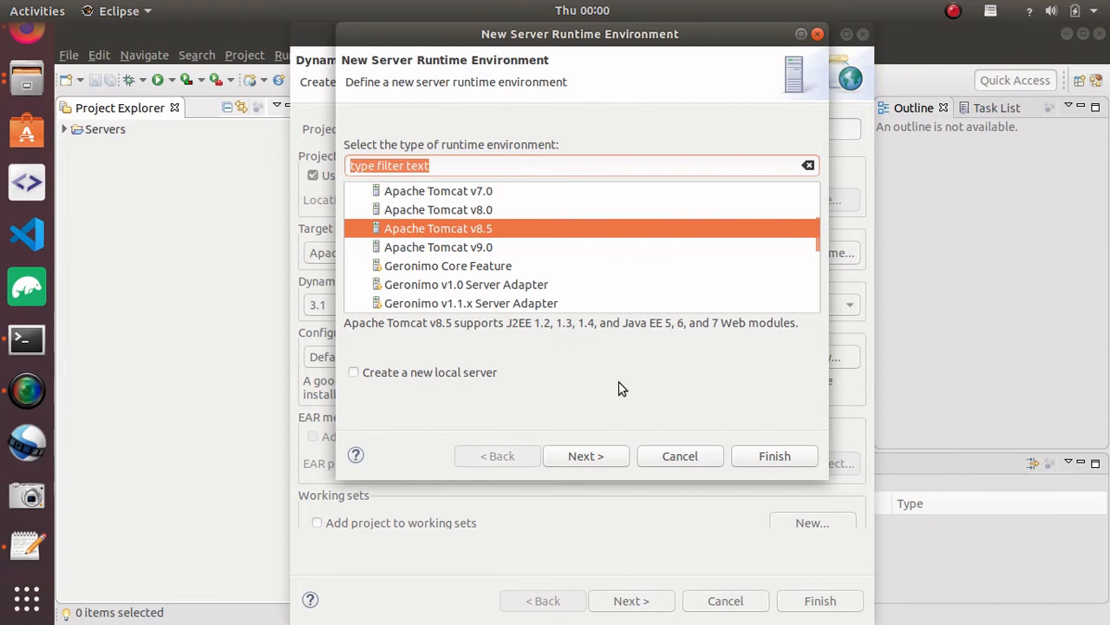
pyautogui.click(586, 454)
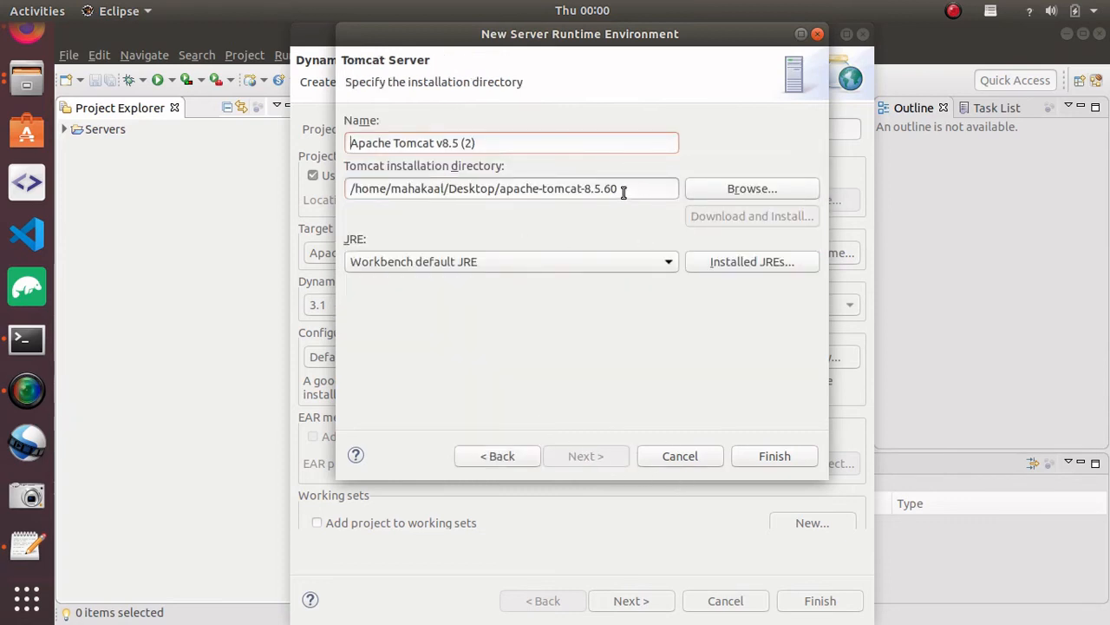
pyautogui.doubleClick(559, 188)
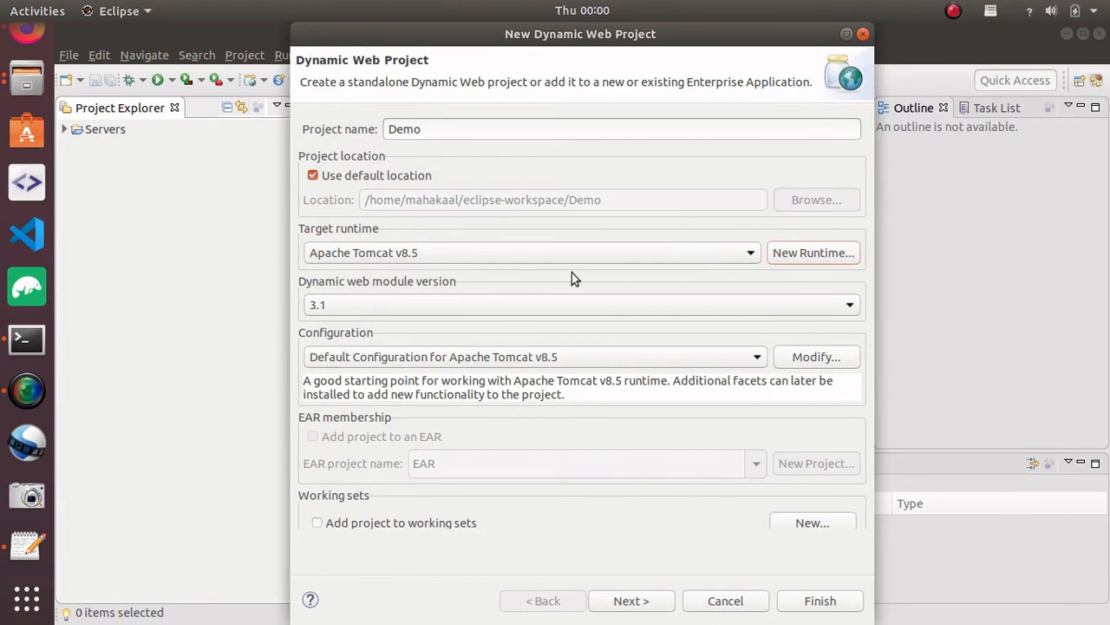
pyautogui.moveTo(674, 621)
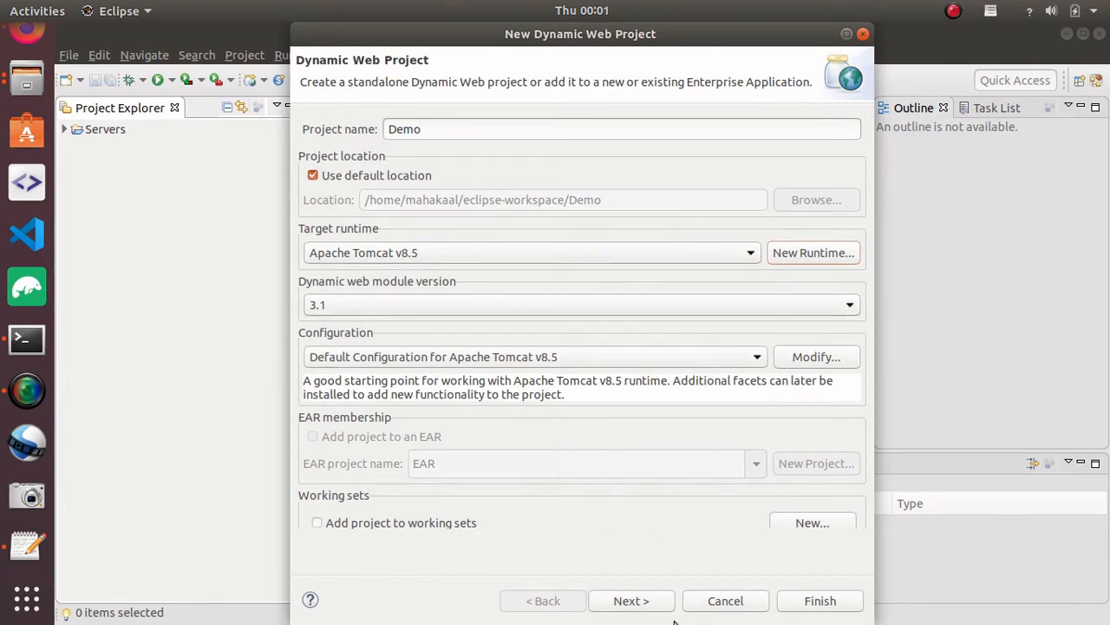
# Keep default source and web module settings without web.xml and finish creating Demo.
pyautogui.click(631, 600)
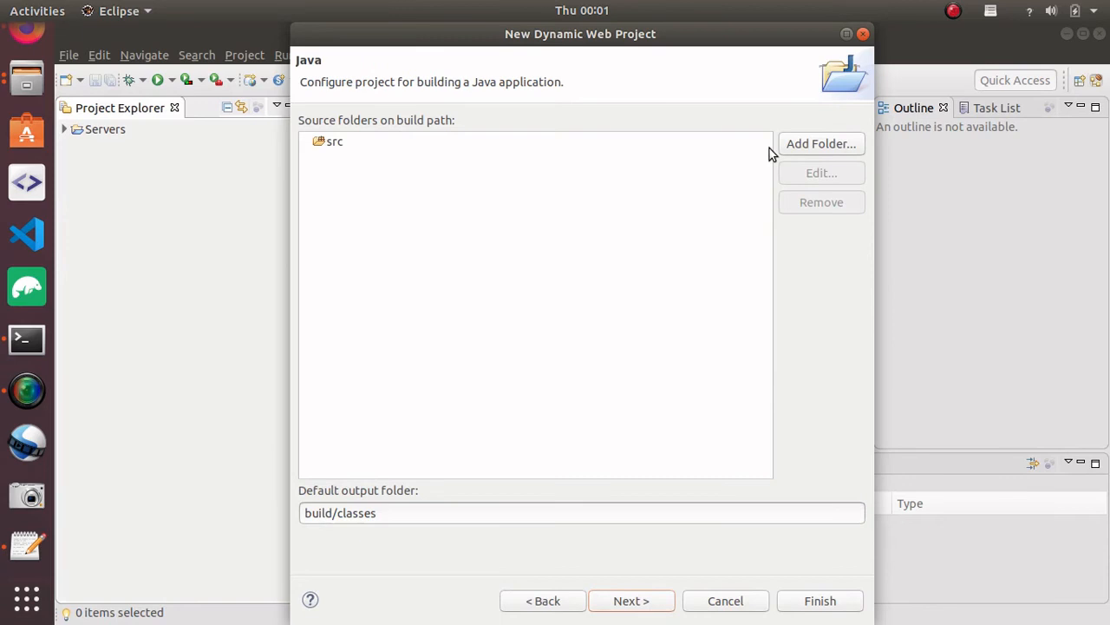
pyautogui.click(631, 600)
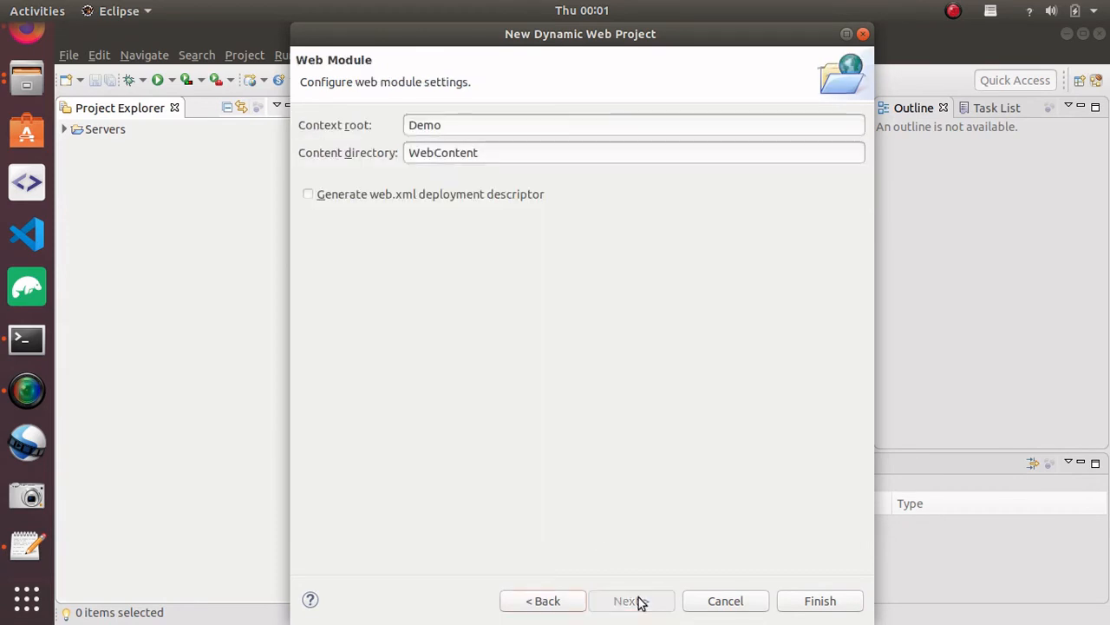
pyautogui.click(307, 194)
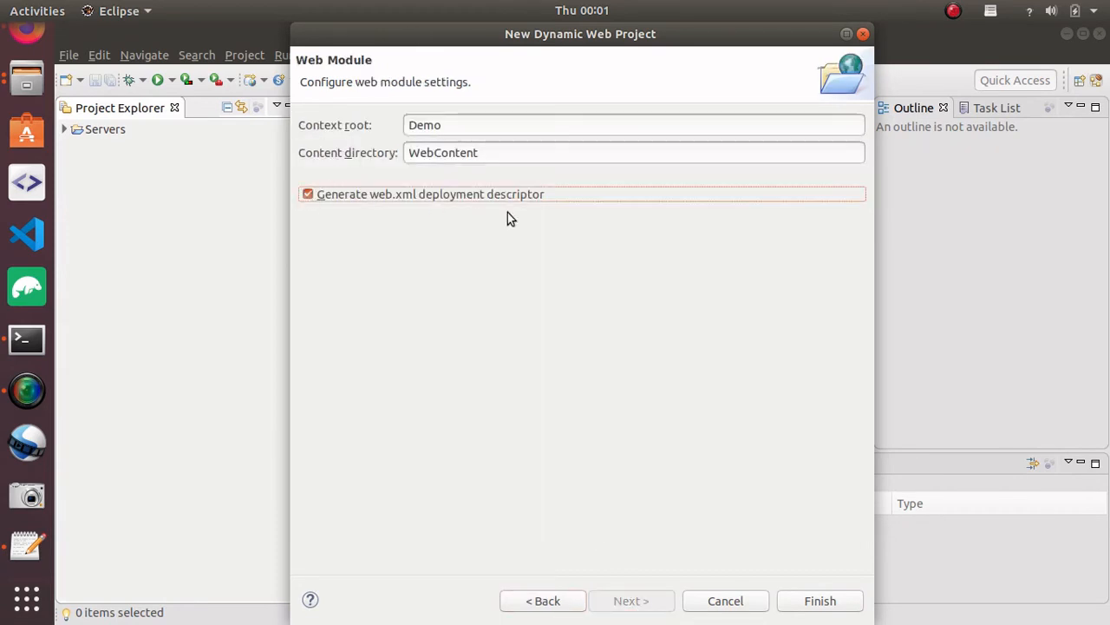
pyautogui.click(309, 194)
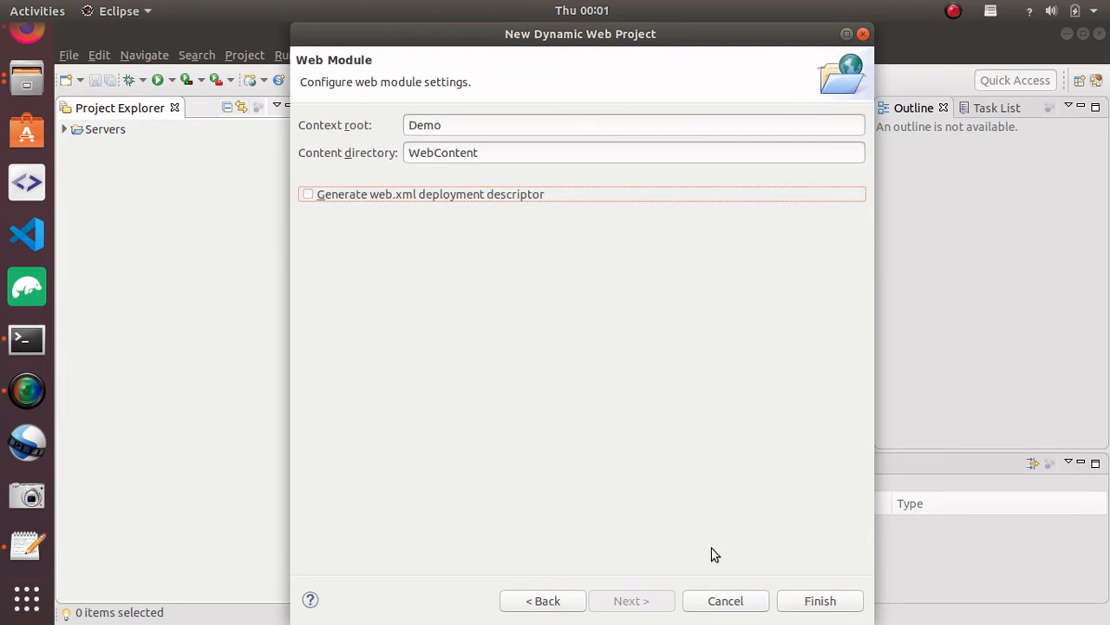
pyautogui.click(819, 600)
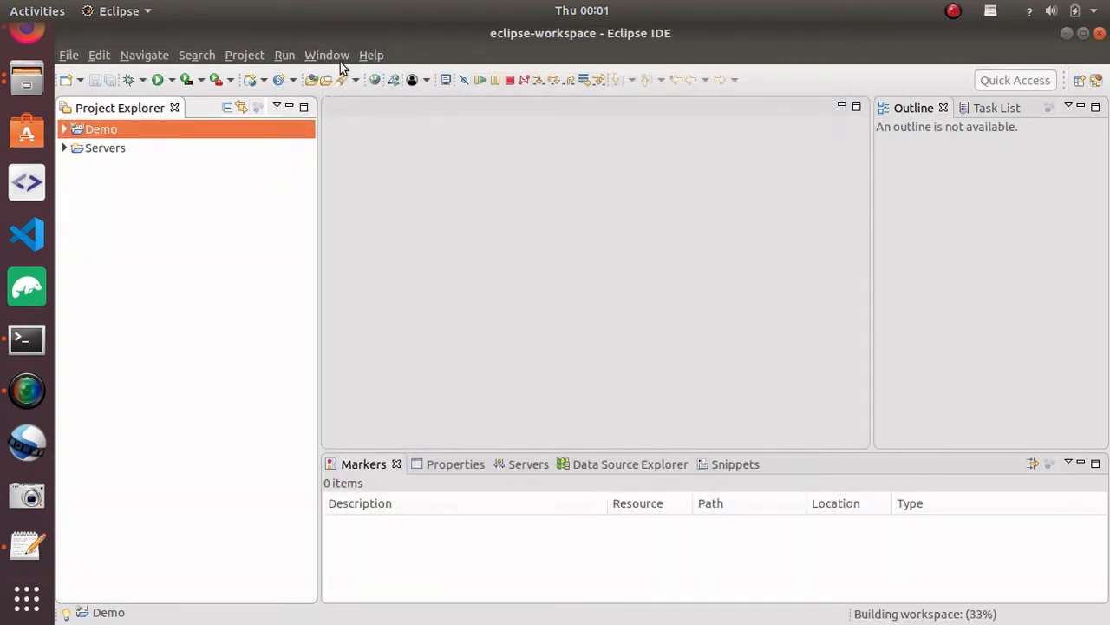
pyautogui.click(326, 54)
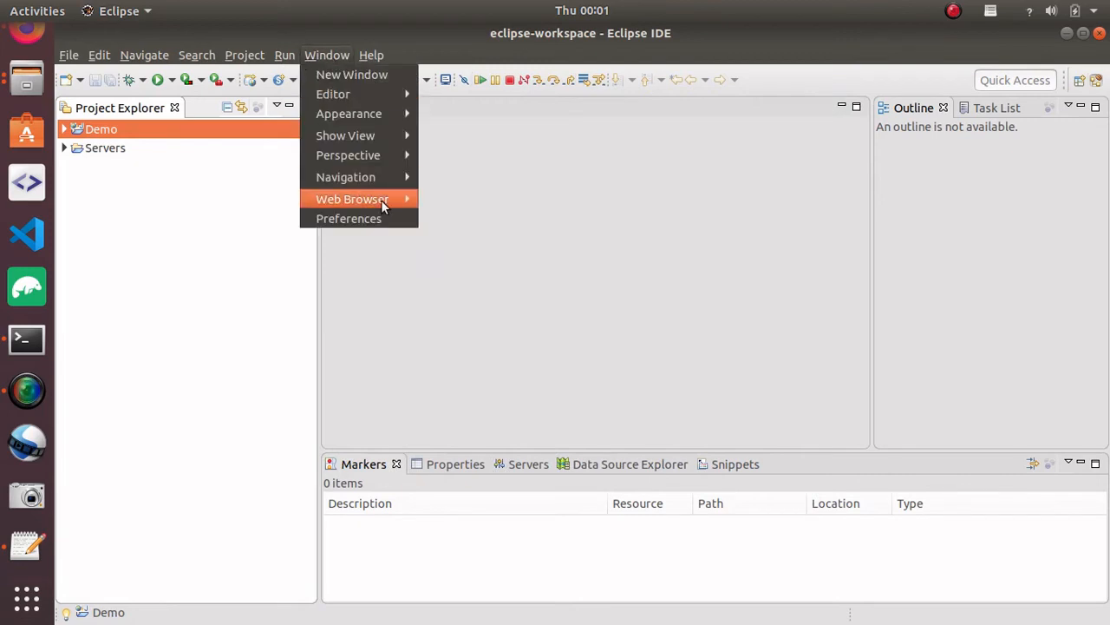
pyautogui.moveTo(392, 201)
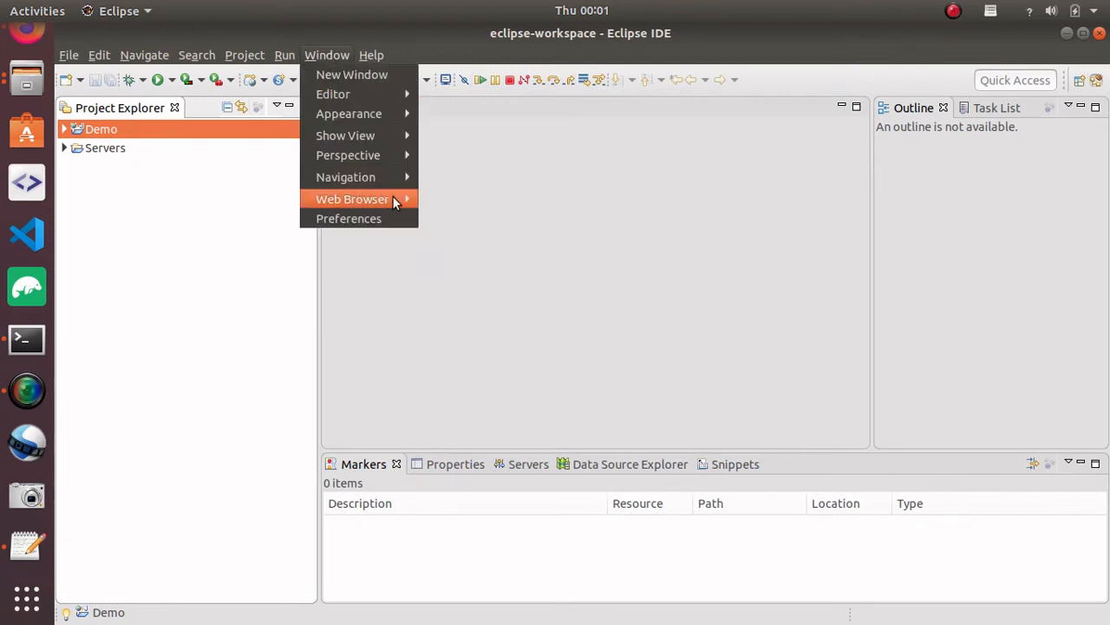
pyautogui.click(402, 206)
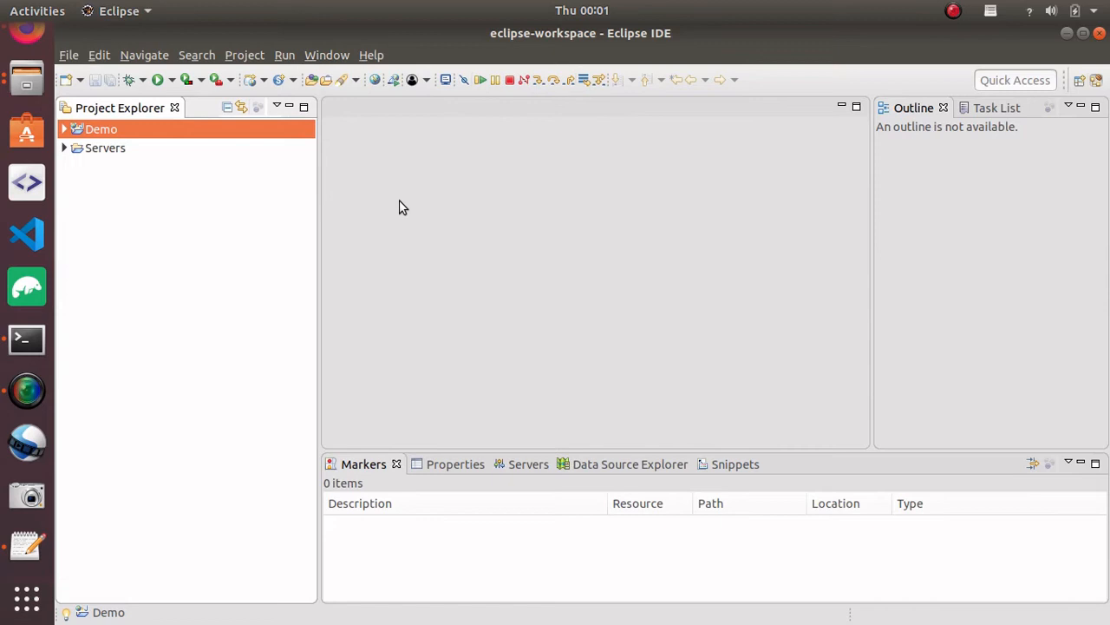
pyautogui.click(326, 53)
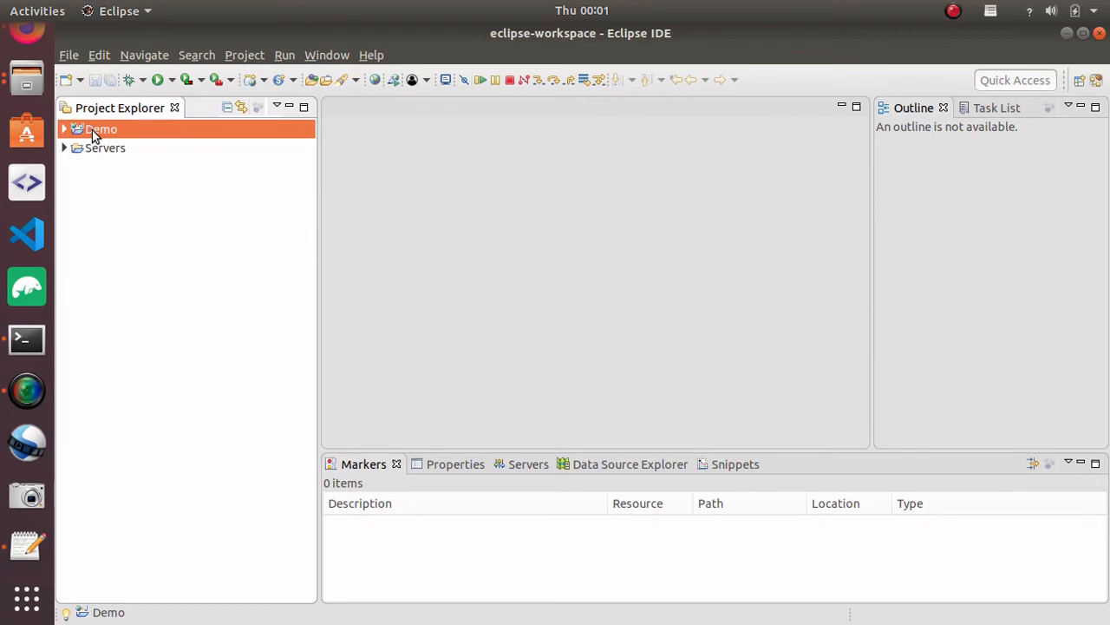
pyautogui.rightClick(100, 128)
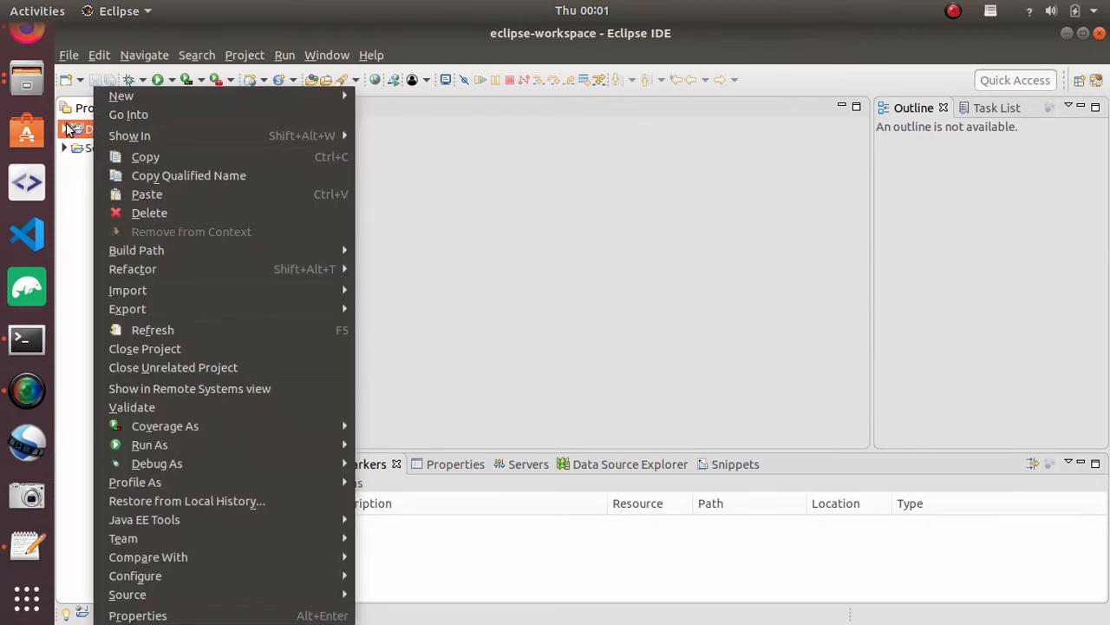
pyautogui.moveTo(79, 191)
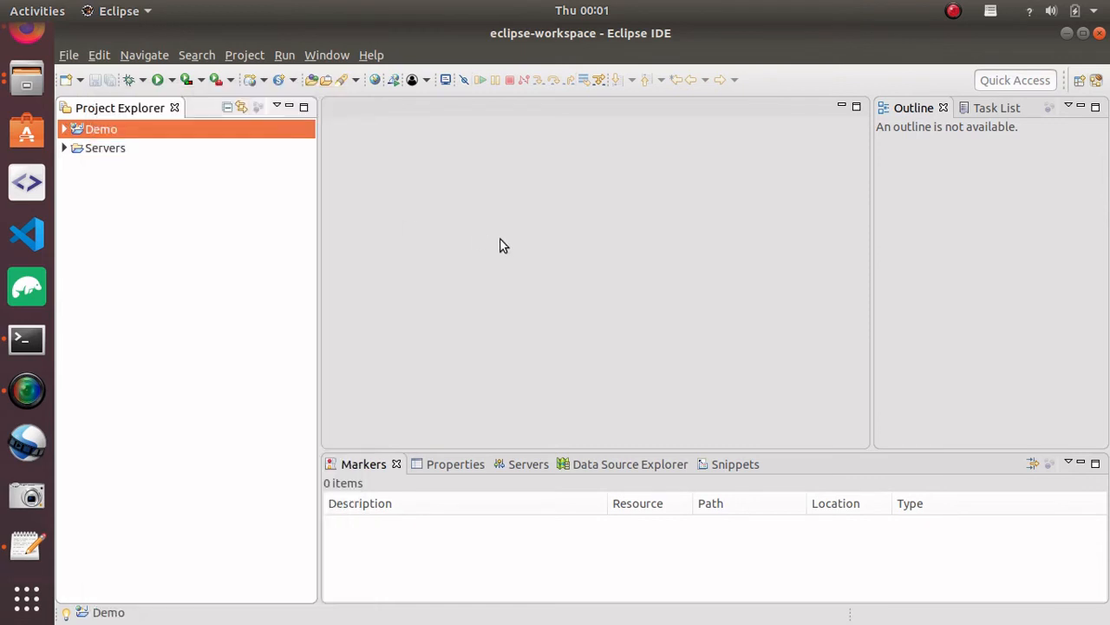
pyautogui.click(66, 129)
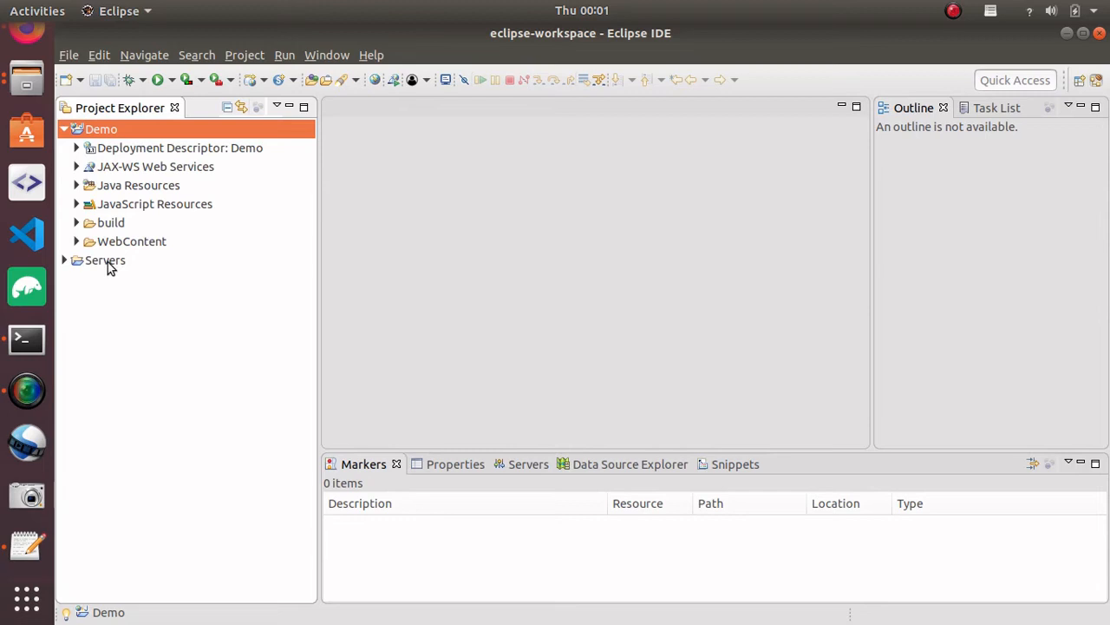
# Create NewFile.html with the default name inside Demo's WebContent folder.
pyautogui.click(104, 260)
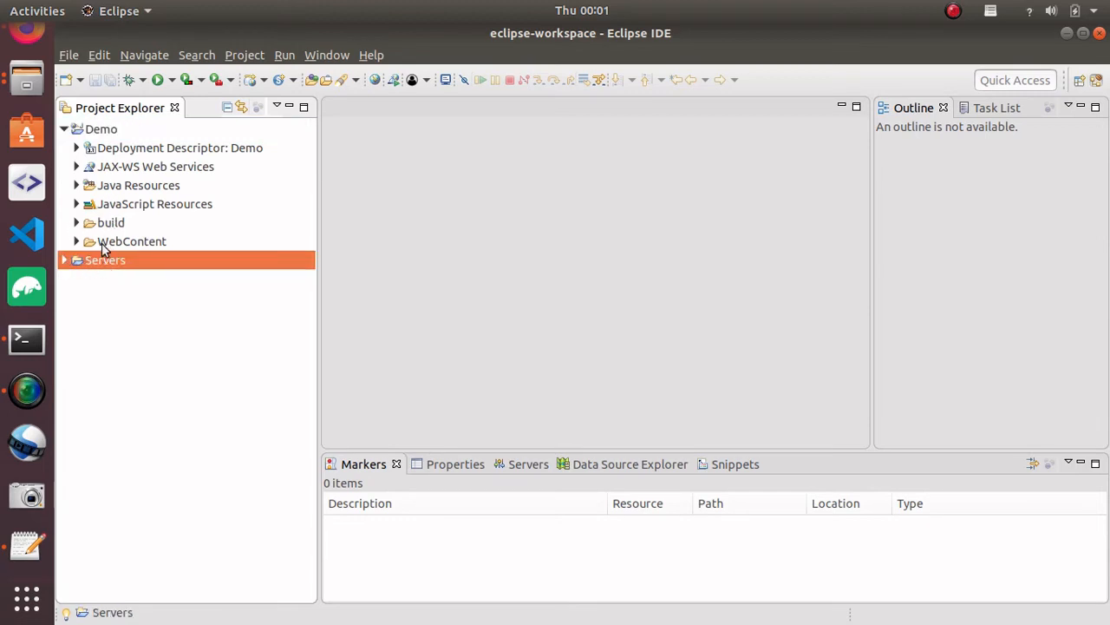
pyautogui.click(76, 241)
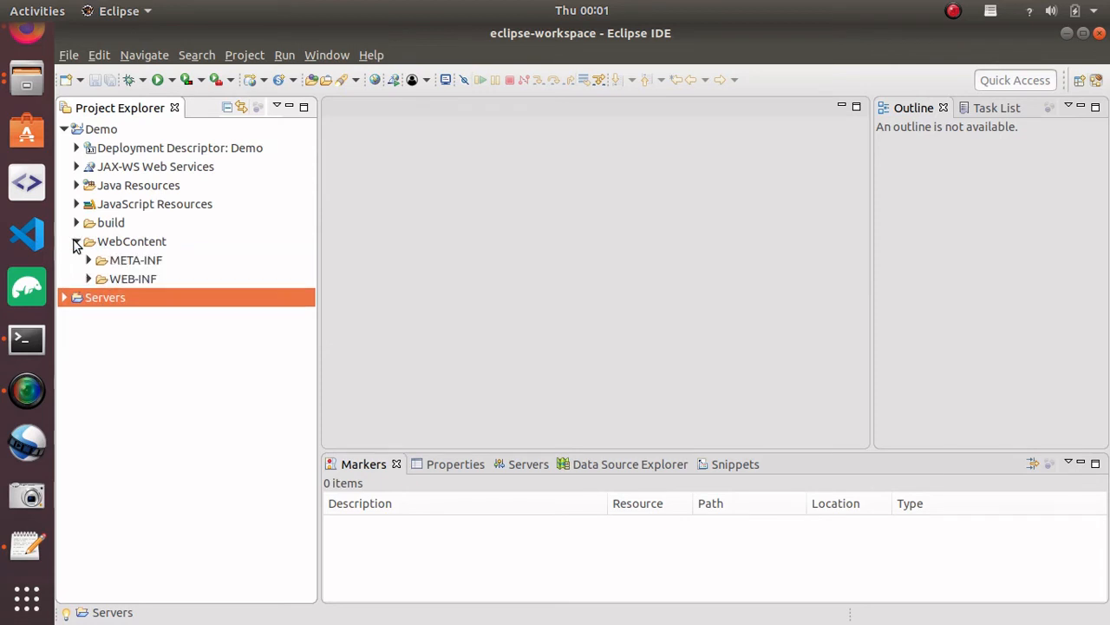
pyautogui.click(132, 241)
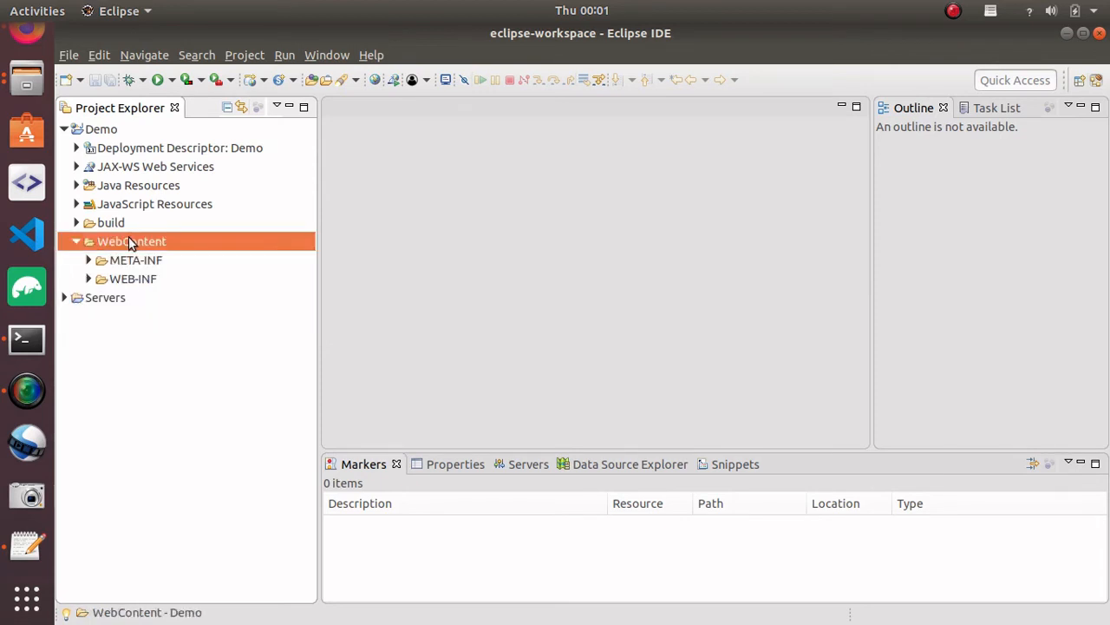
pyautogui.rightClick(132, 241)
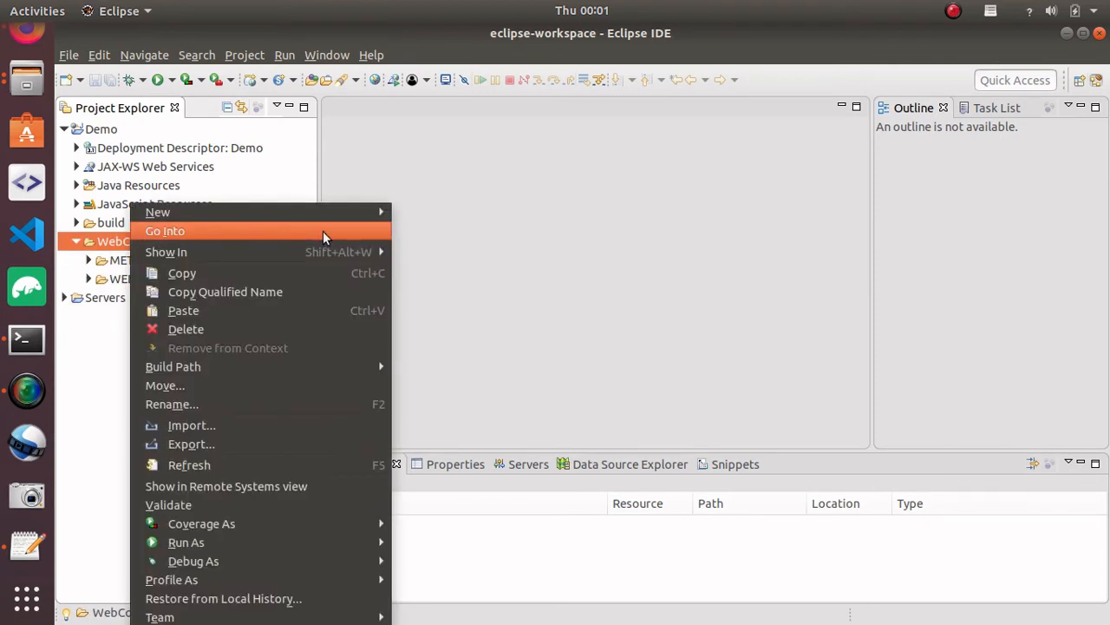
pyautogui.moveTo(158, 212)
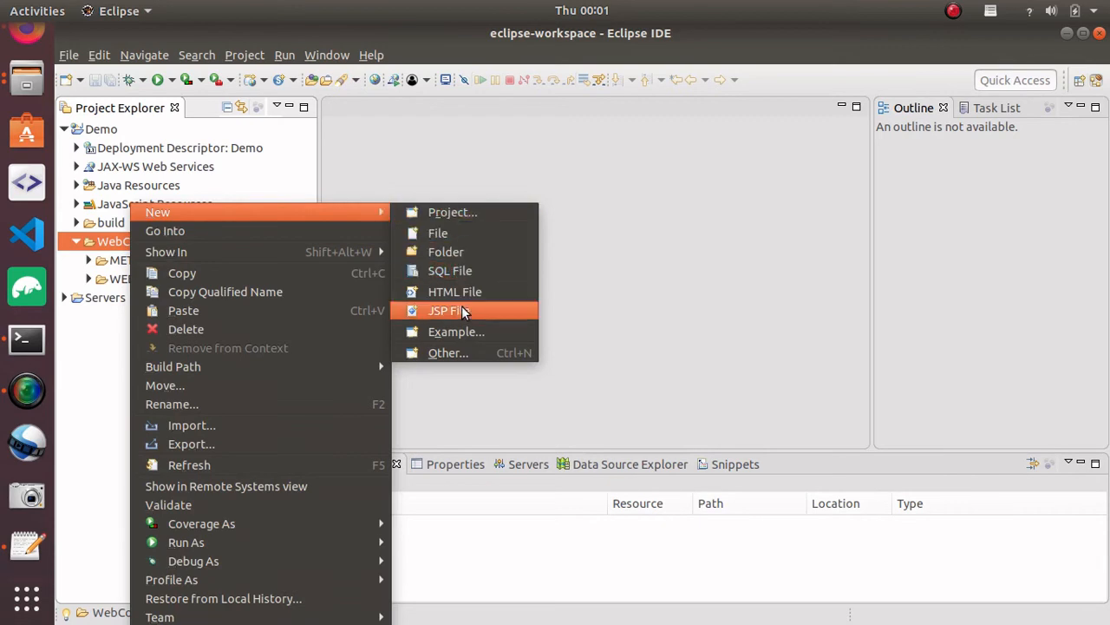
pyautogui.click(454, 292)
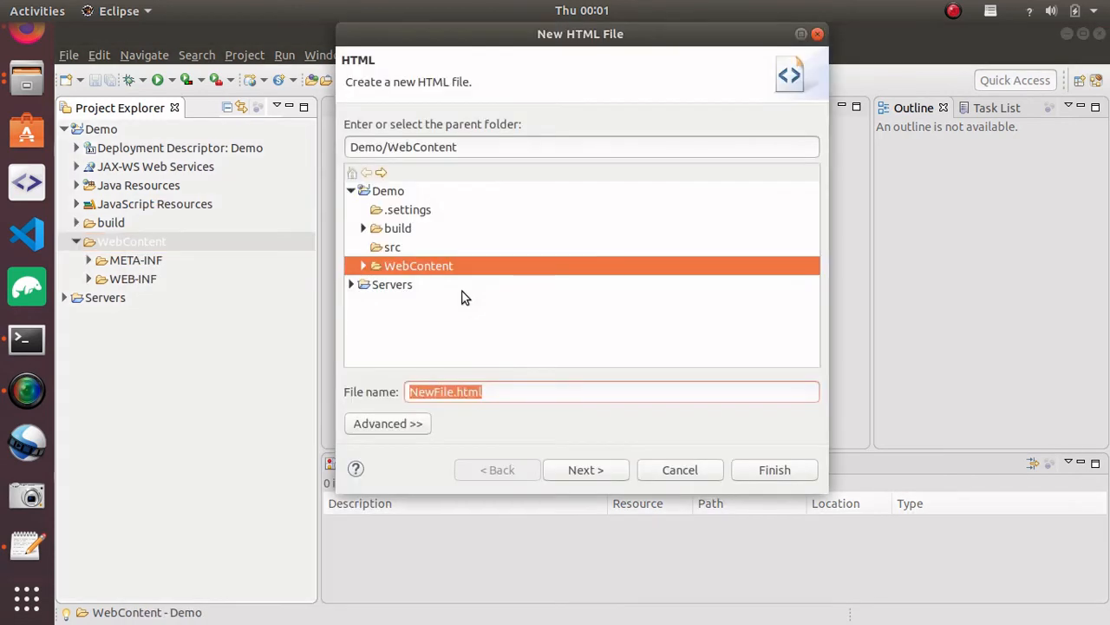
pyautogui.moveTo(587, 468)
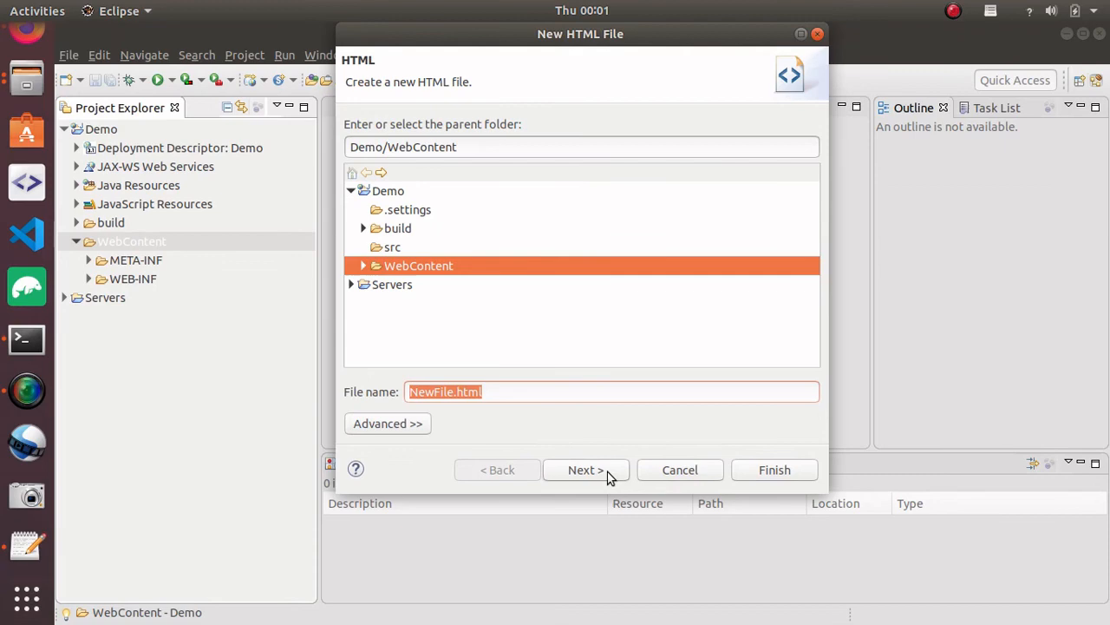
pyautogui.click(773, 468)
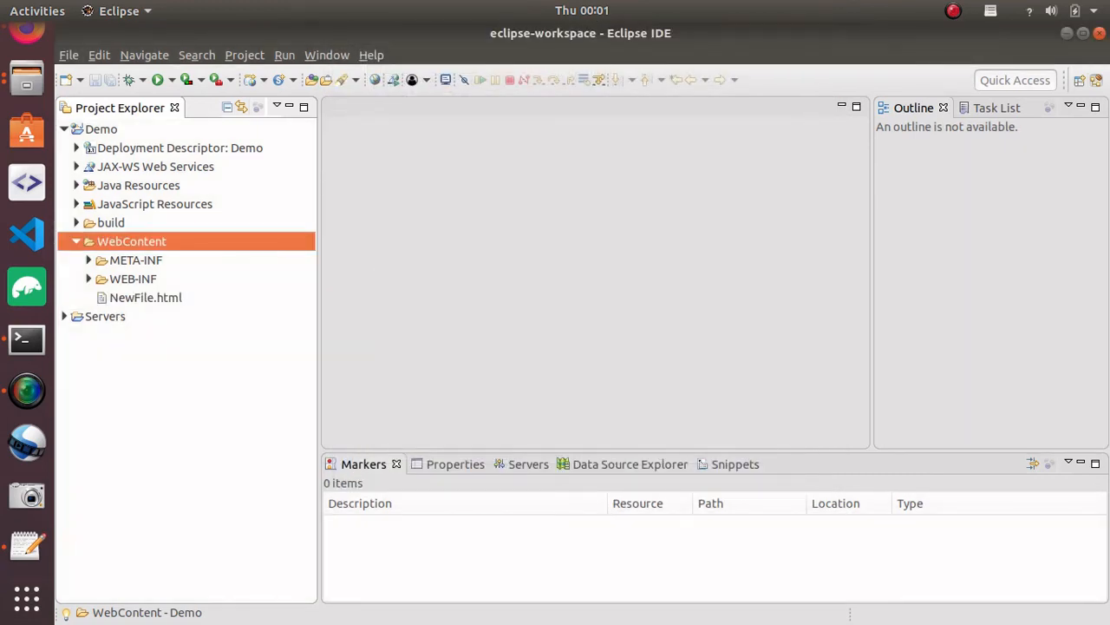
# Edit NewFile.html so its body contains the word Demooo.
pyautogui.doubleClick(146, 297)
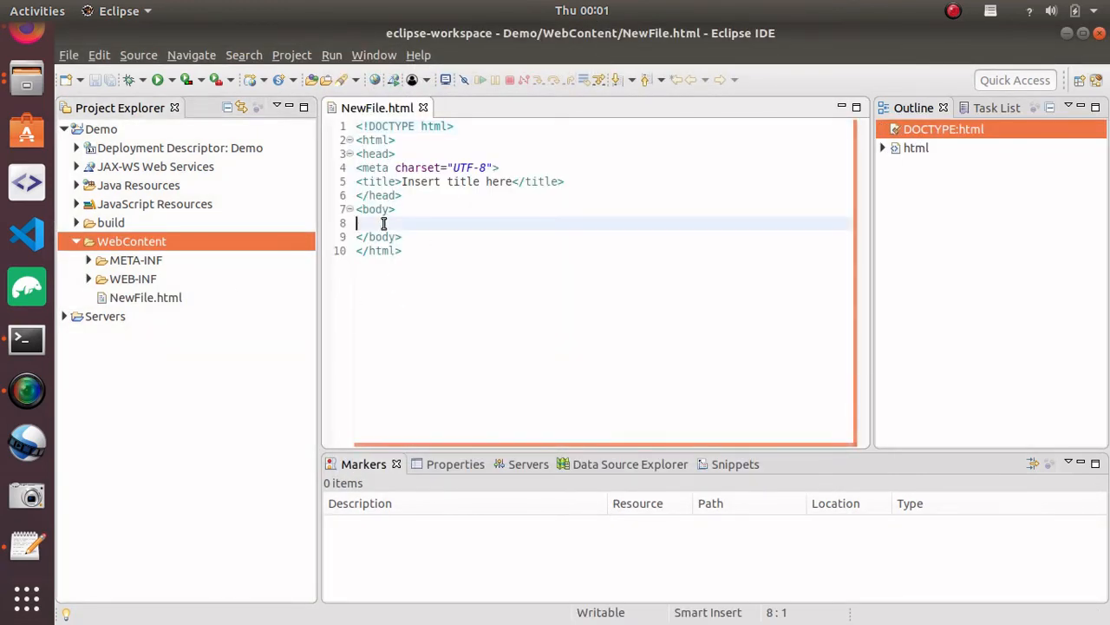
pyautogui.write('DEmp')
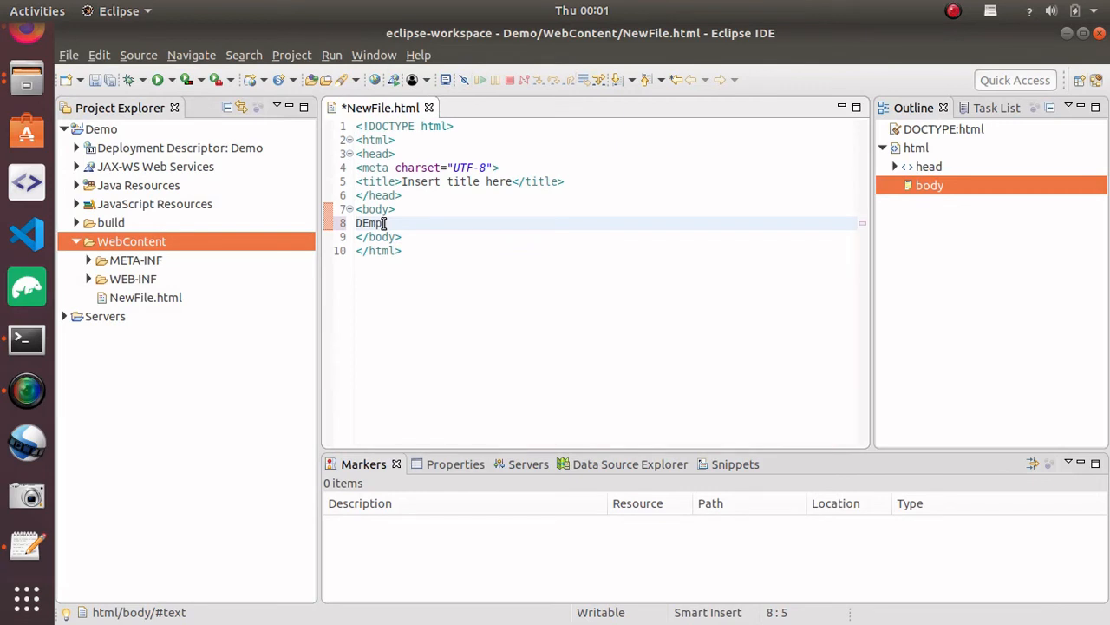
pyautogui.write('Demooo')
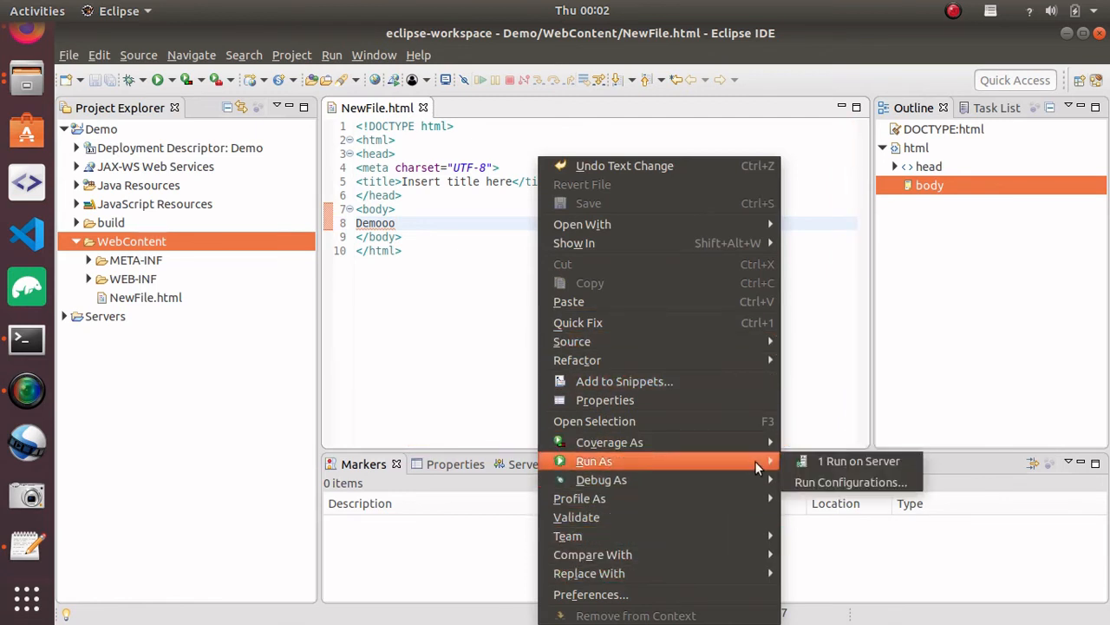
# Run NewFile.html on the existing Tomcat v8.5 Server at localhost and start it.
pyautogui.click(859, 461)
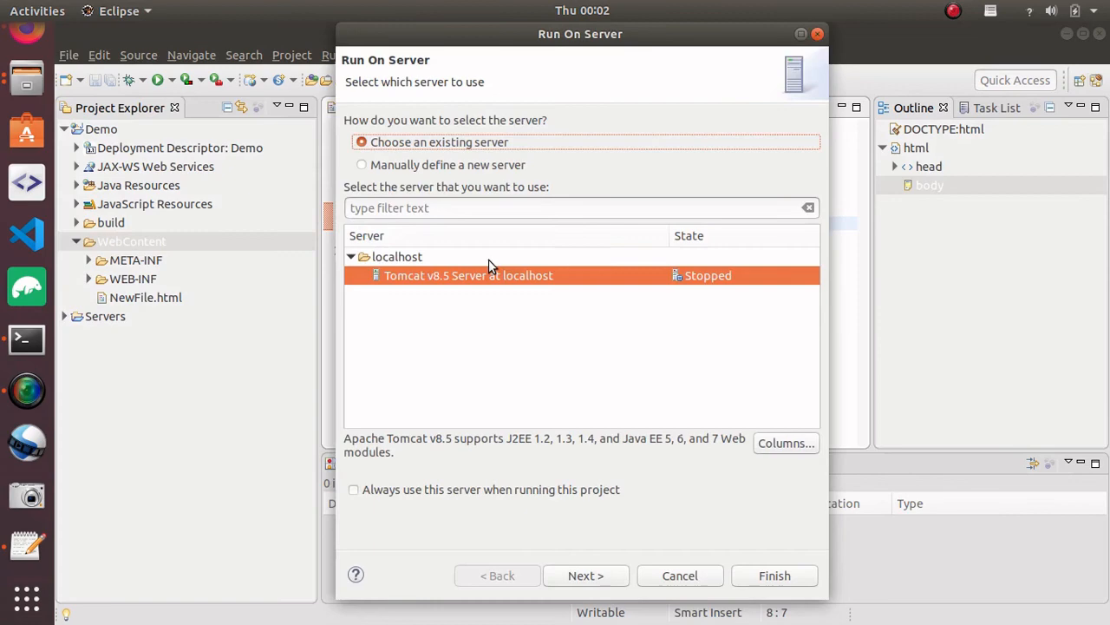
pyautogui.moveTo(586, 306)
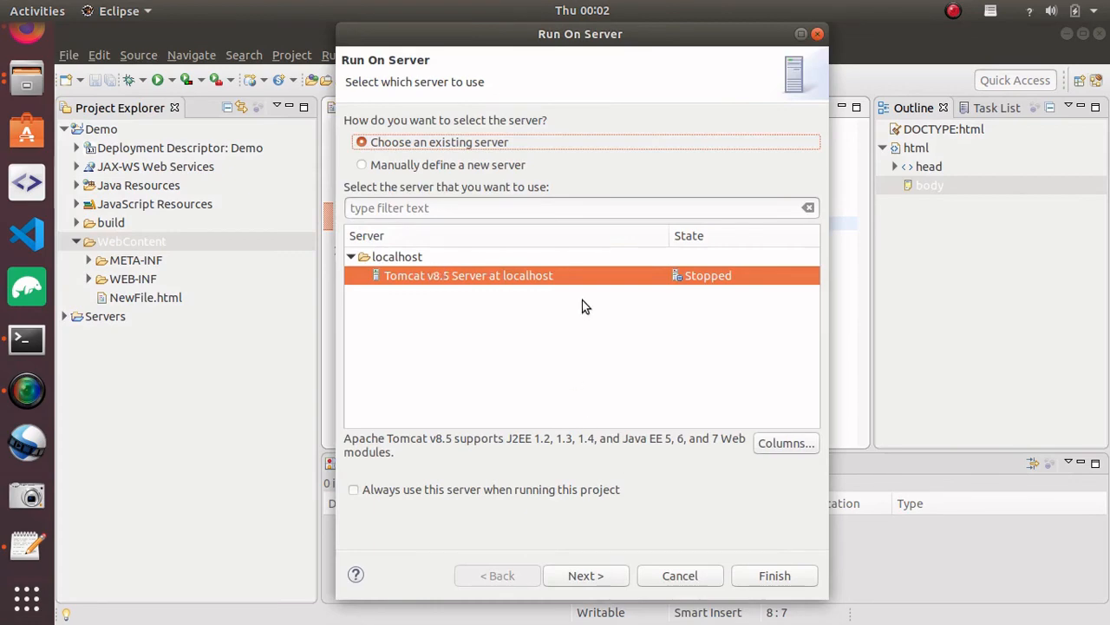
pyautogui.click(587, 576)
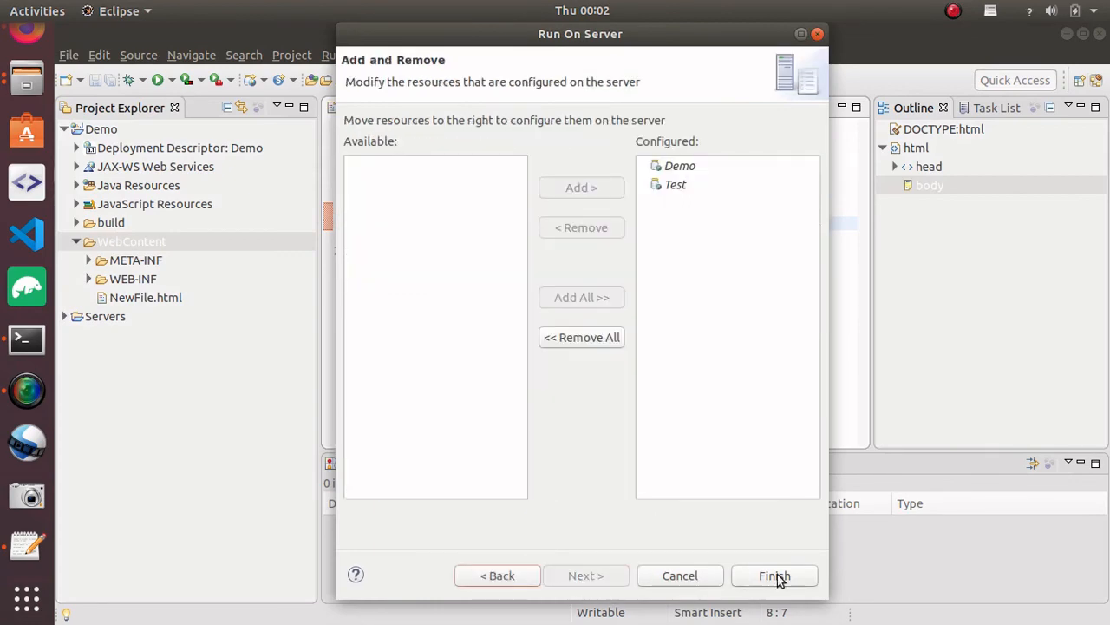
pyautogui.click(773, 576)
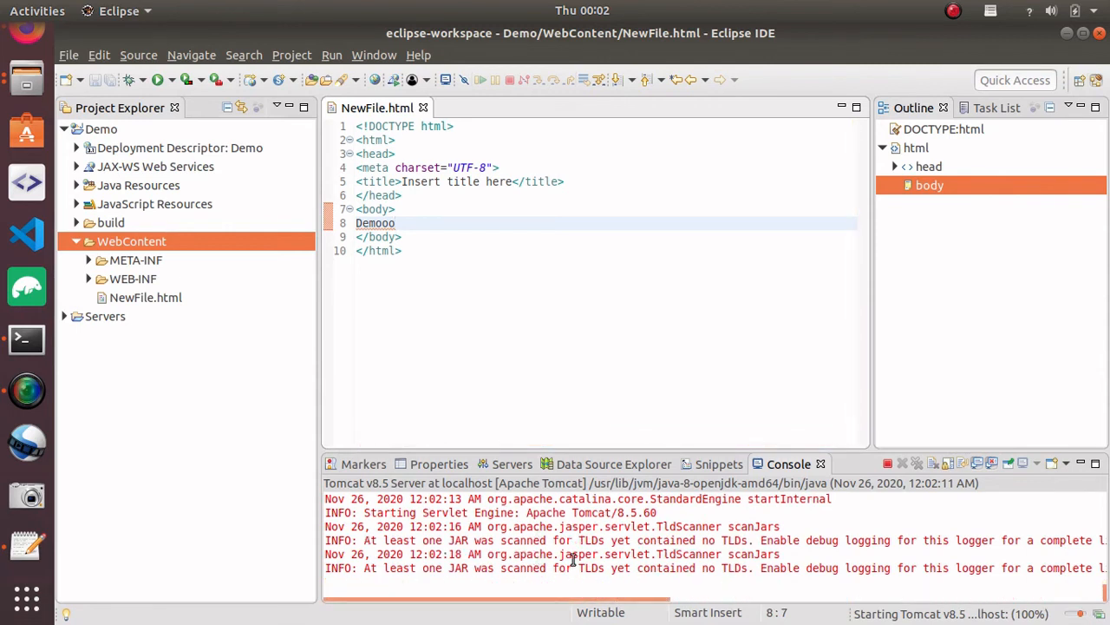
pyautogui.click(512, 463)
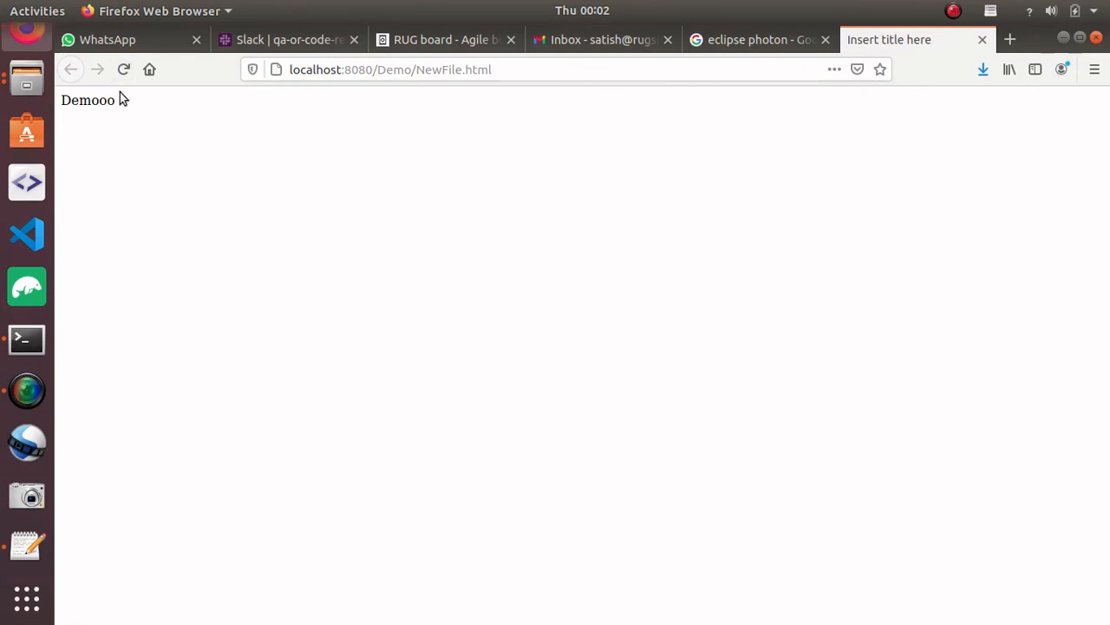
# View localhost:8080/Demo/NewFile.html showing Demooo, then return to the gedit notes.
pyautogui.doubleClick(87, 98)
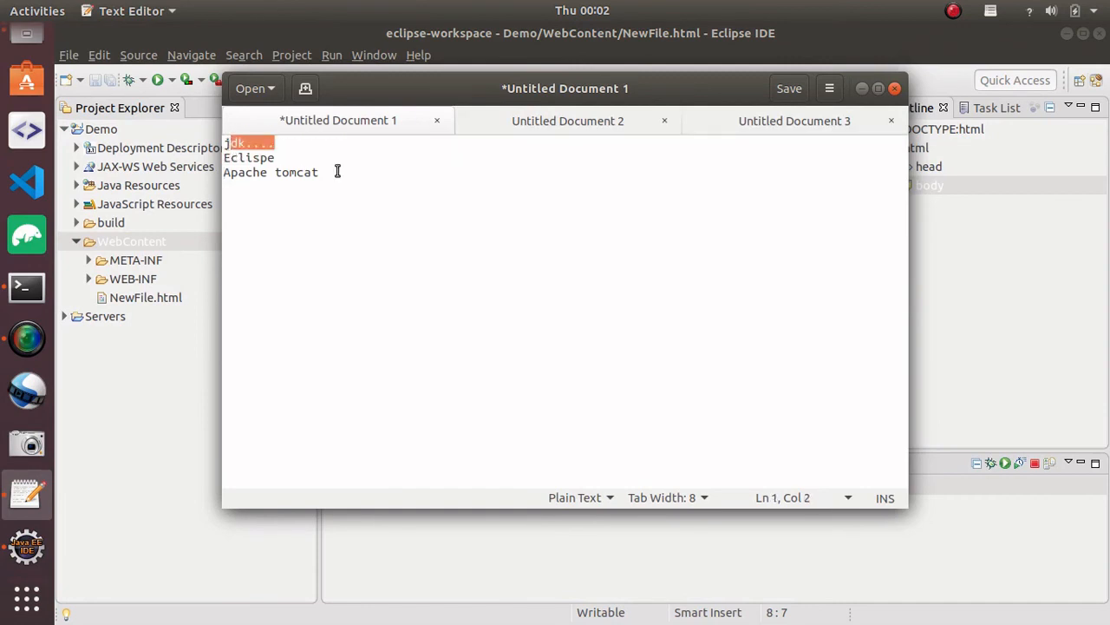
# Extend the second notes line to read 'Eclispe photon'.
pyautogui.click(340, 171)
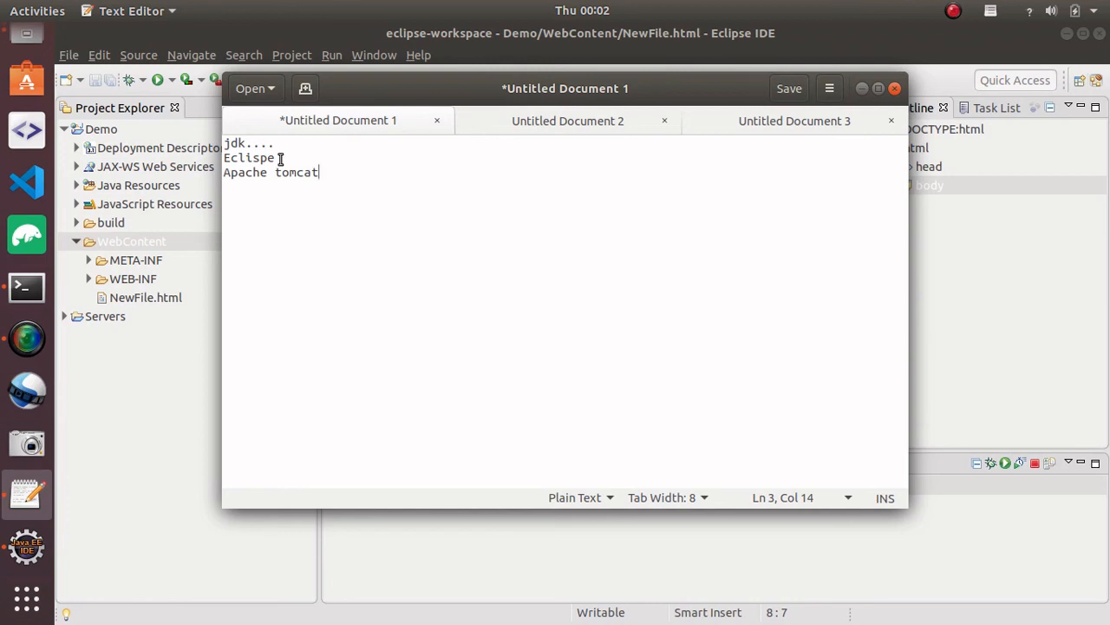
pyautogui.click(284, 156)
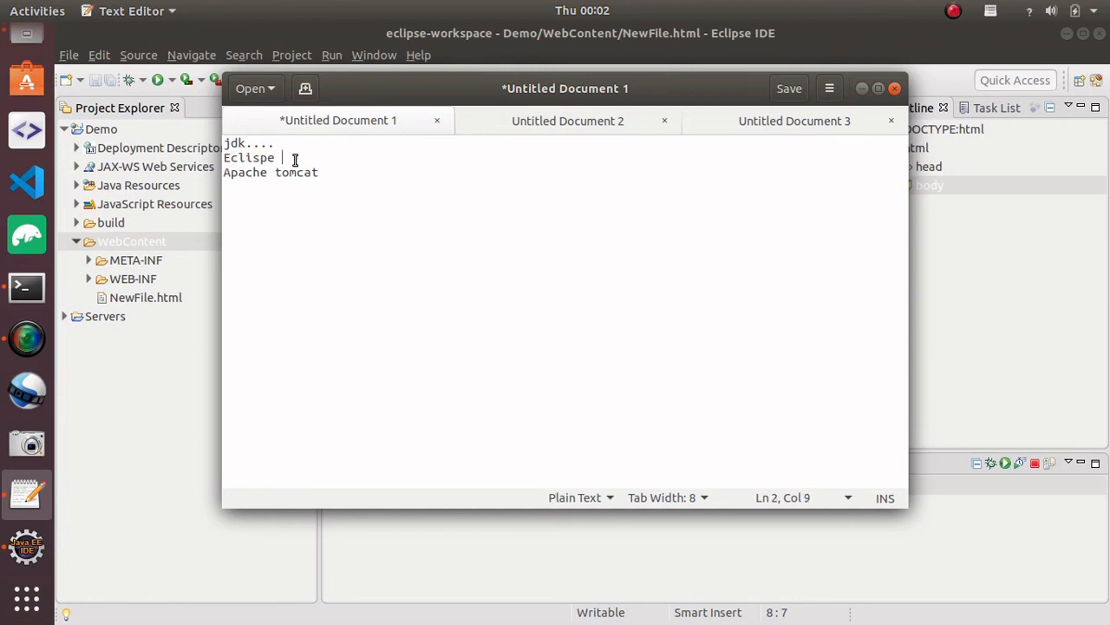
pyautogui.write('ph')
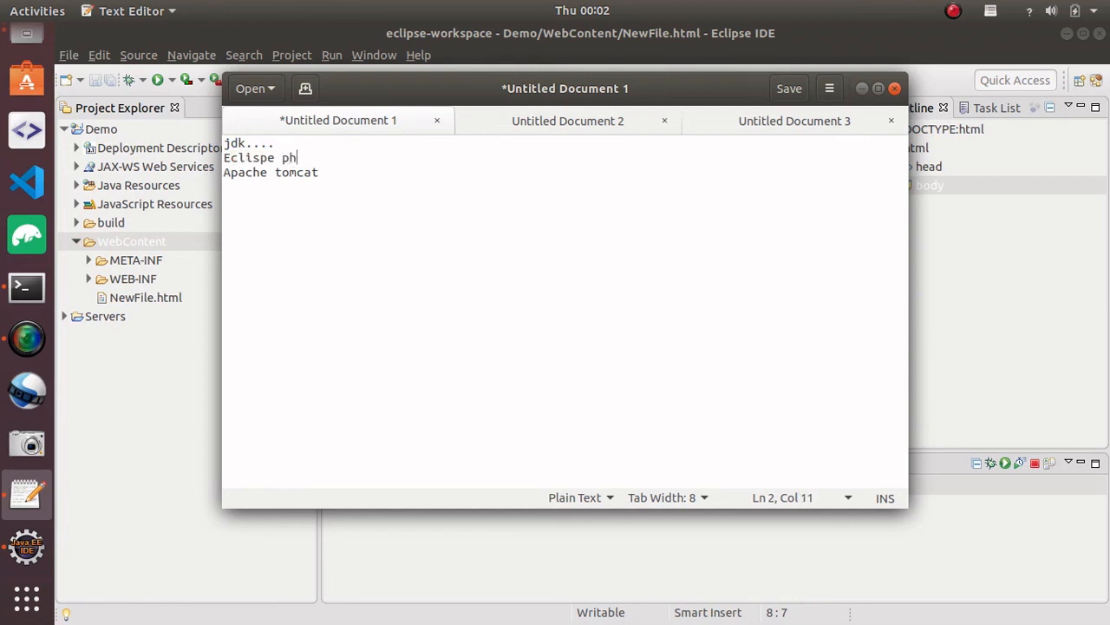
pyautogui.write('oton')
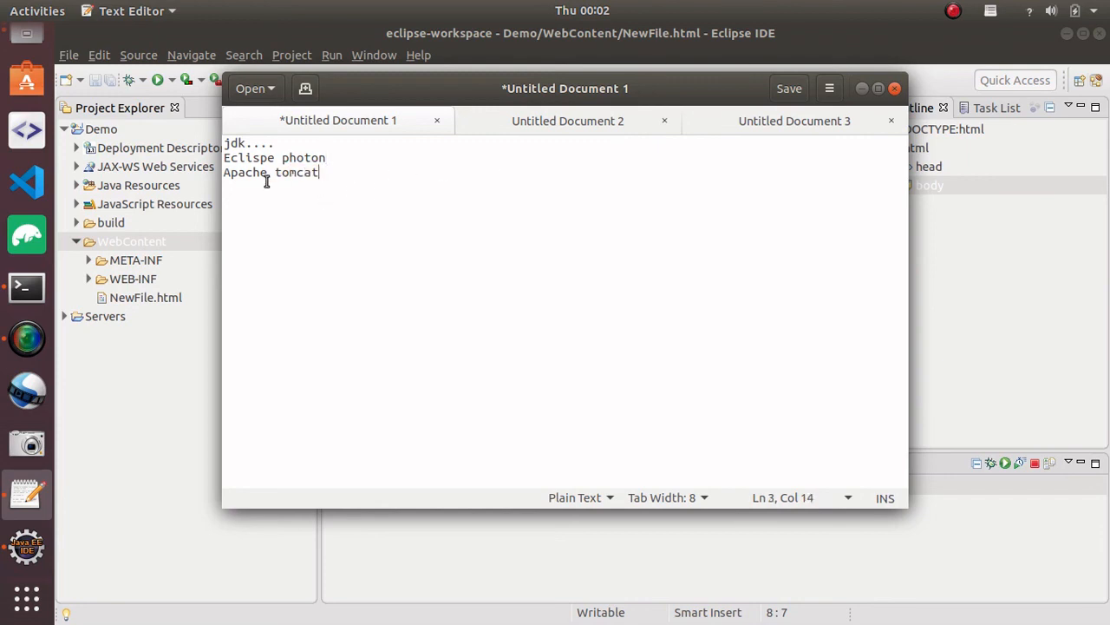
pyautogui.moveTo(368, 236)
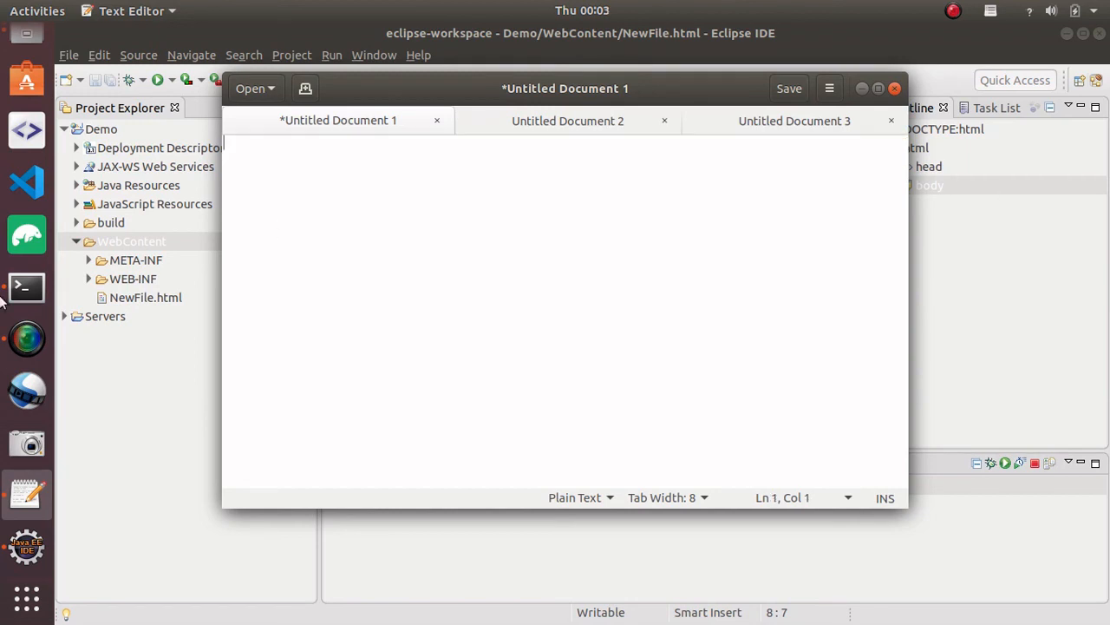
pyautogui.moveTo(920, 15)
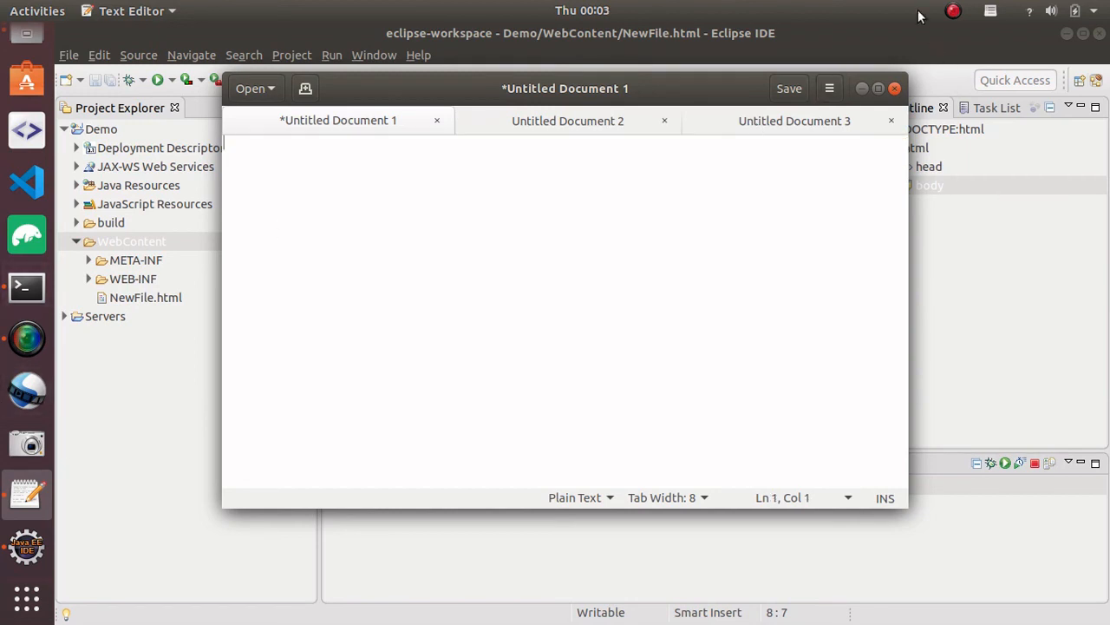
pyautogui.moveTo(683, 200)
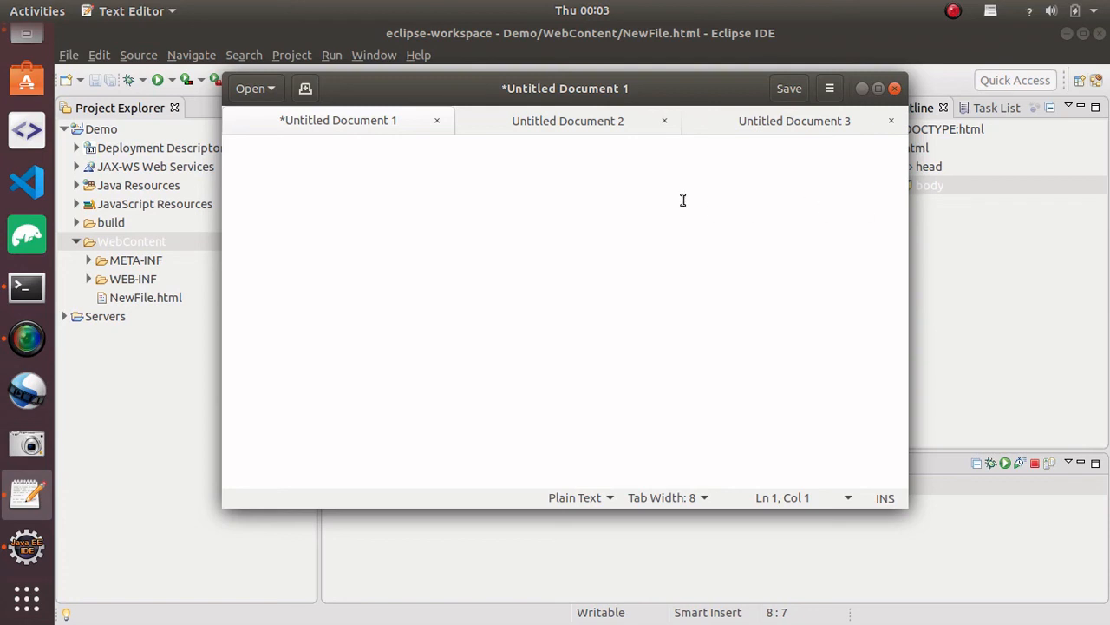
# Write 'Thanks' in the empty document, correcting the mistyped letters.
pyautogui.write('Than')
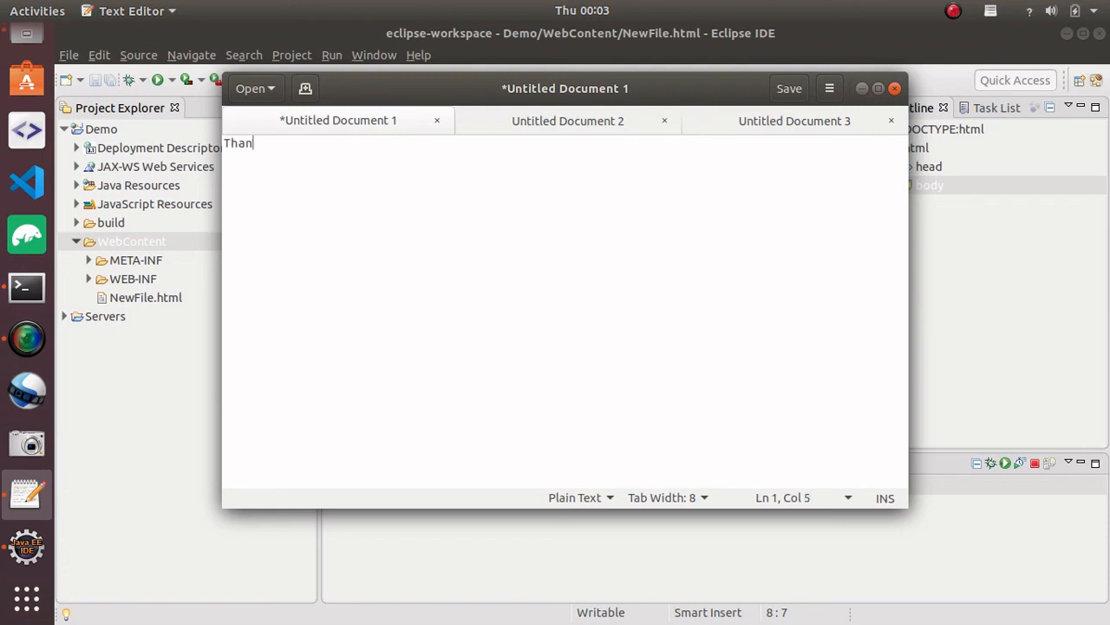
pyautogui.write('lks')
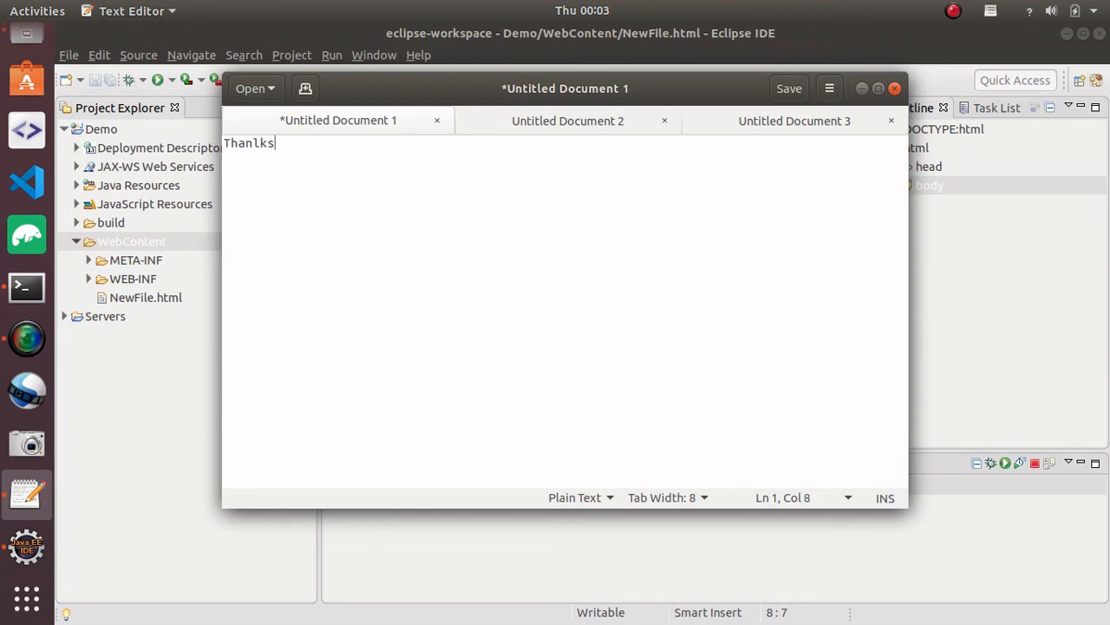
pyautogui.press('BackSpace')
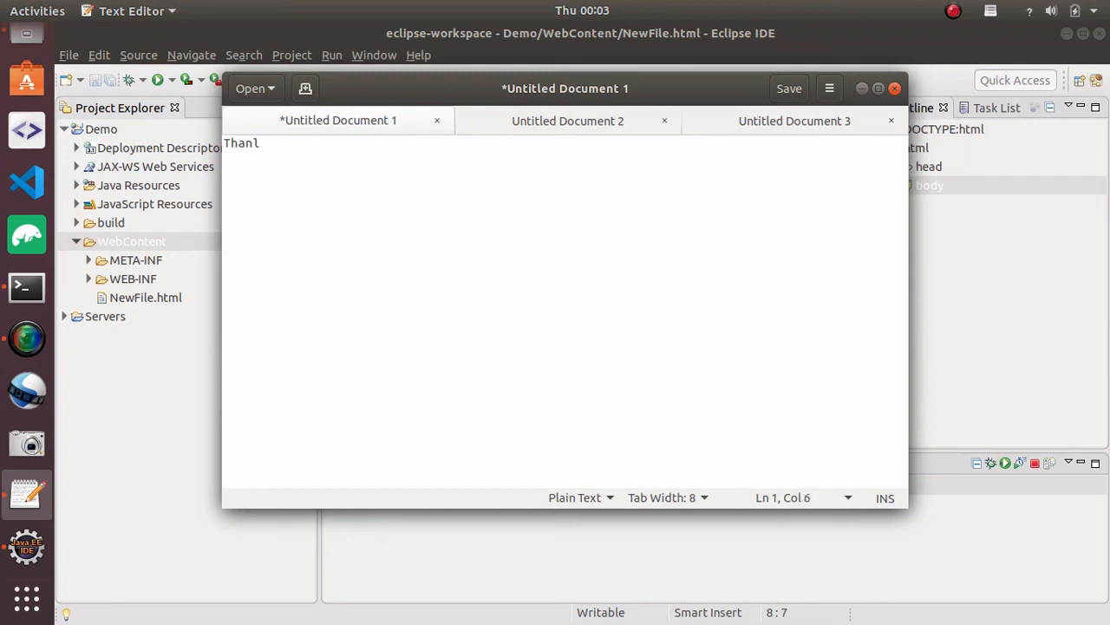
pyautogui.write('ks')
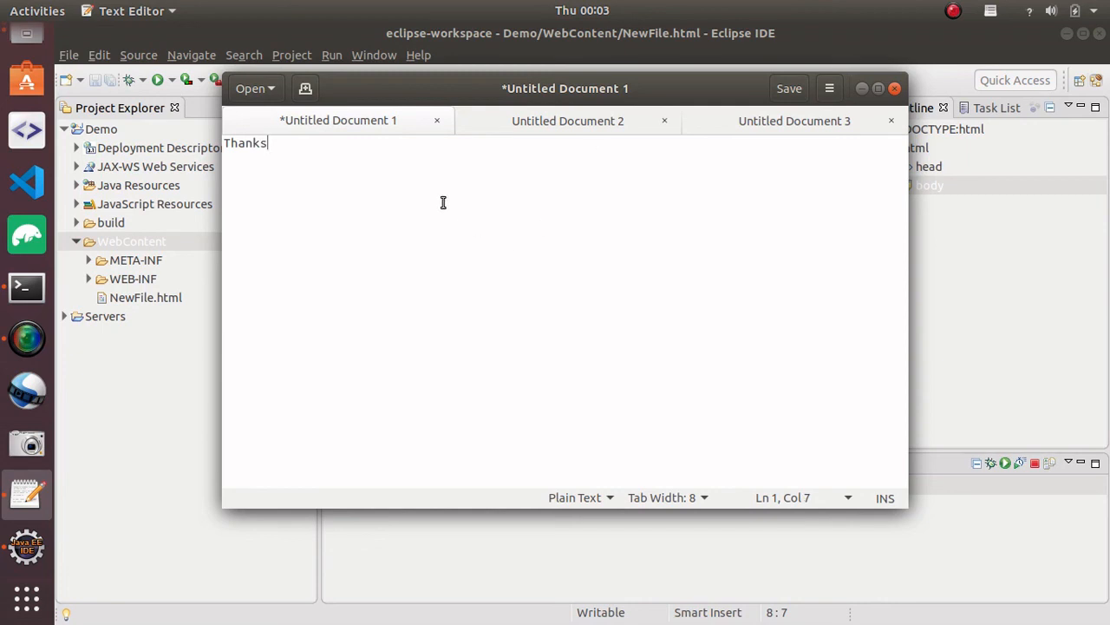
pyautogui.moveTo(476, 222)
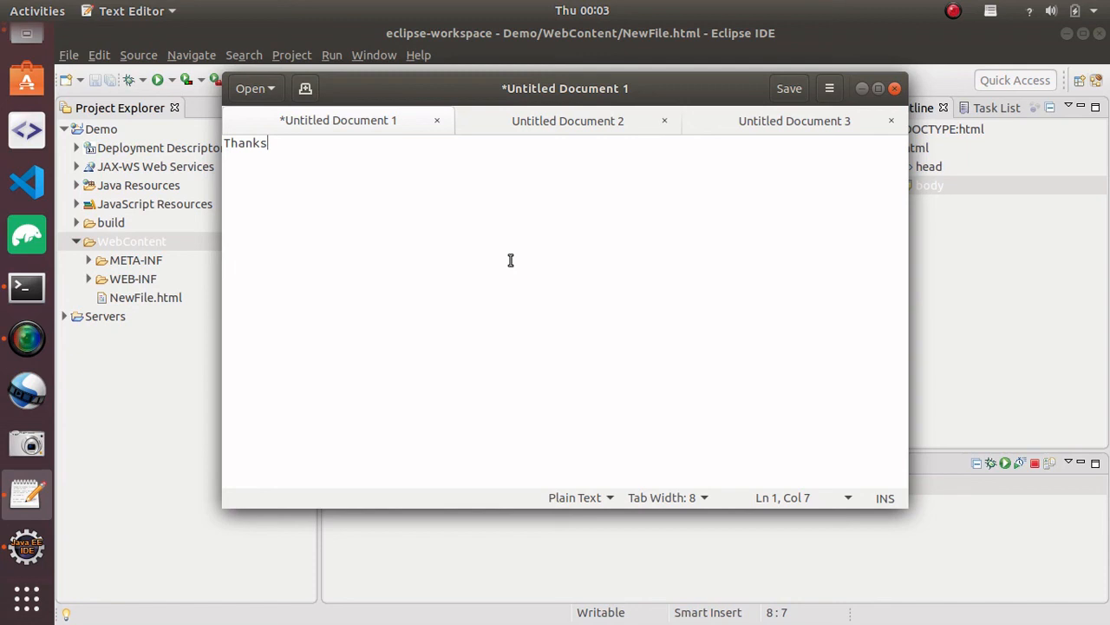
pyautogui.moveTo(60, 444)
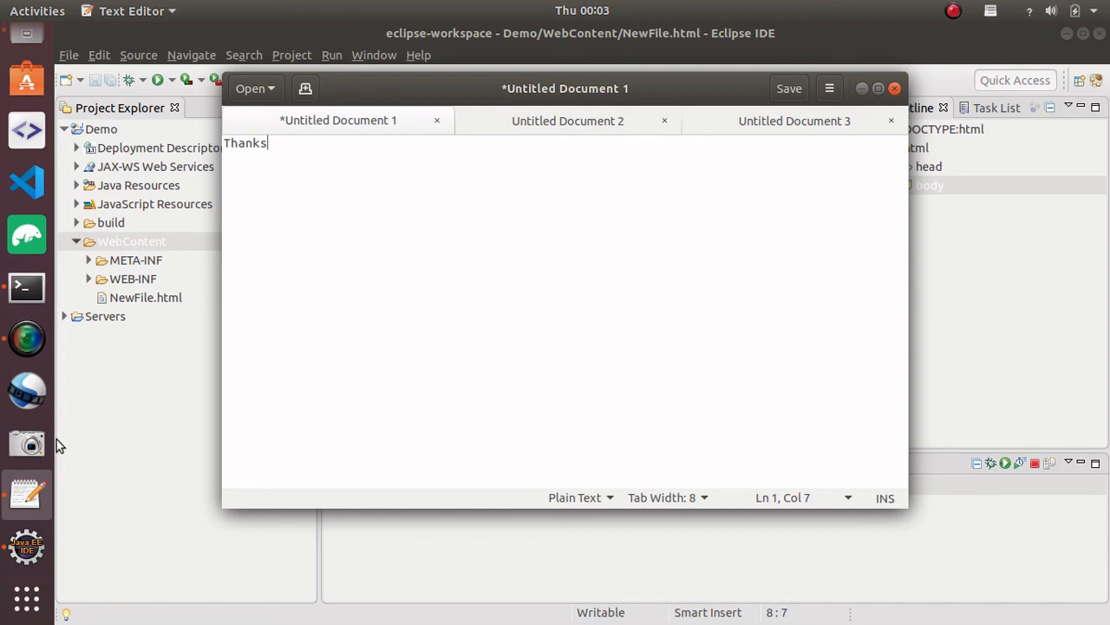